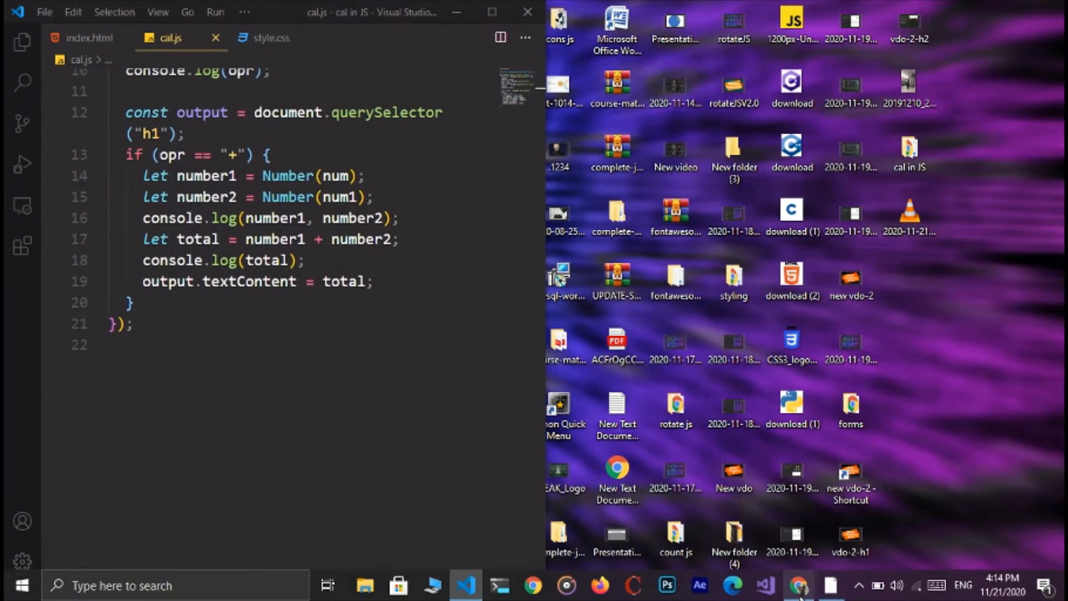
Launch the calculator page in Chrome via Live Server on port 5500 beside the editor
left_click(796, 584)
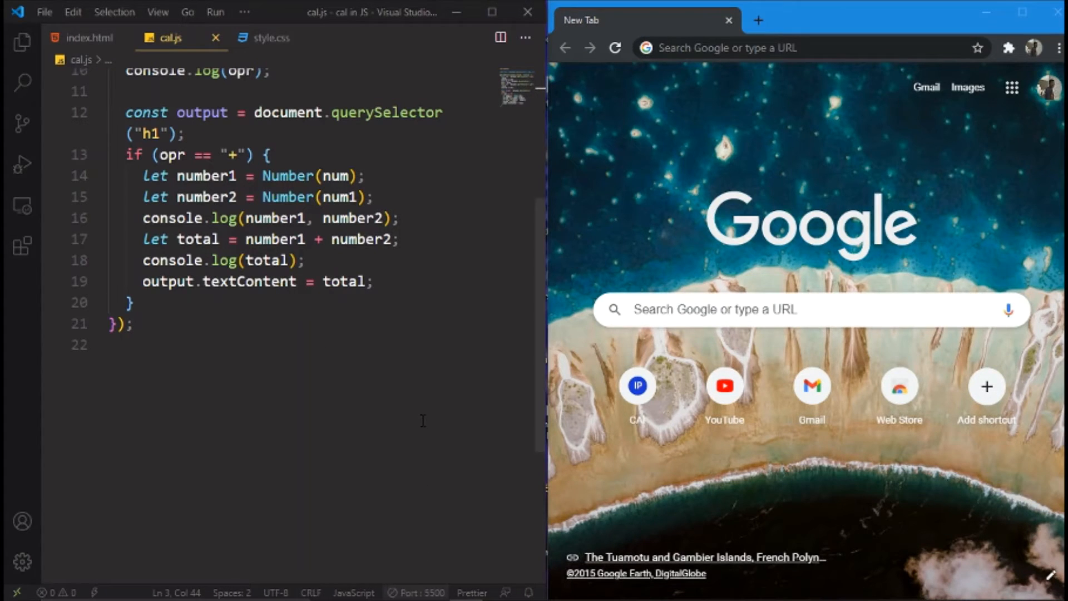
left_click(638, 386)
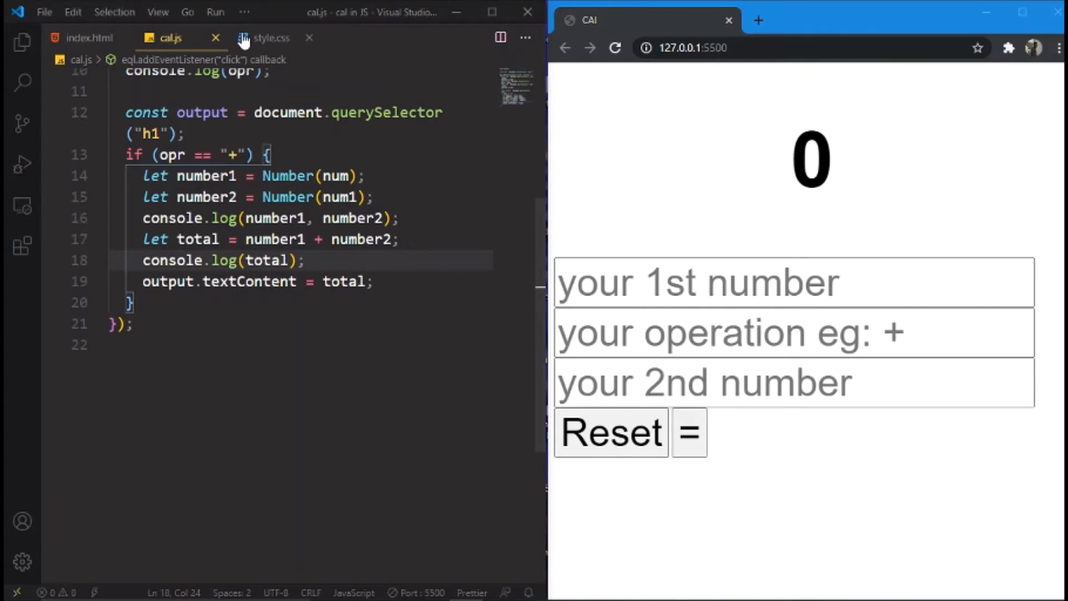
mouse_move(169, 155)
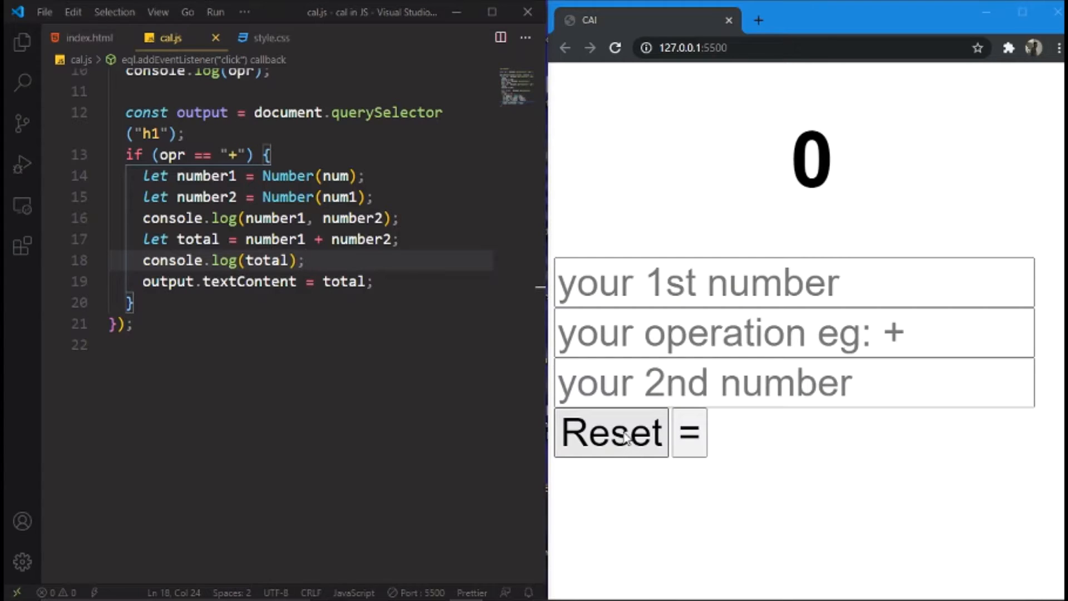
mouse_move(541, 394)
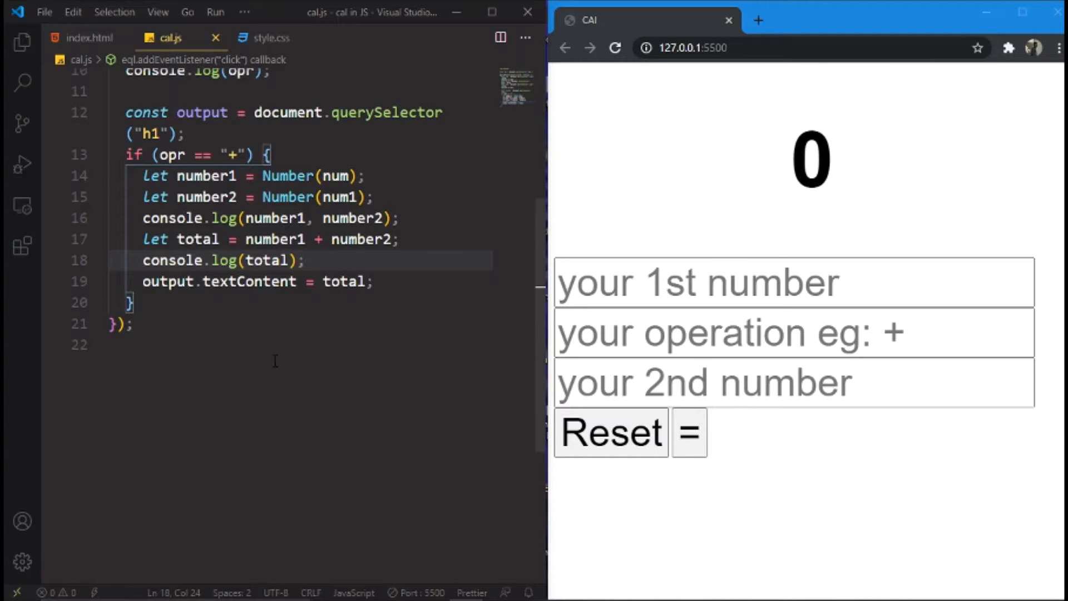
mouse_move(534, 325)
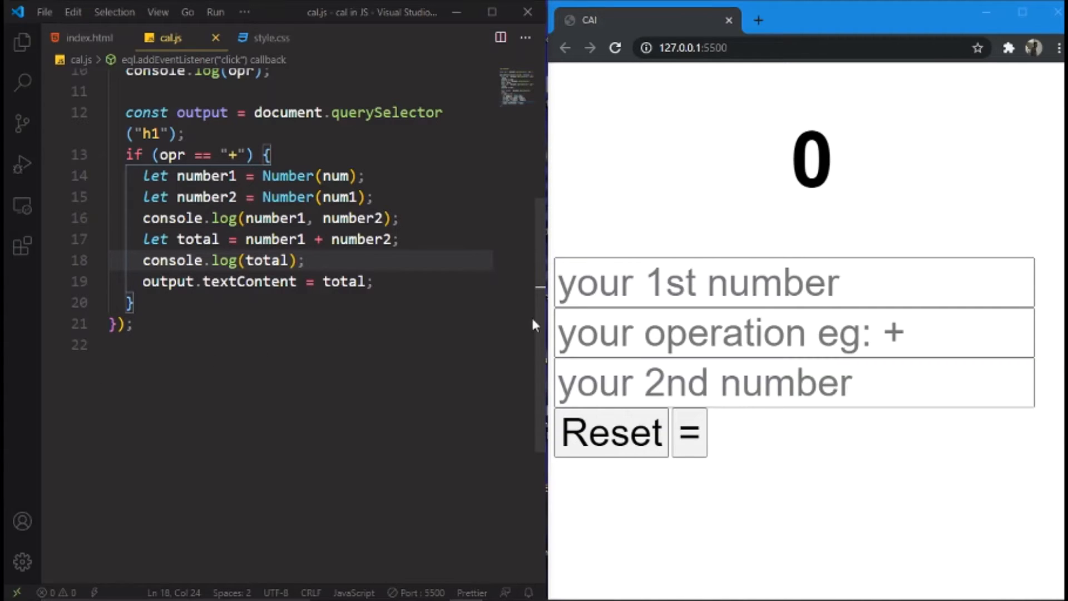
Add const rst = document.querySelector('.rst') in cal.js and check the Reset button's class in index.html
scroll("up", 3)
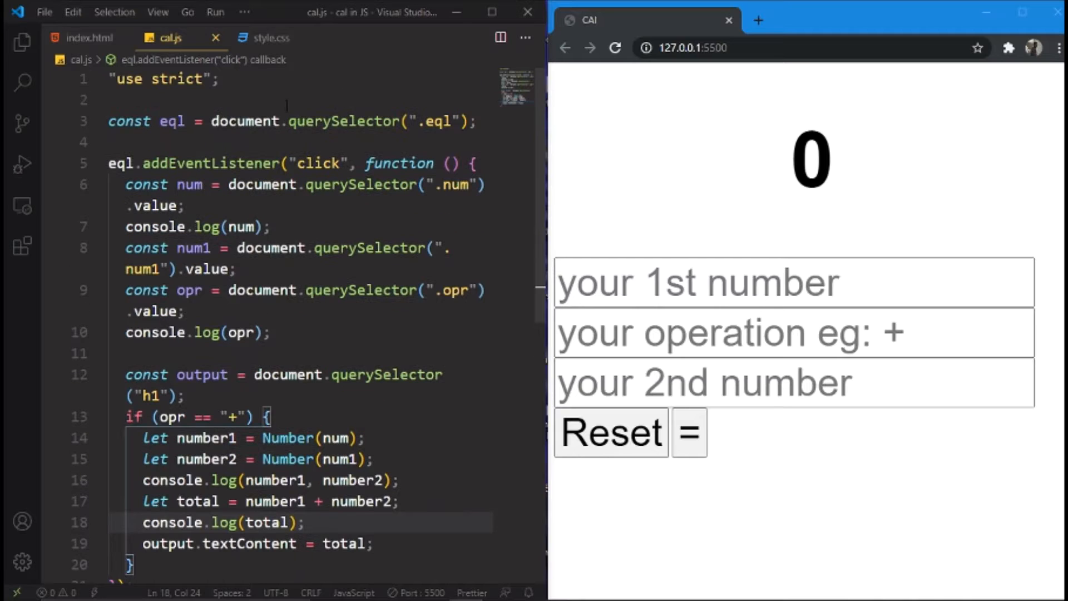
key("enter")
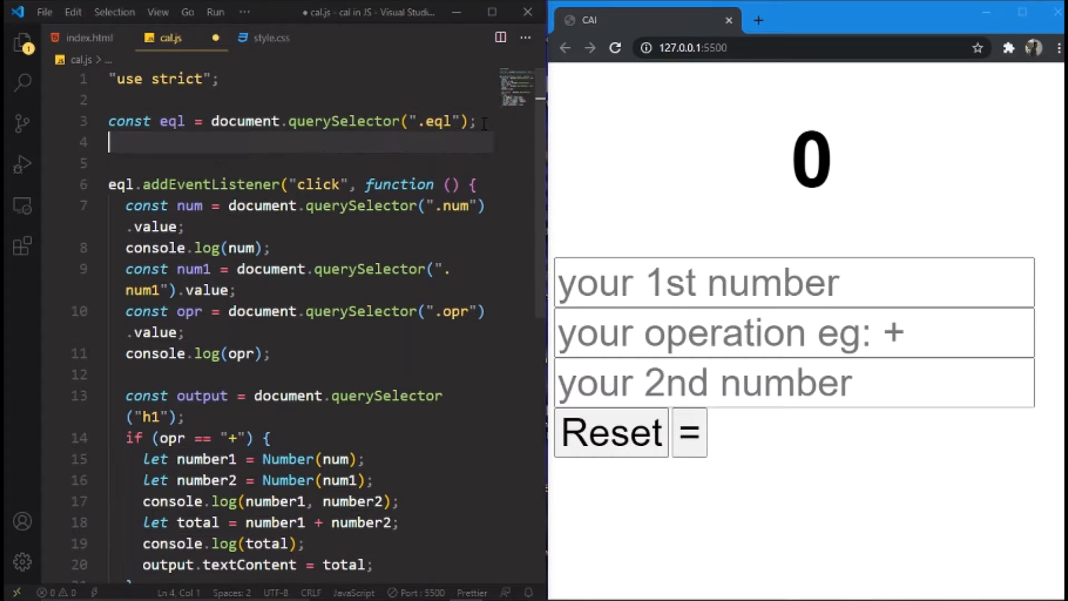
type("co")
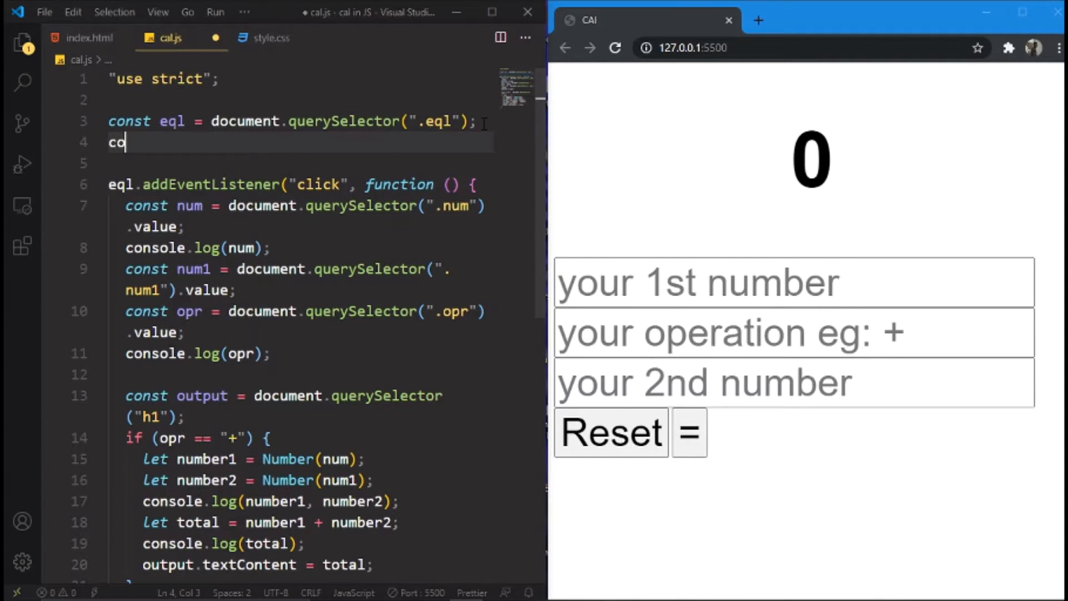
type("nst r")
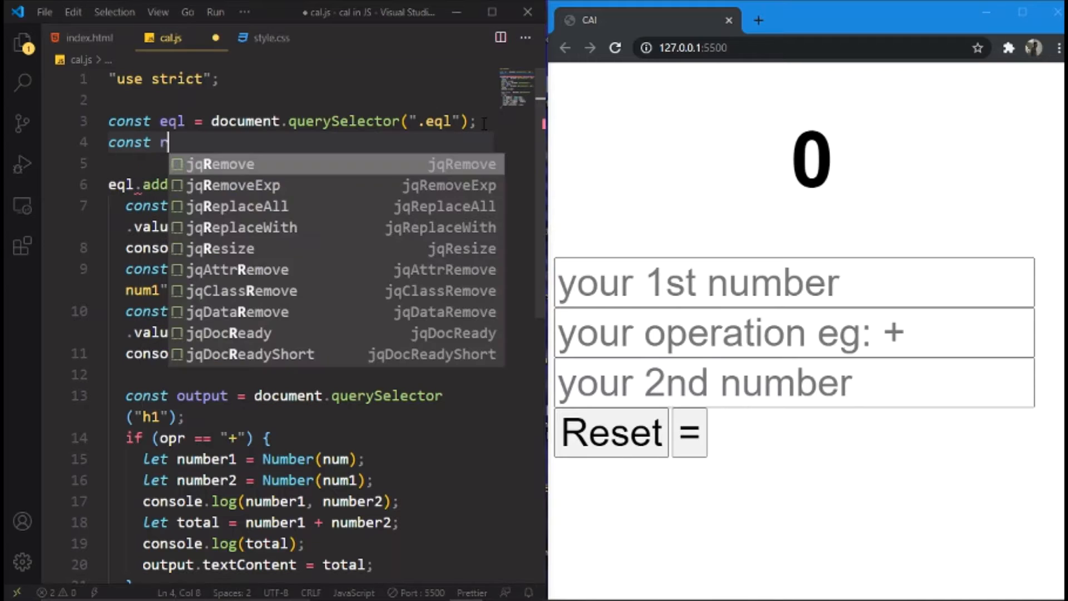
type("st")
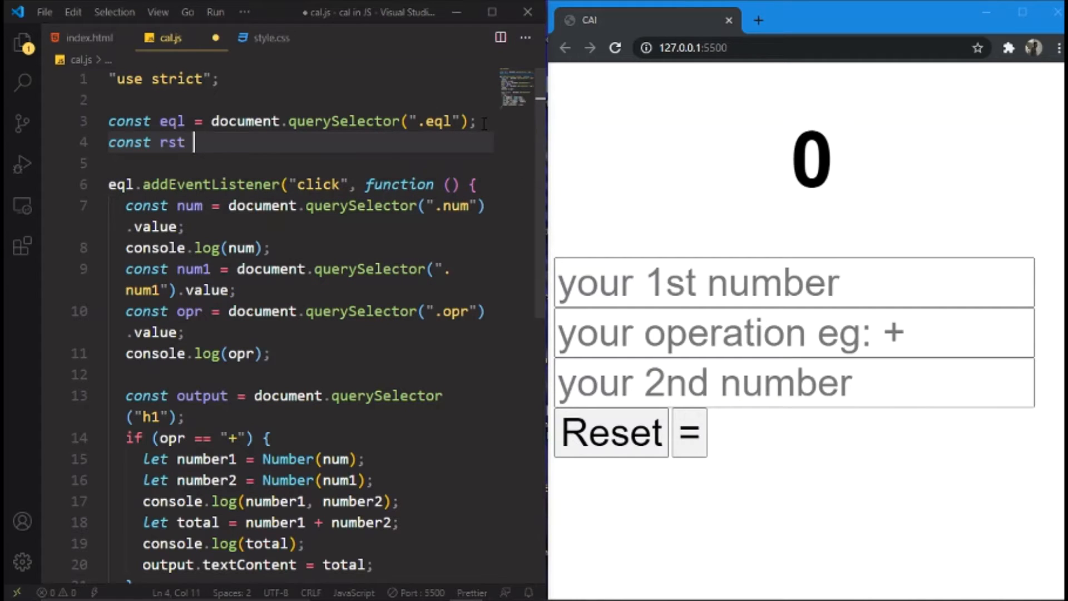
type("= document.querySelector")
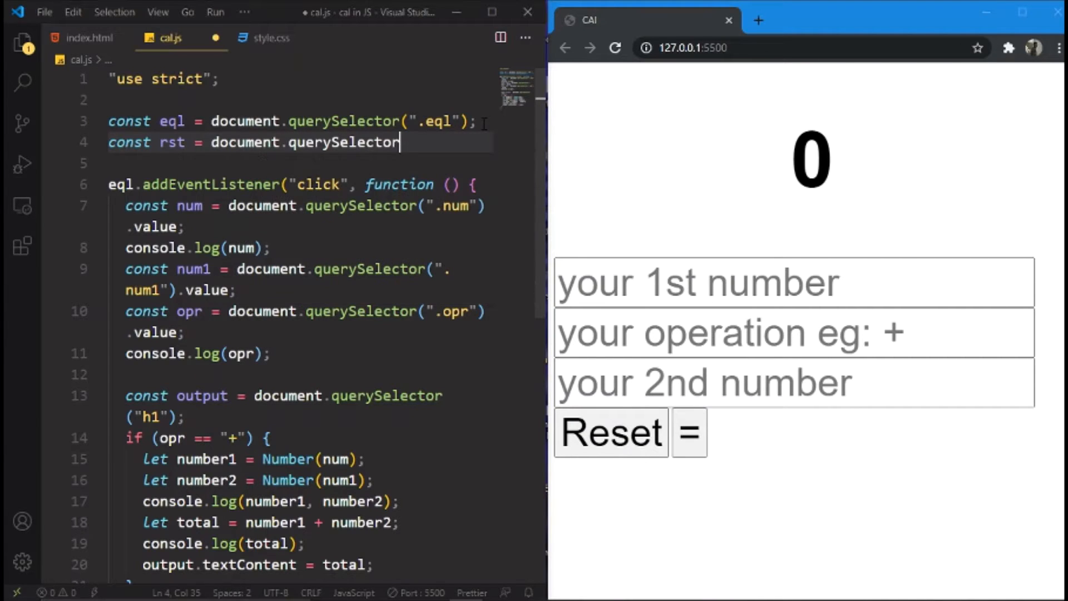
type("()")
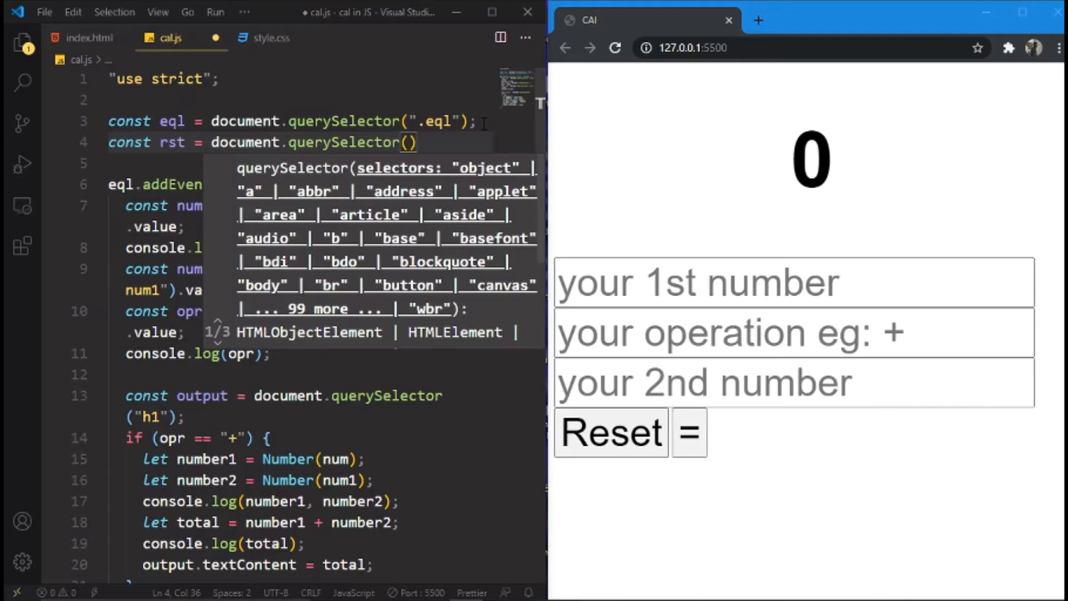
type("''")
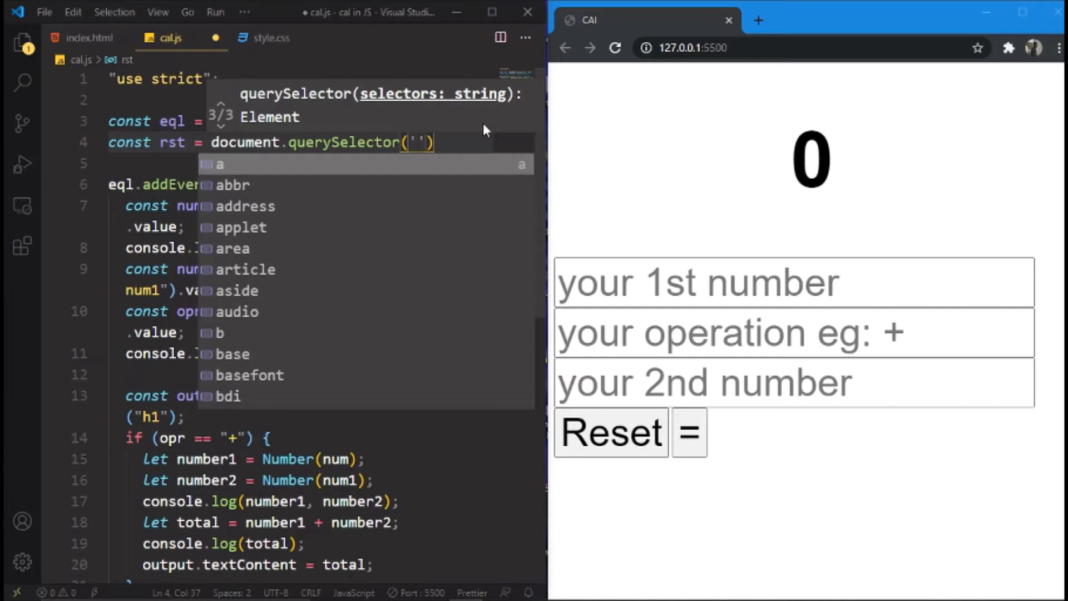
type(".rs")
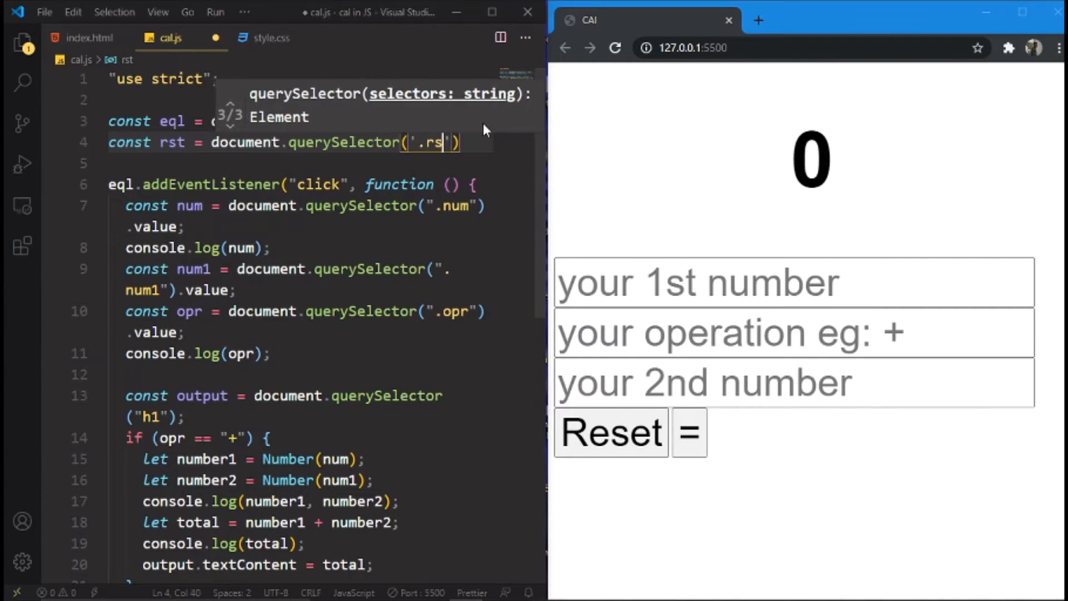
type("t")
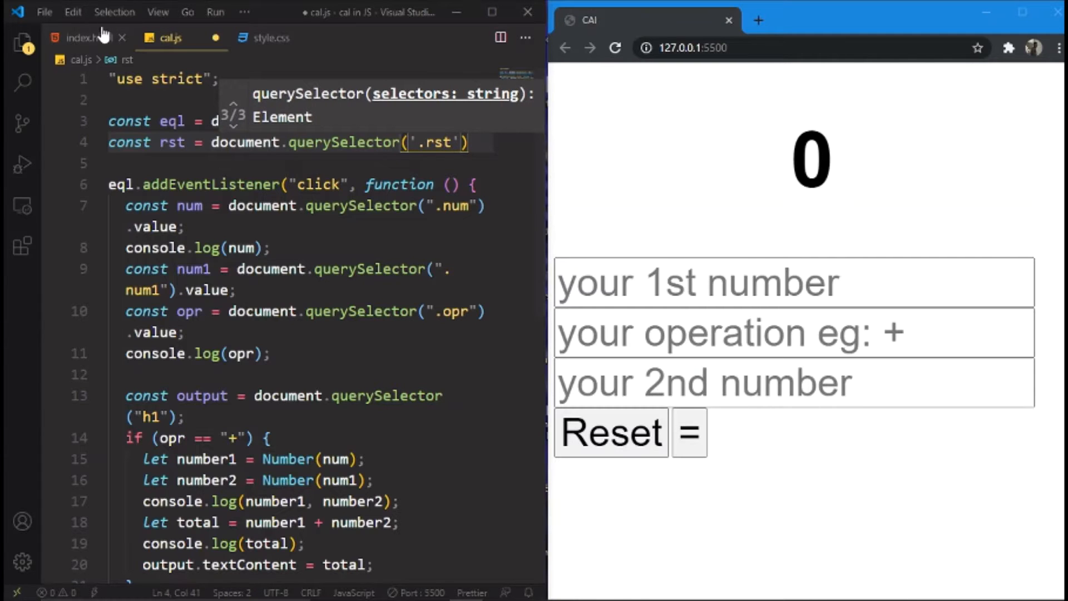
left_click(82, 38)
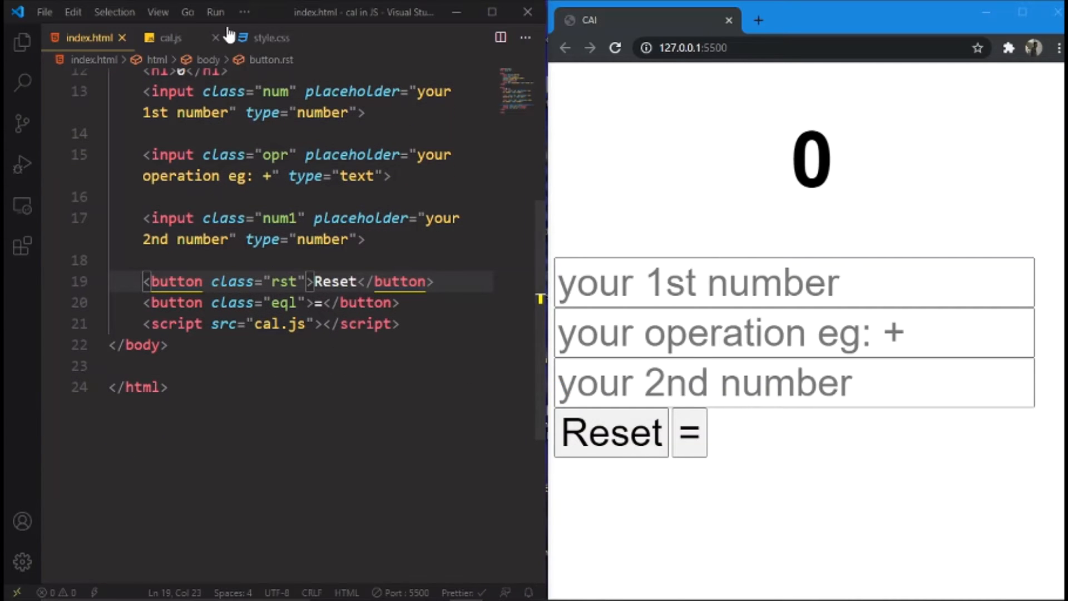
Back in cal.js, save the rst line so Prettier formats it and reach the end of the file
left_click(170, 37)
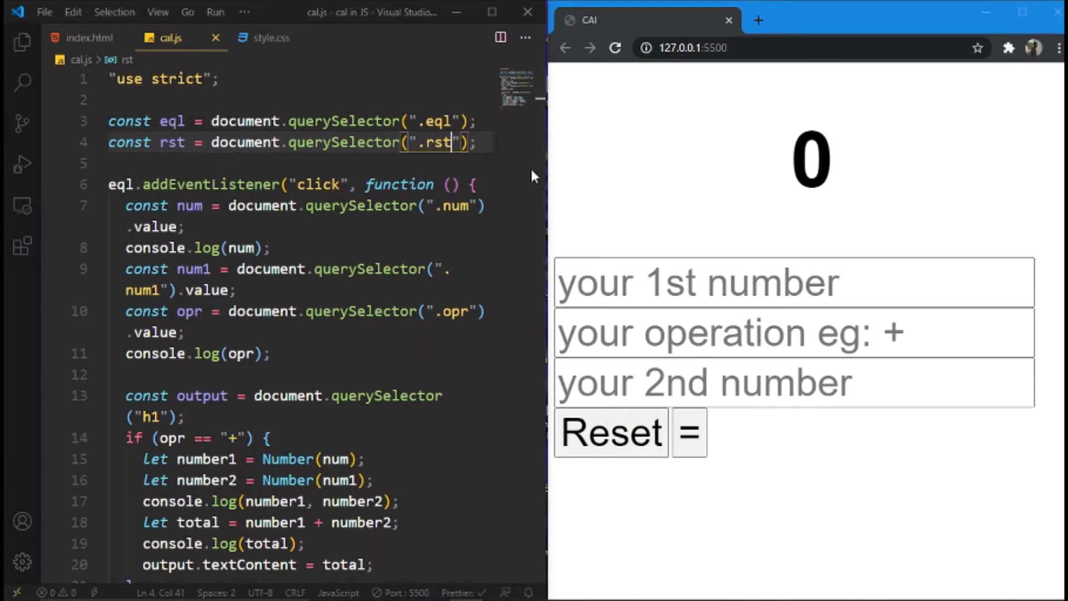
scroll("down", 3)
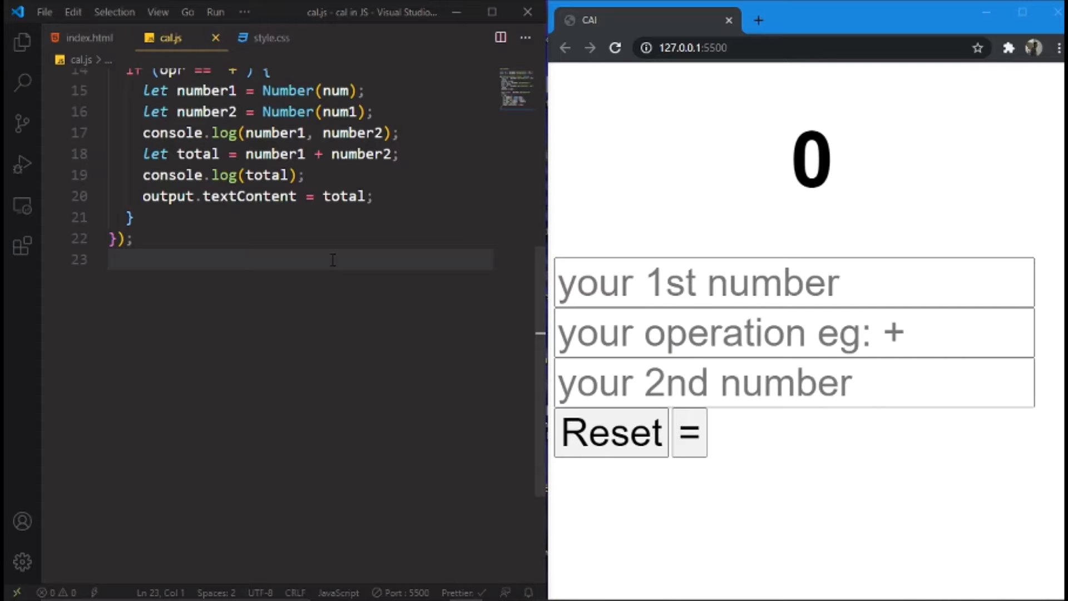
key("enter")
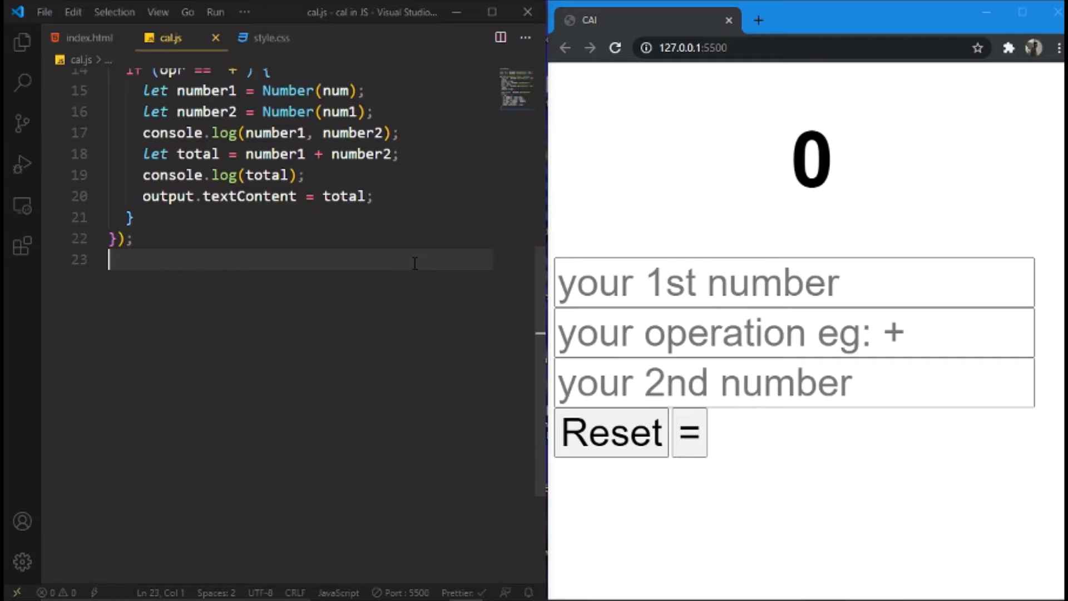
Write rst.addEventListener('click', function() { }) at the end of cal.js
key("Enter")
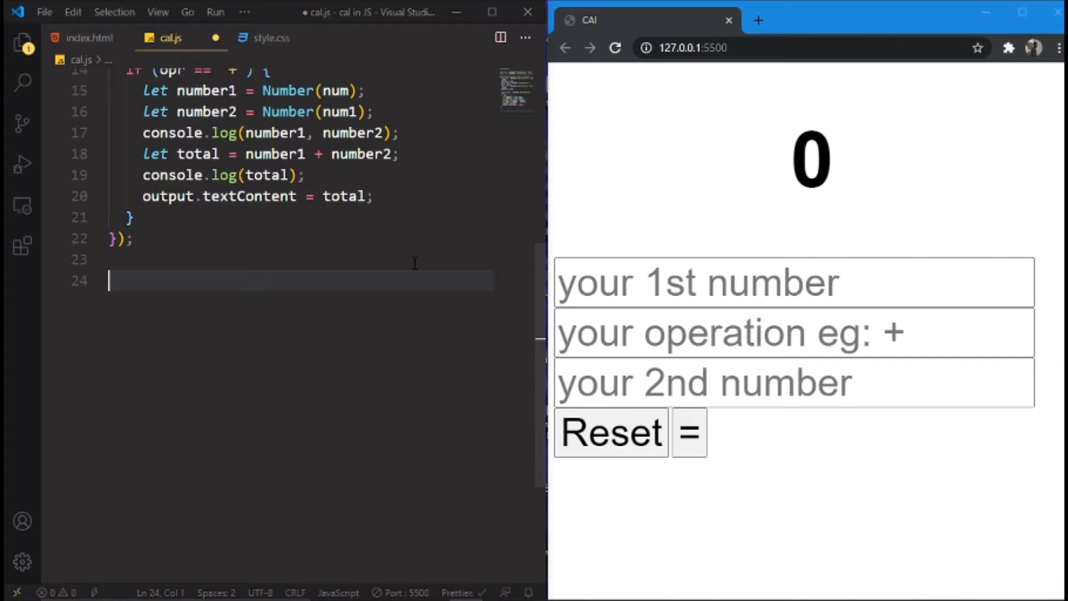
type("rst")
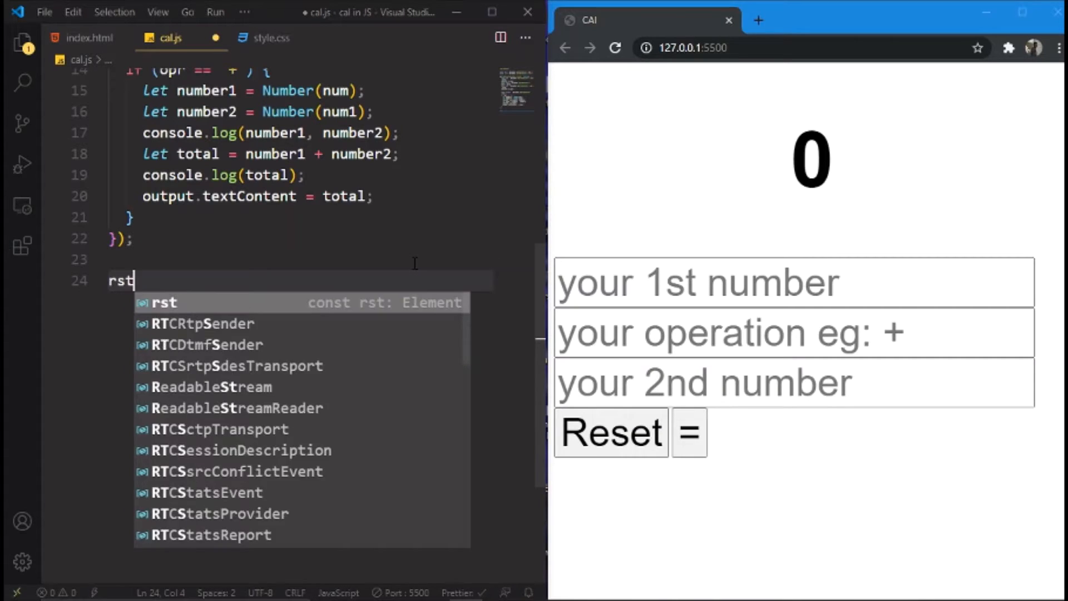
type(".addEventListener")
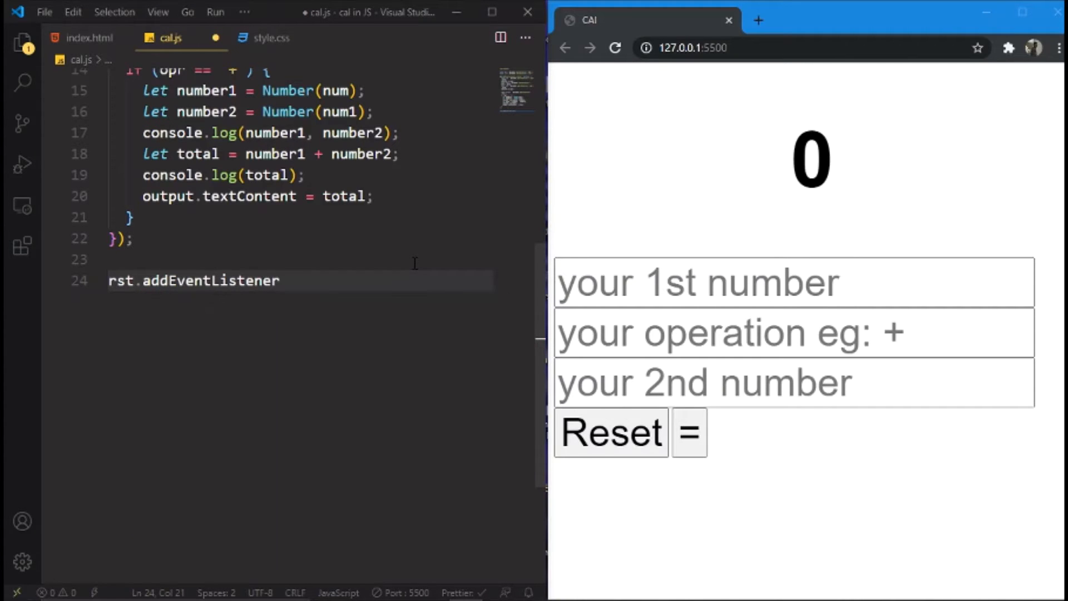
type("()")
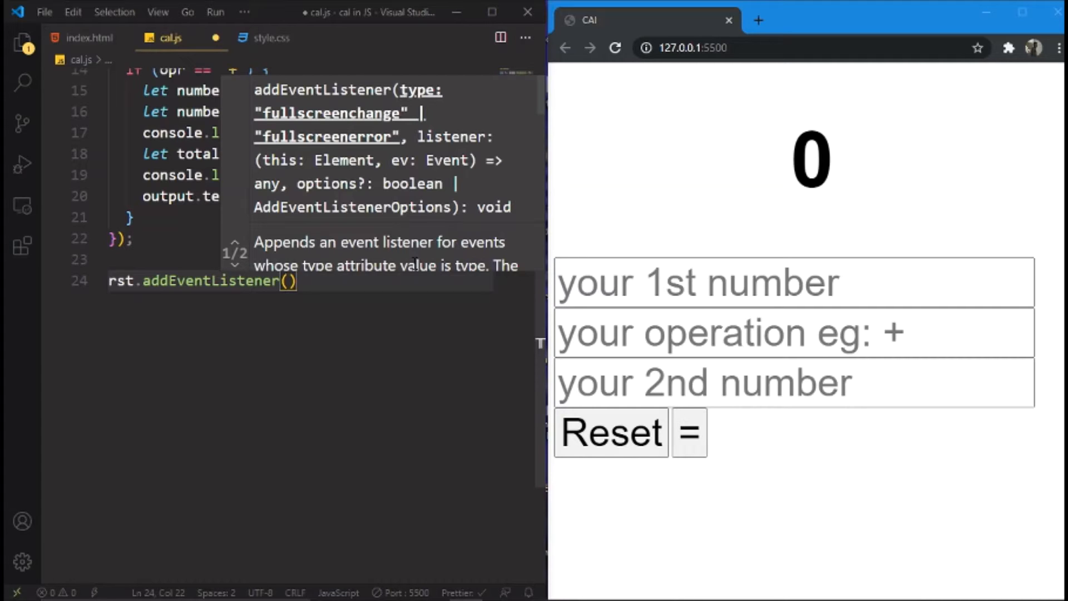
type("'c'")
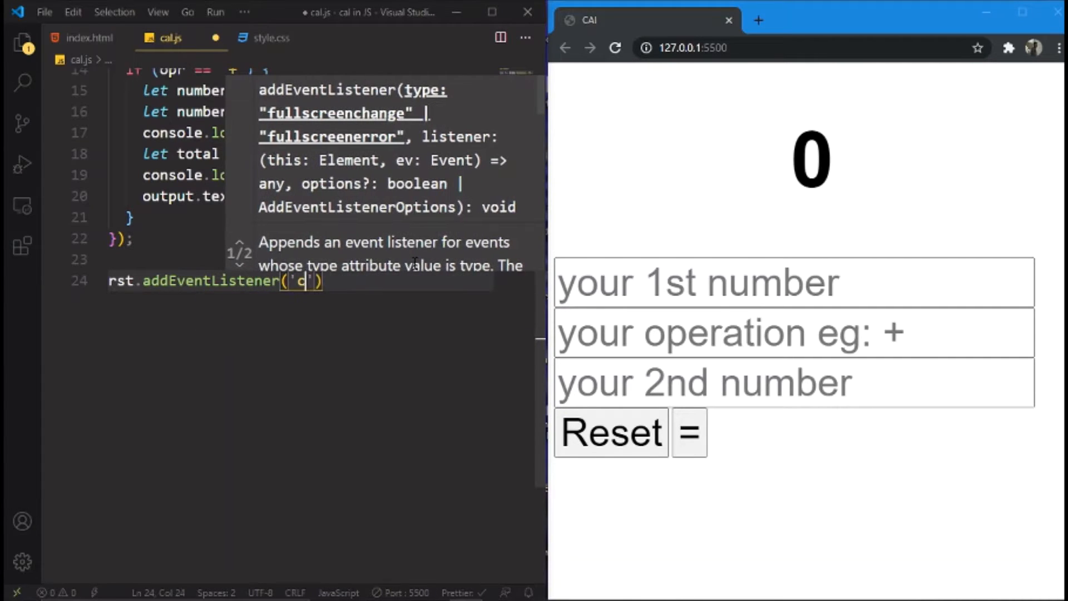
type("lick',function(")
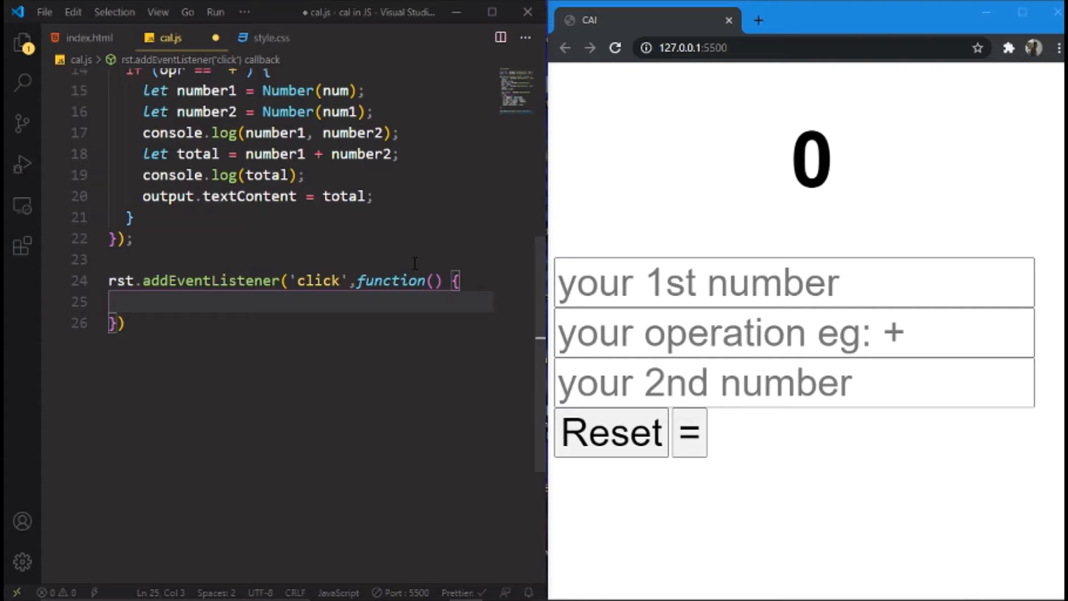
mouse_move(500, 337)
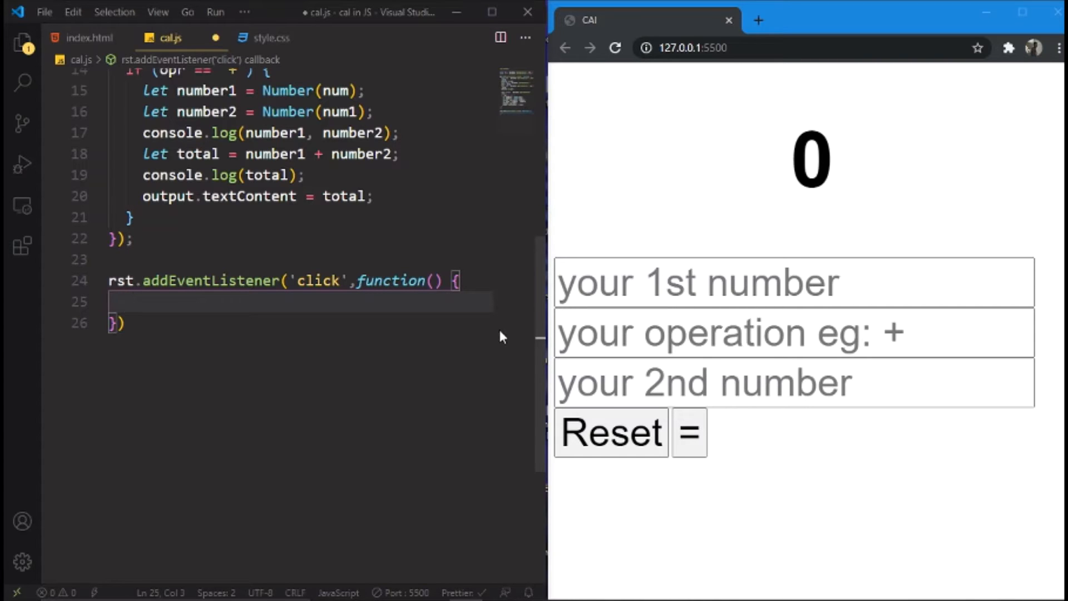
scroll("up", 3)
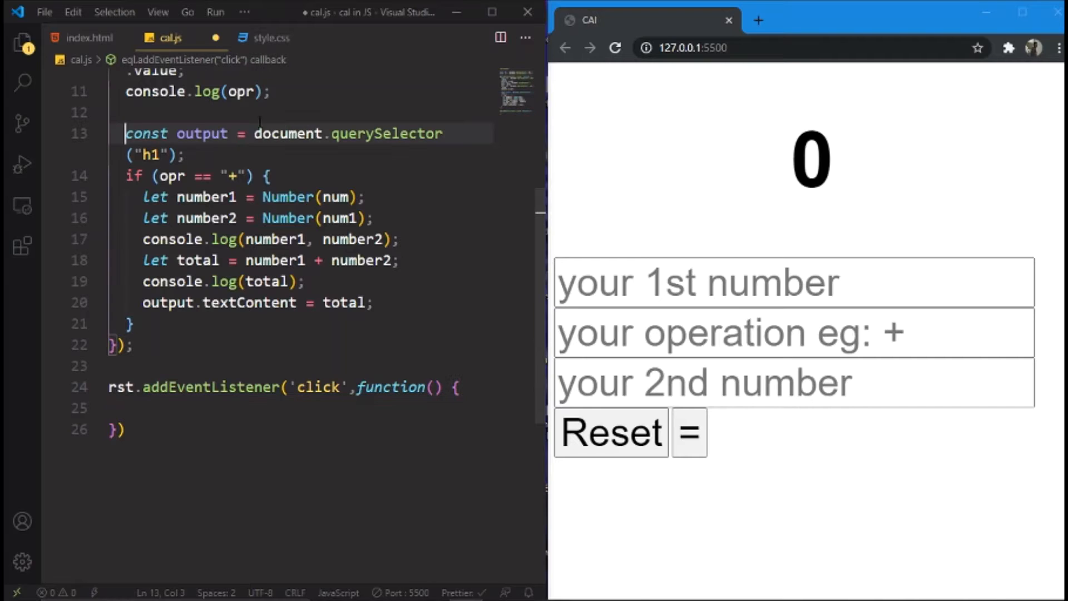
Copy the document.querySelector("h1") lookup, save to format, and open an empty line inside the Reset handler body
left_click(187, 155)
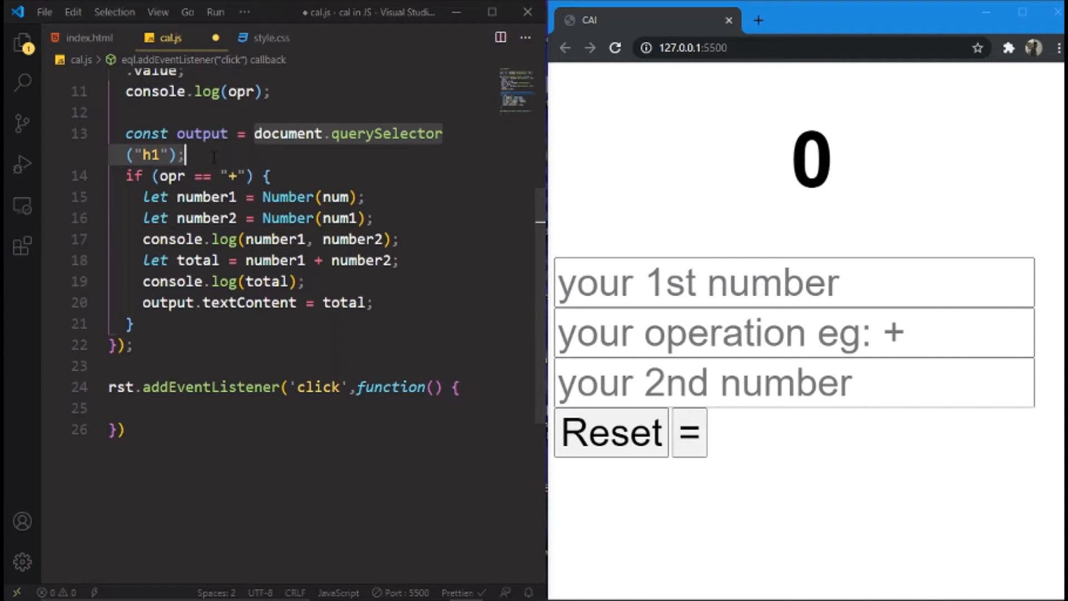
type("c")
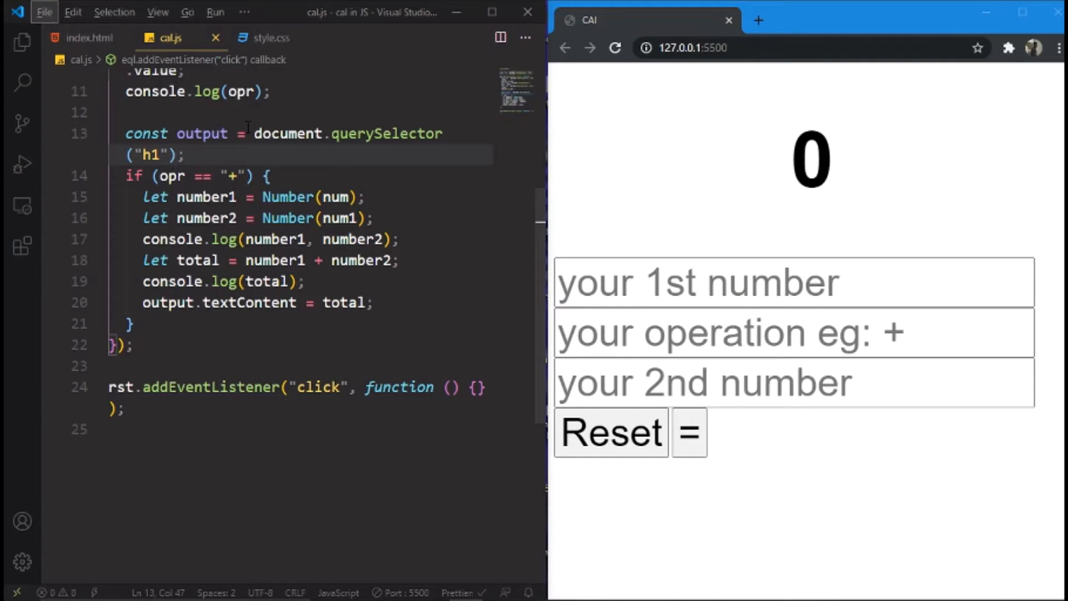
left_click(191, 155)
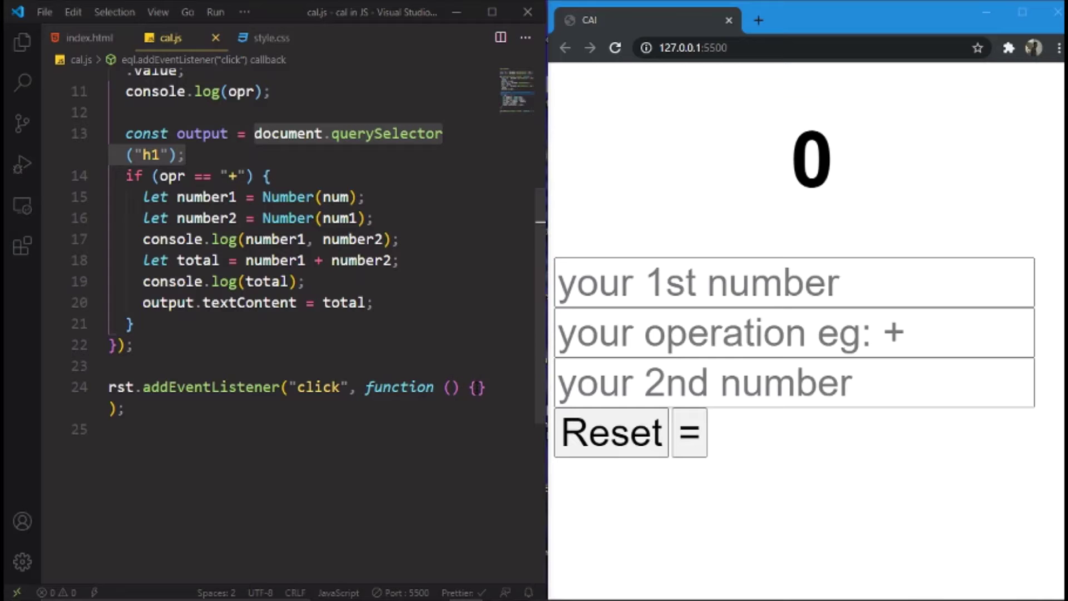
key("Enter")
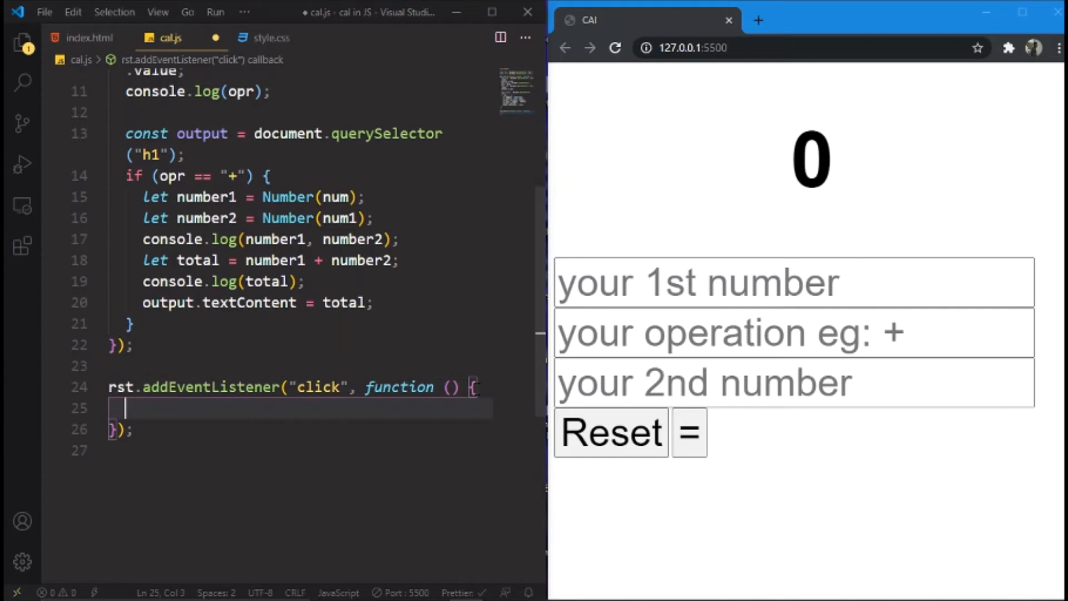
Set the h1 textContent to 0 inside the Reset handler
type("document.querySelector(\"h1\");")
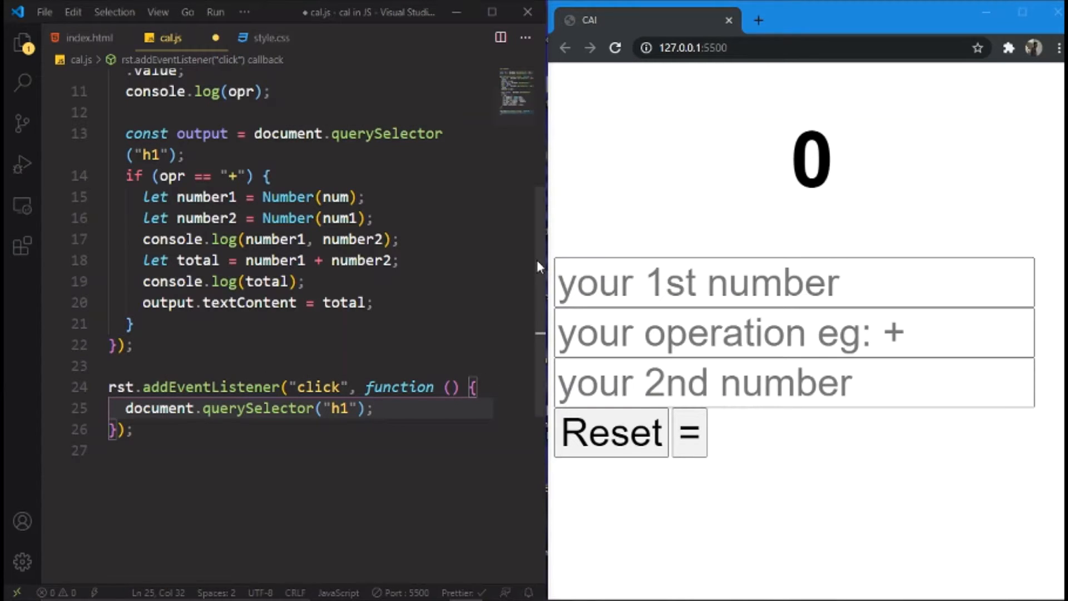
scroll("down", 3)
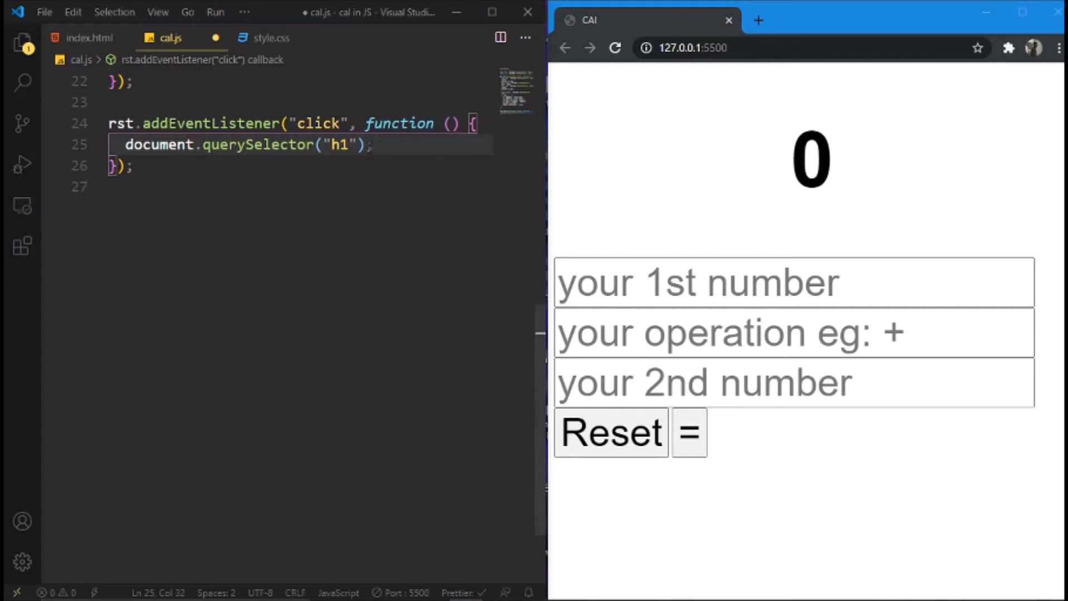
type(".textContent =")
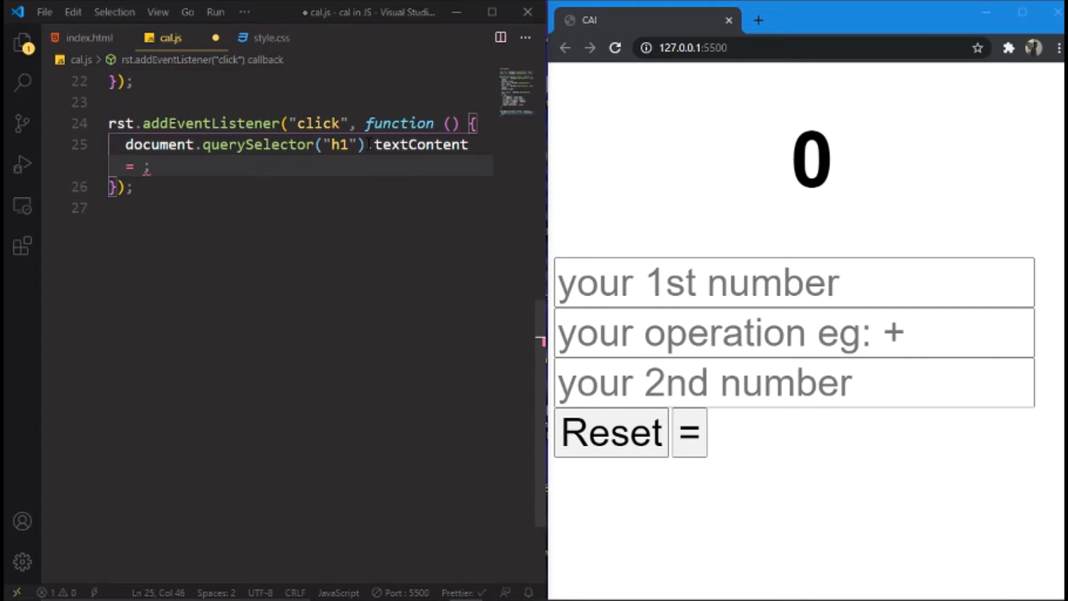
type("e")
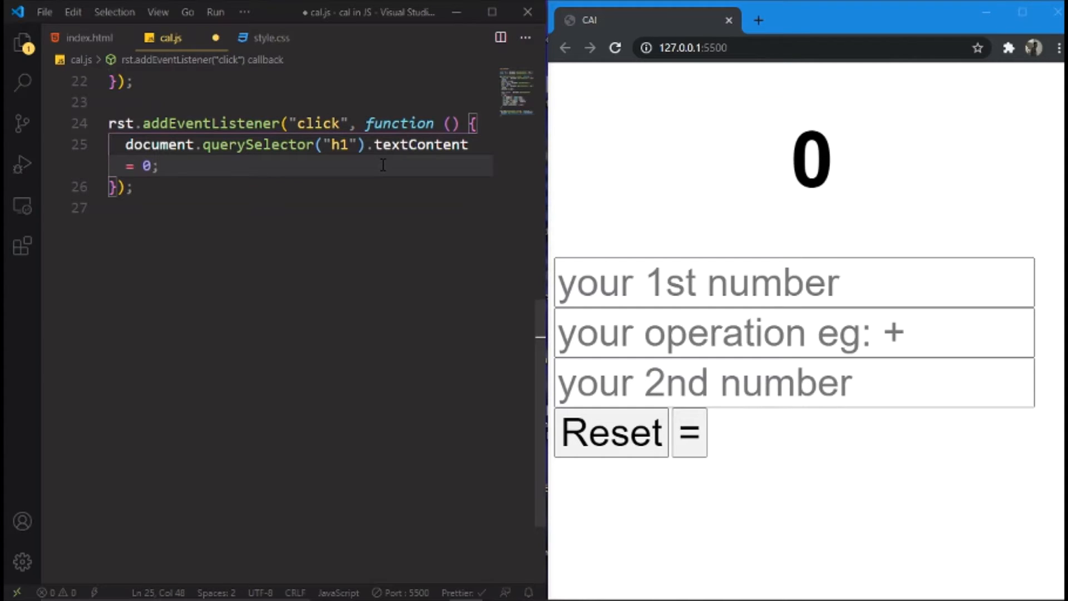
key("enter")
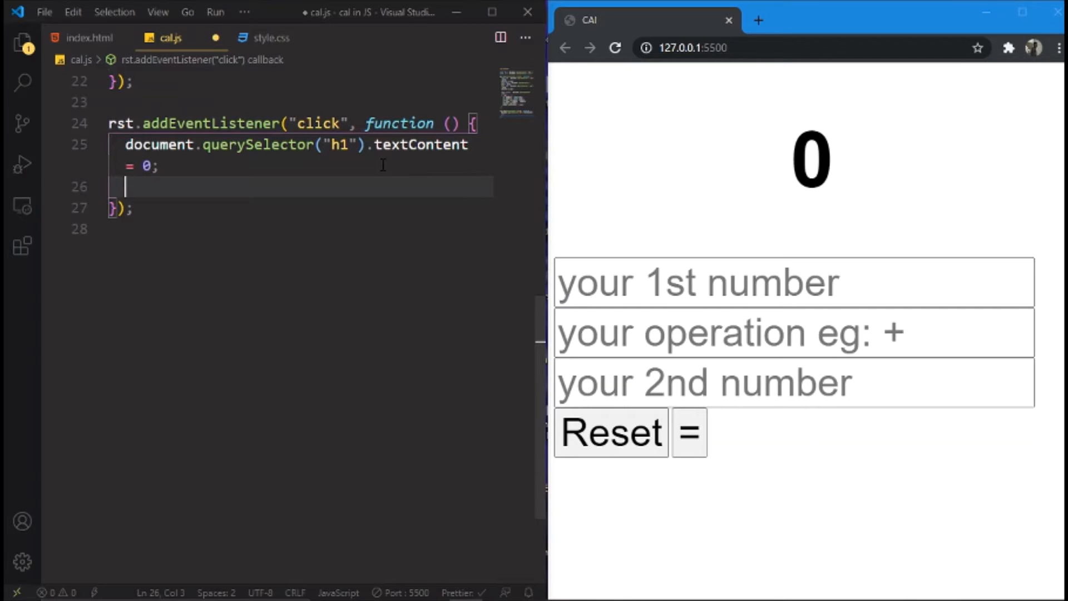
Set the .num input's value to null in the Reset handler
type("document")
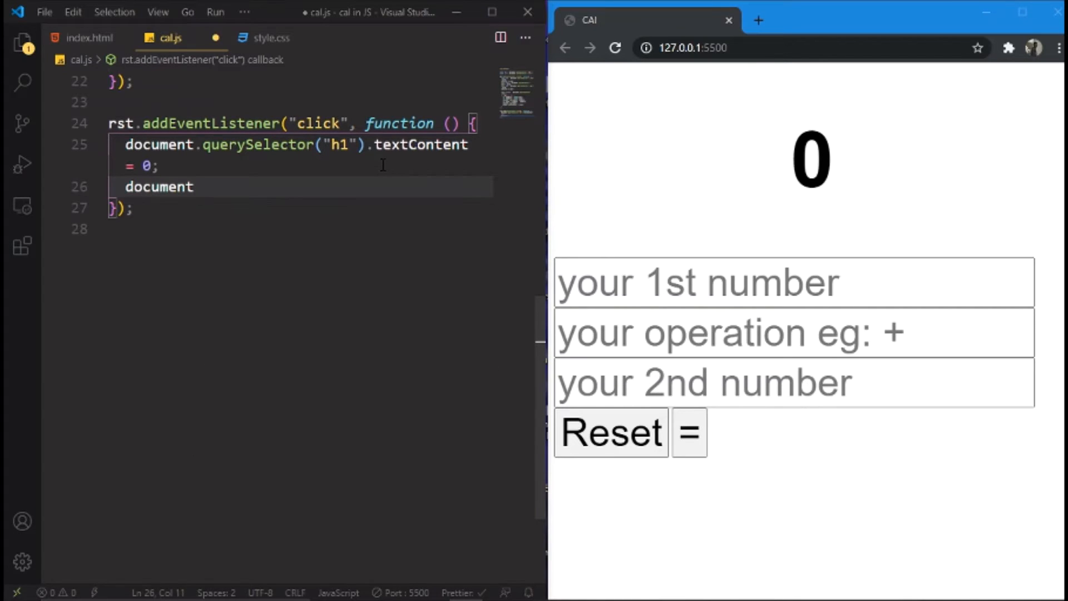
type(".querySelector")
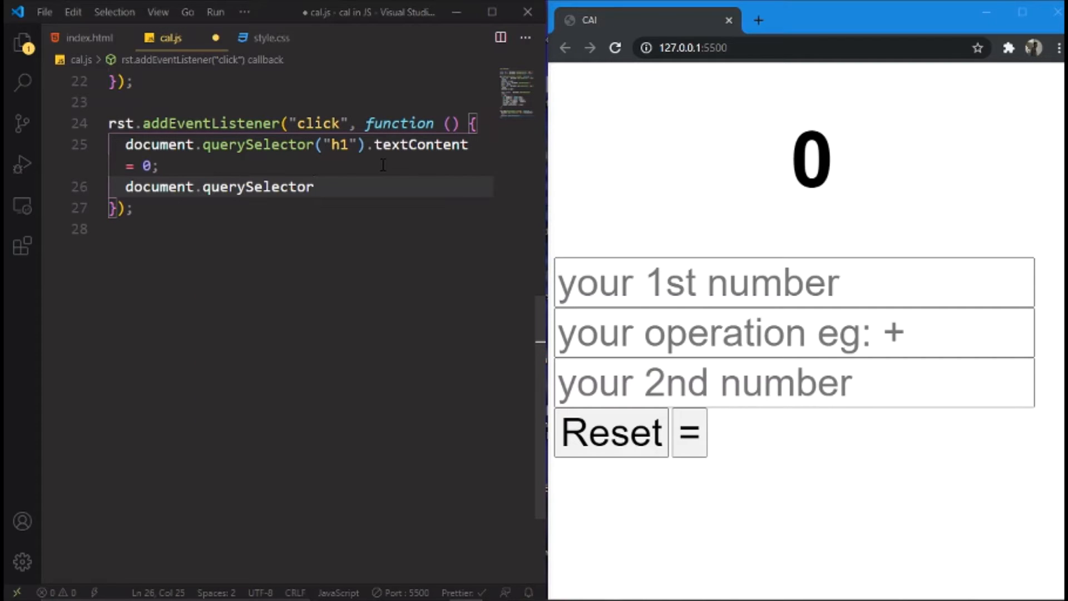
type("('')")
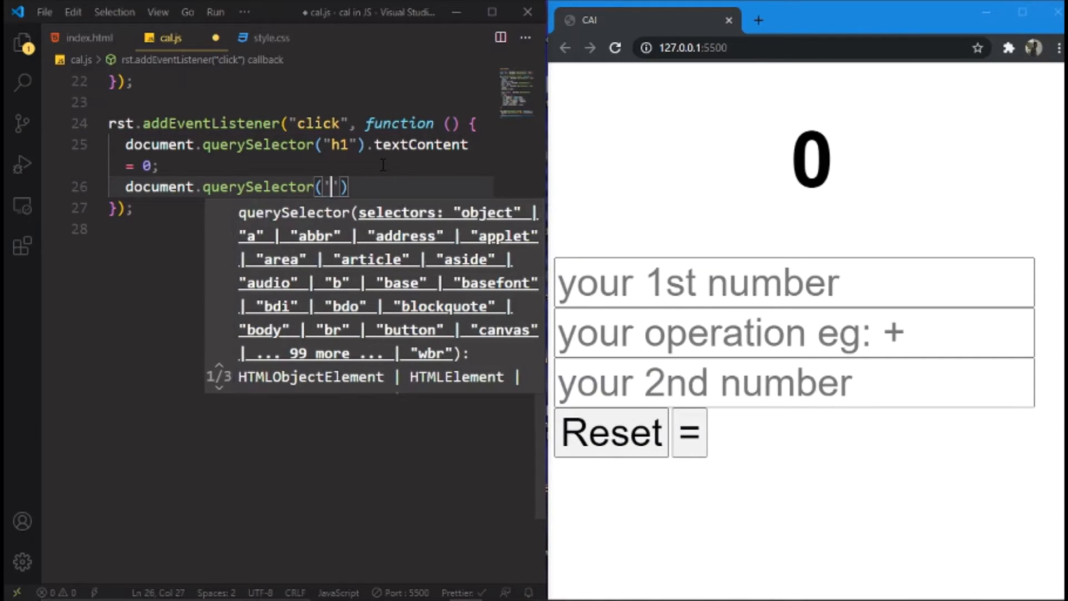
type(".")
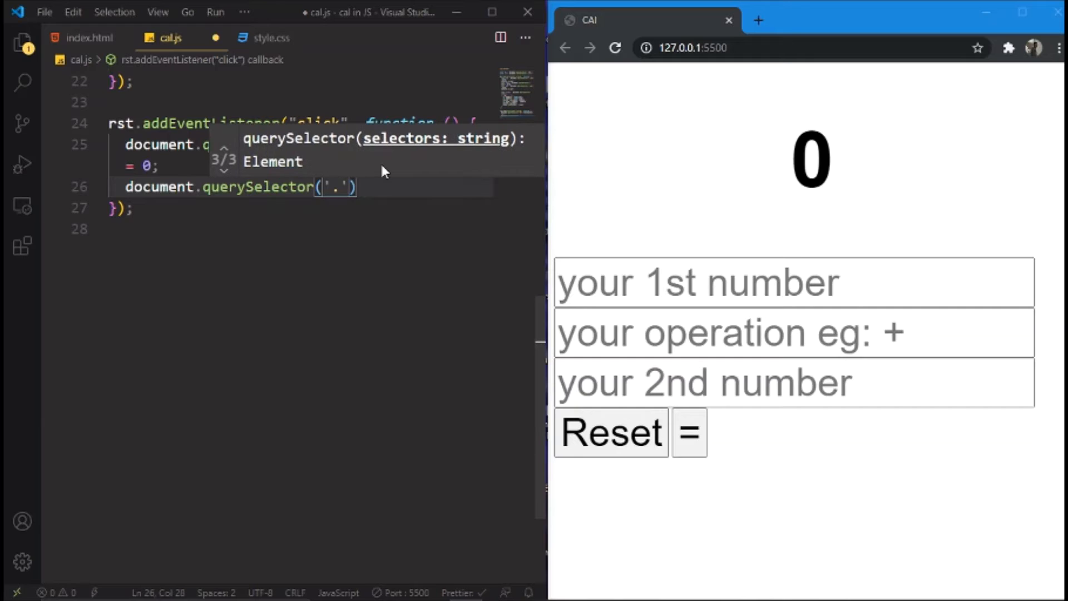
type("num")
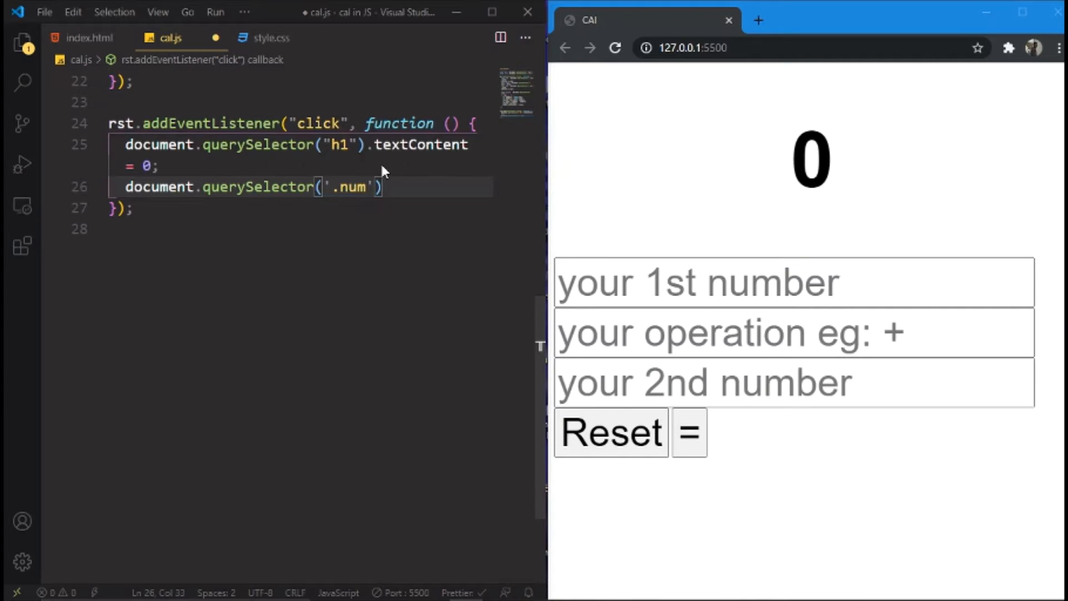
type(".")
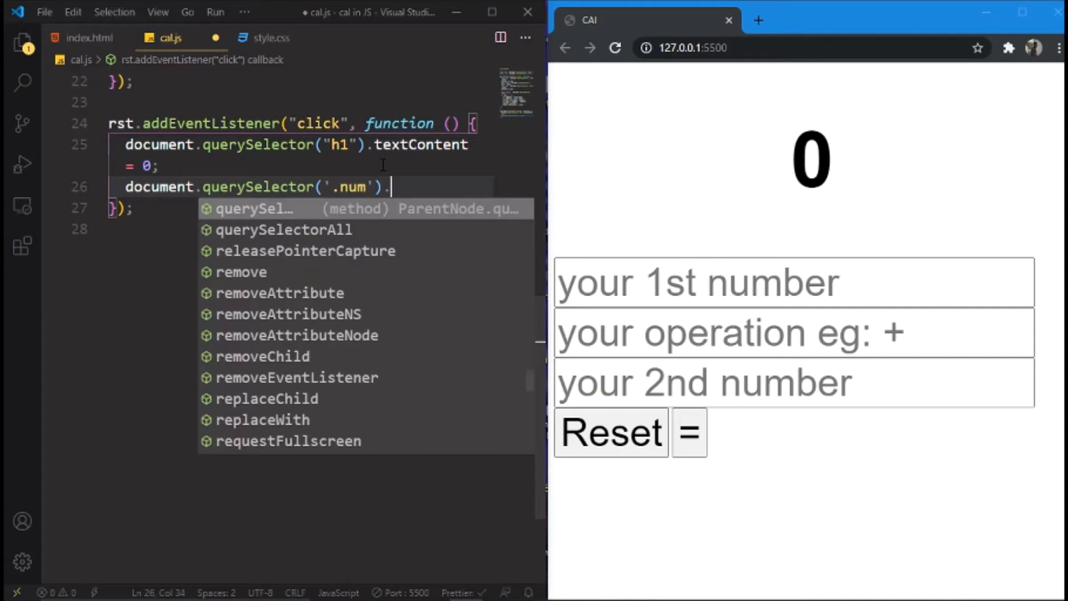
type("value")
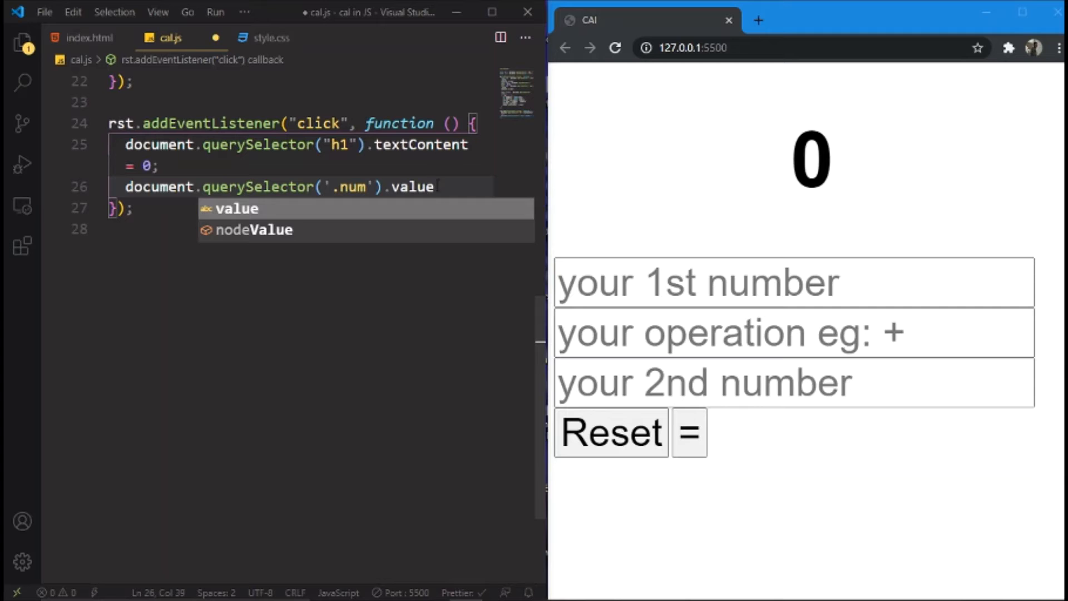
scroll("up", 3)
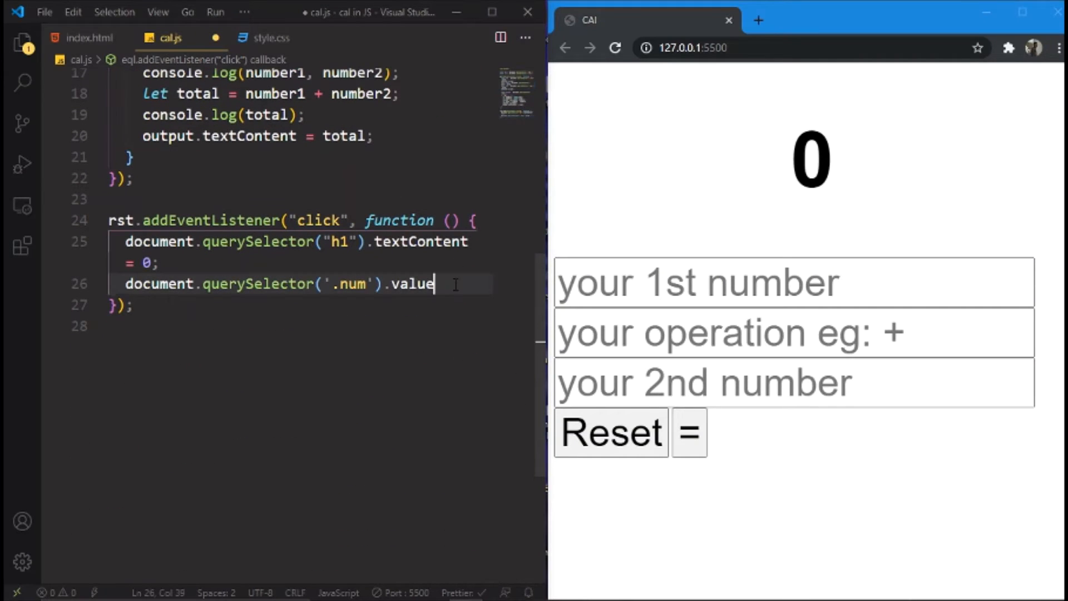
Set the .num1 and .opr input values to null as well
type("const num1 = document.querySelector(\".num1\").value;")
left_click(304, 326)
type("const opr = document.querySelector(\".opr\").value;")
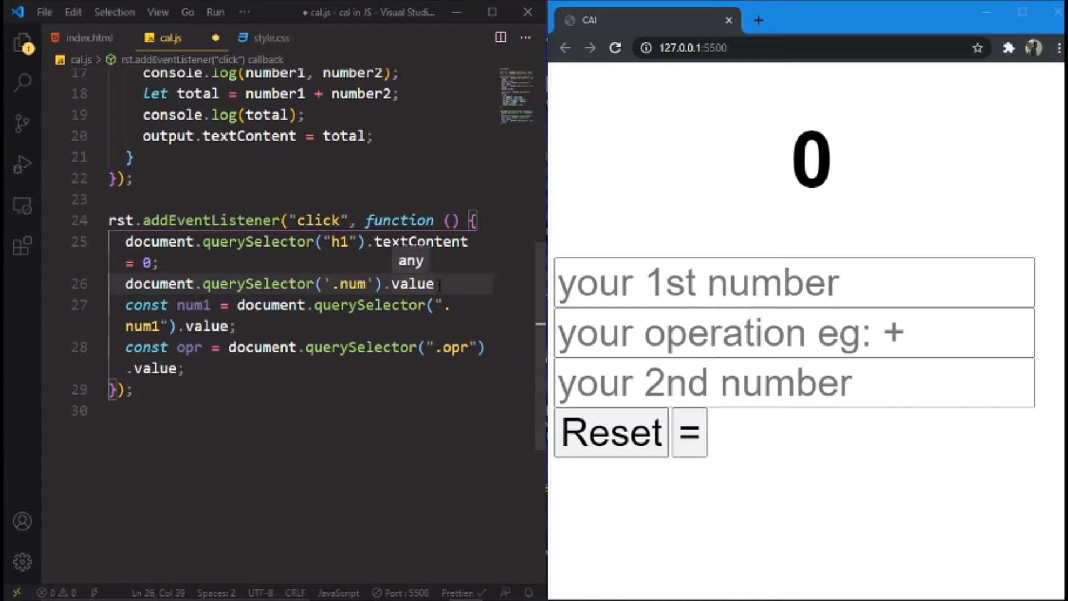
type("= null;")
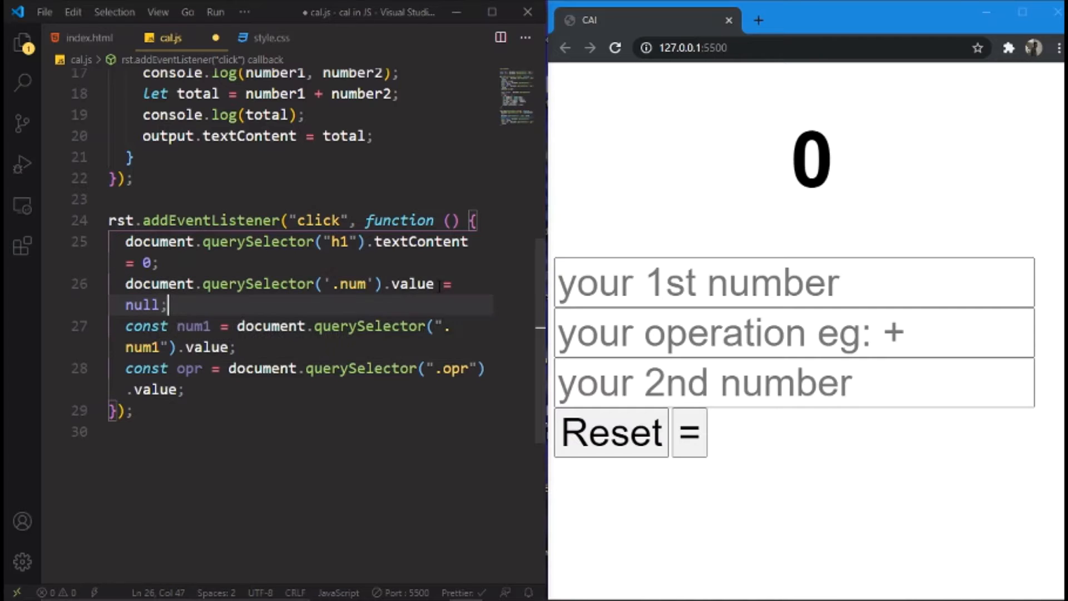
left_click(230, 347)
type(" = 0")
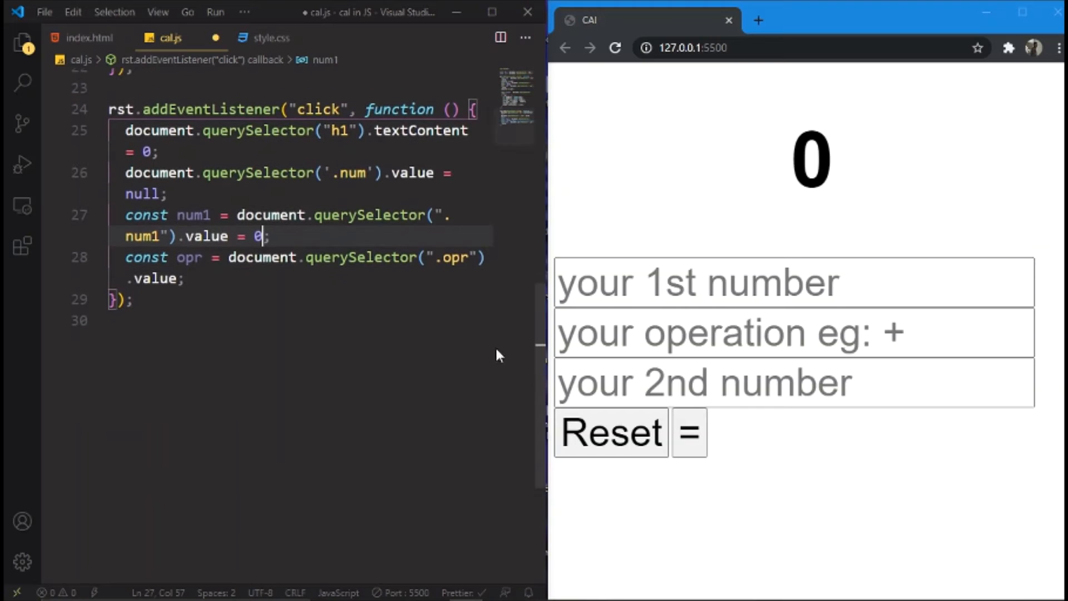
type("null")
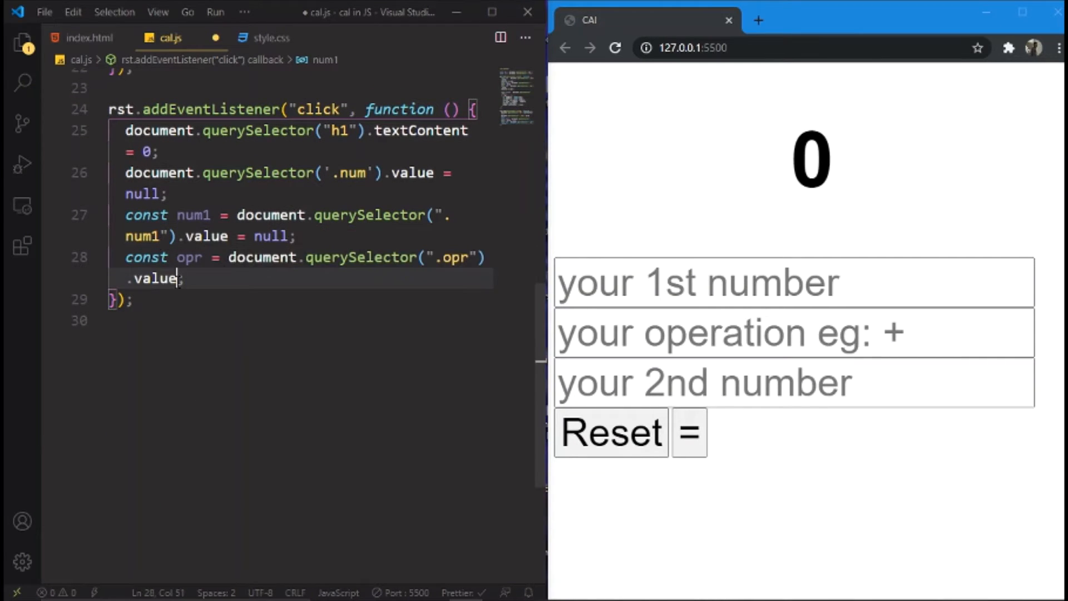
type("= null)")
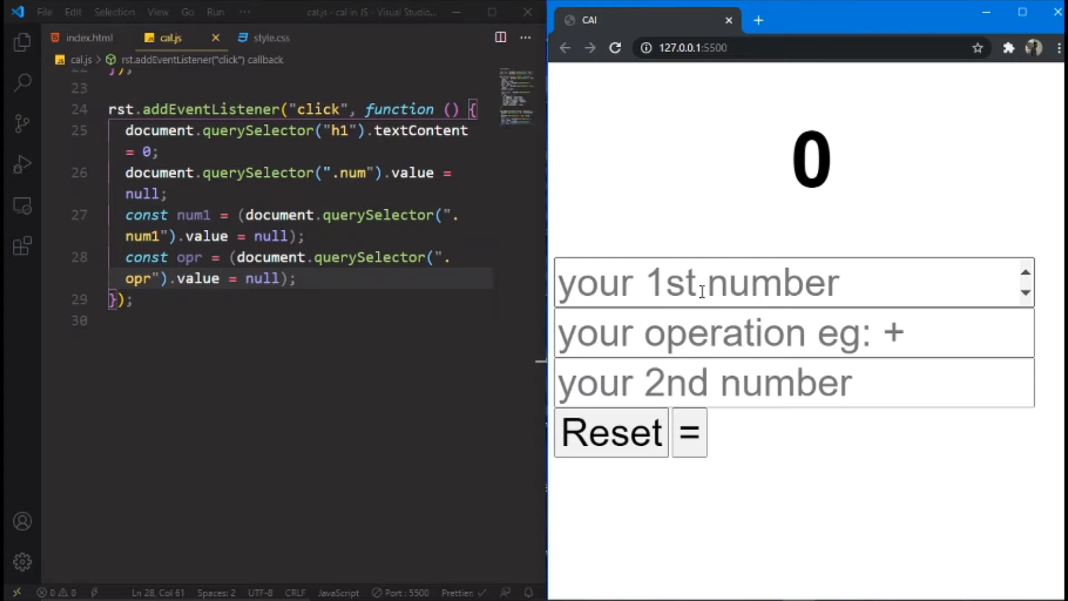
type("10")
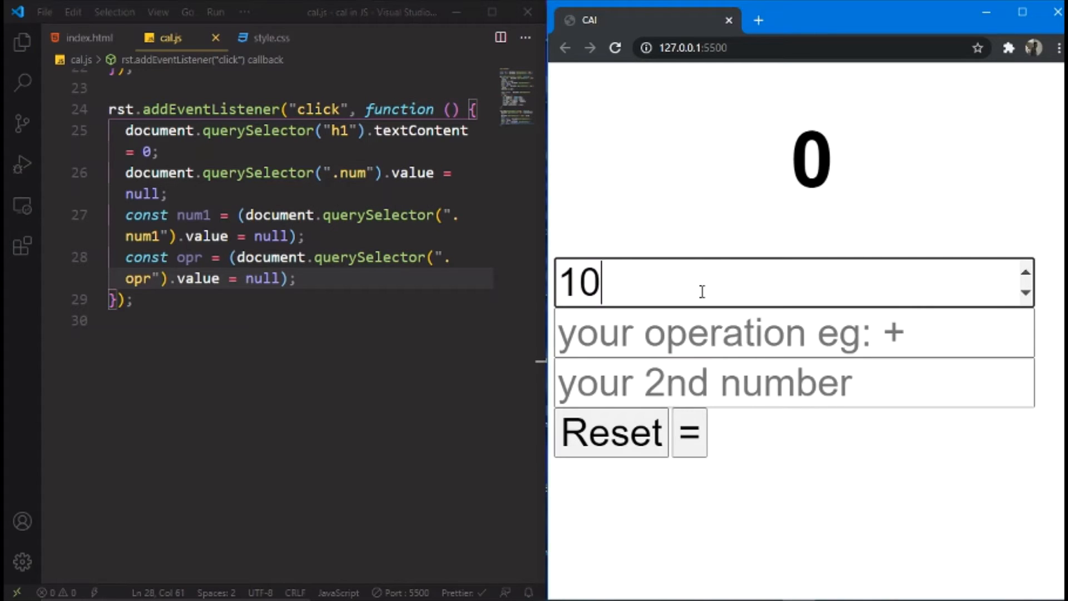
type("+")
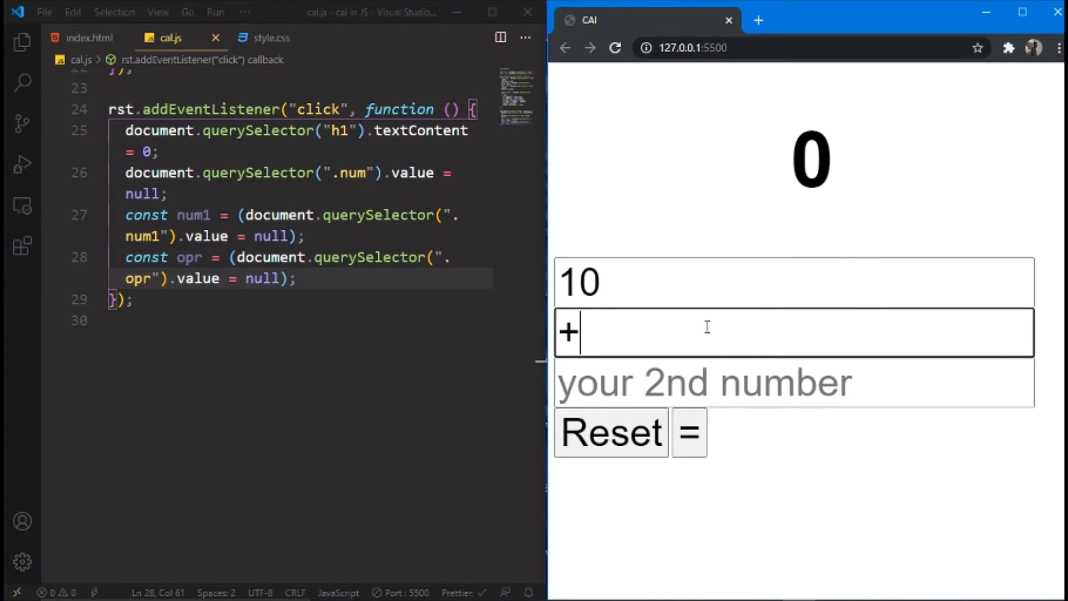
left_click(708, 383)
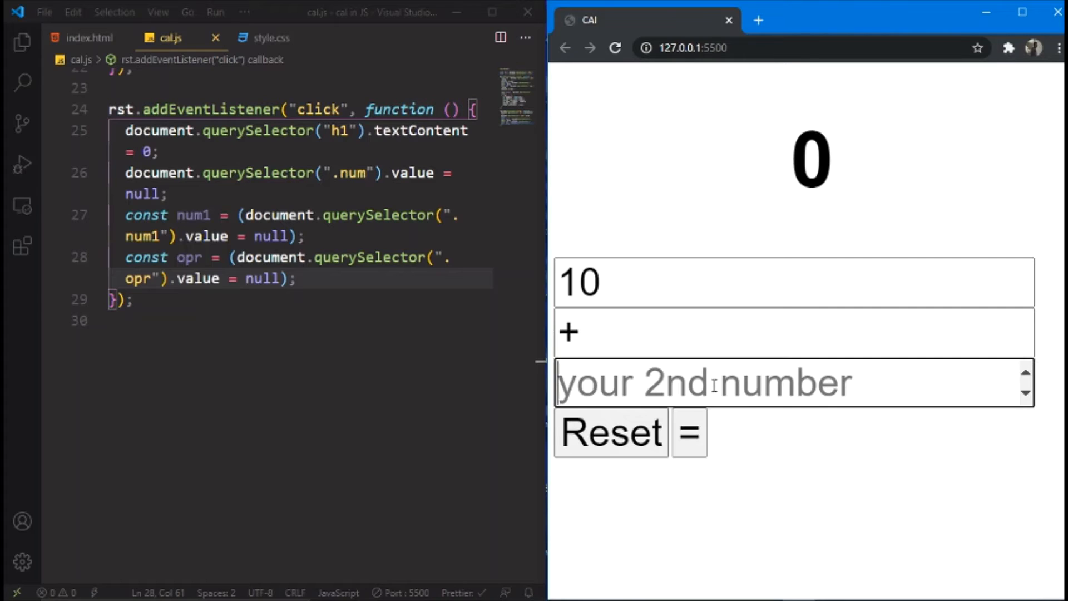
type("10")
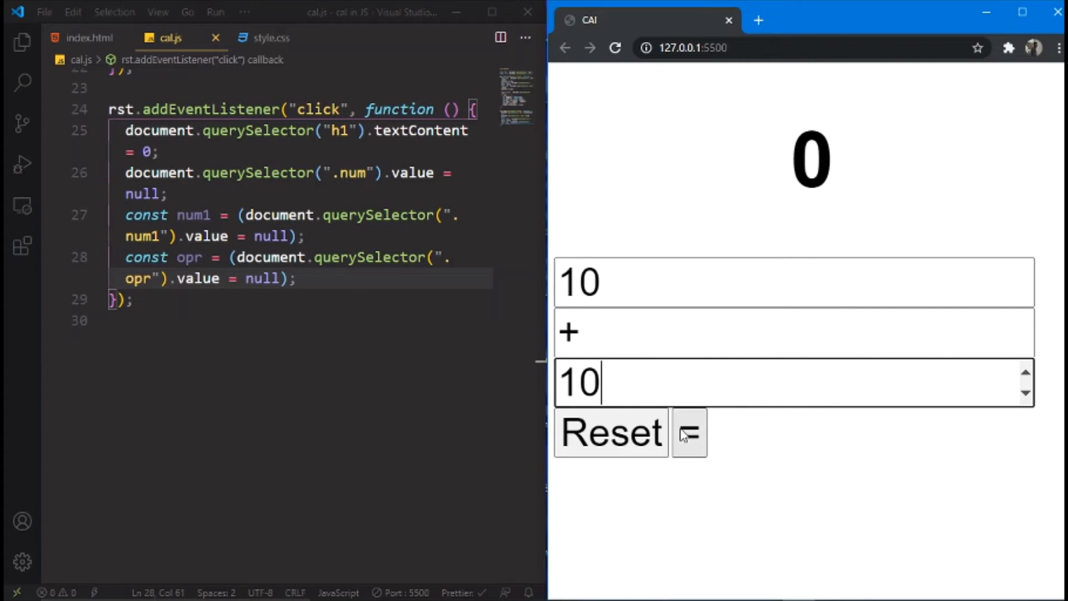
left_click(609, 432)
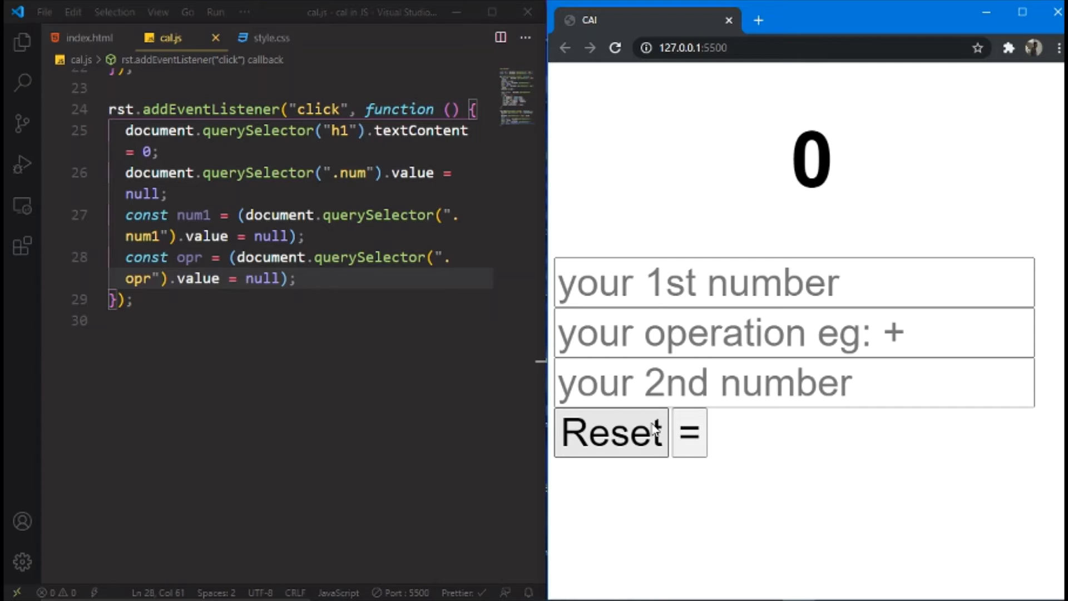
mouse_move(265, 37)
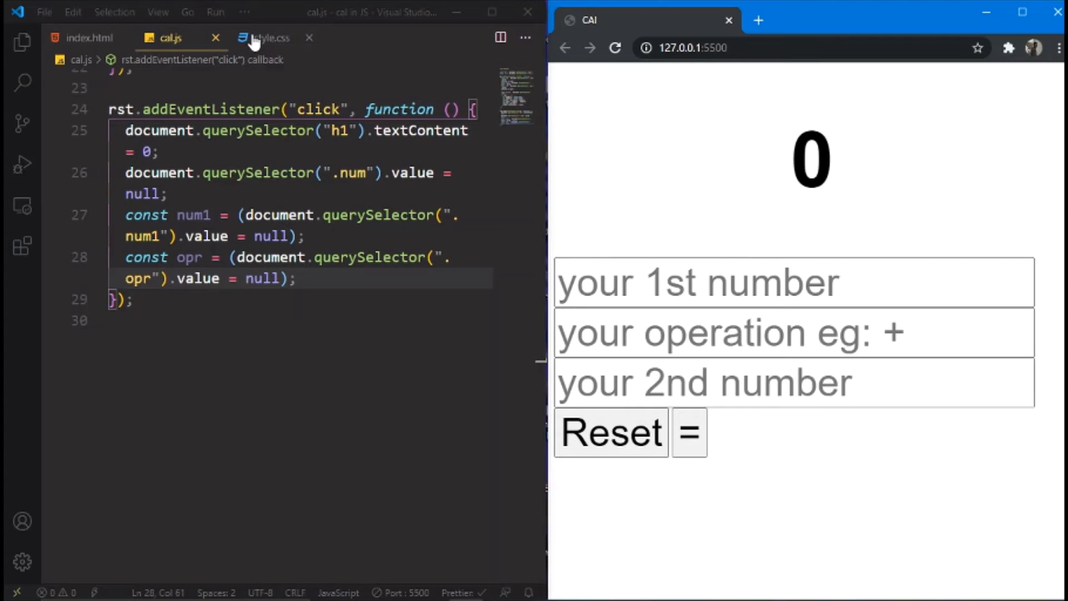
In style.css, adjust the input, button rule's padding and give it margin-right: 20px
left_click(268, 37)
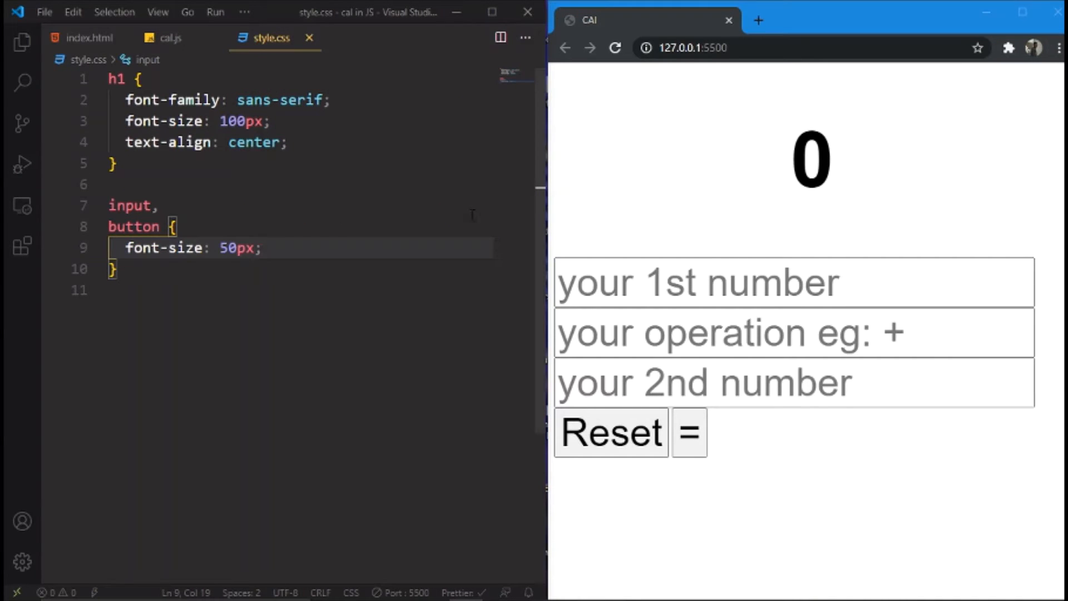
scroll("down", 3)
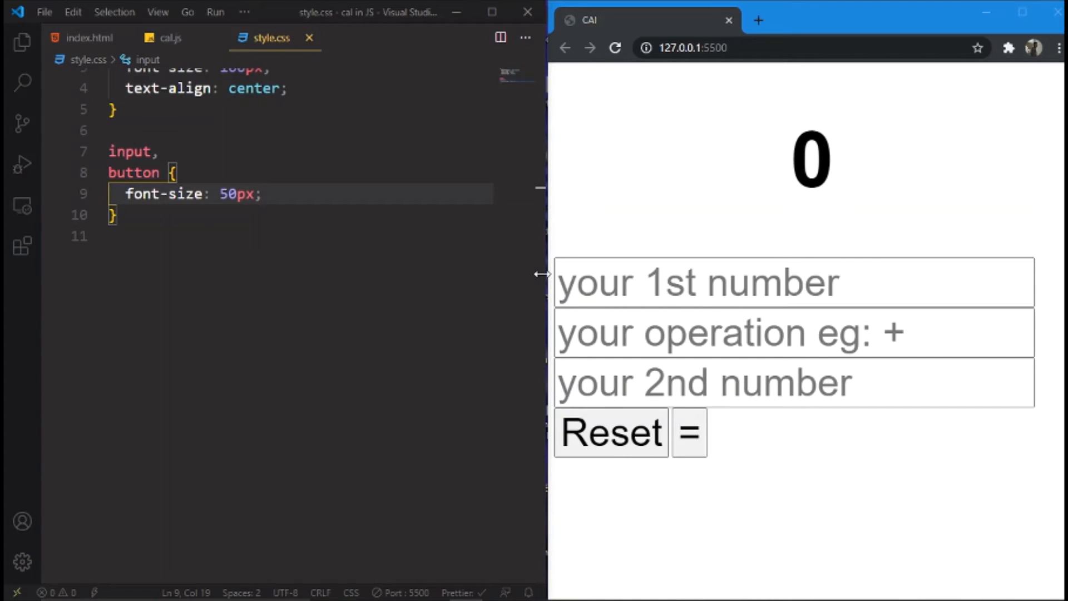
mouse_move(320, 188)
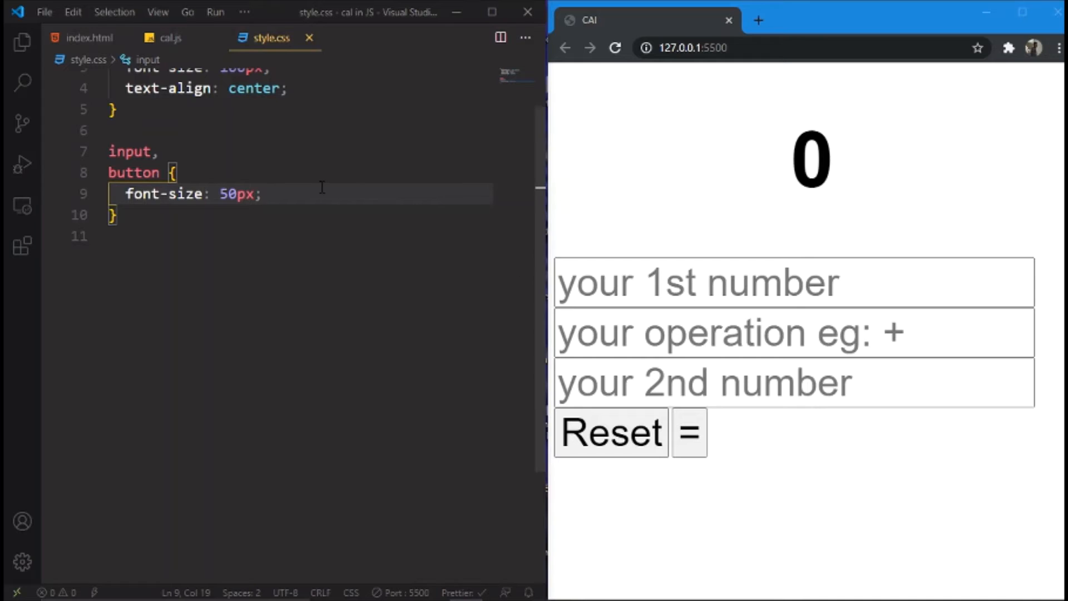
mouse_move(283, 179)
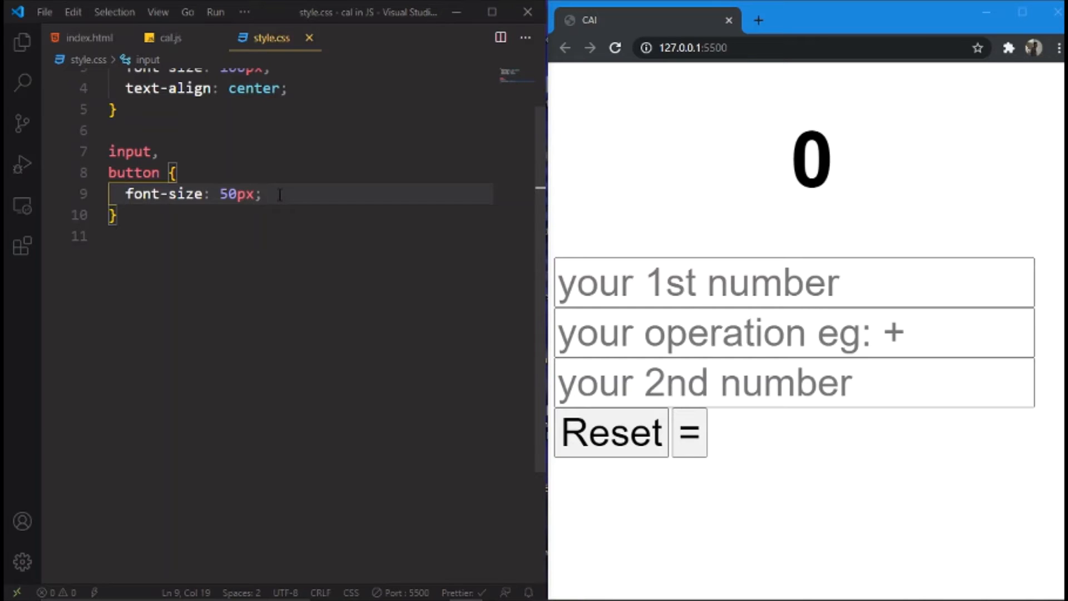
type("padding-left: ;")
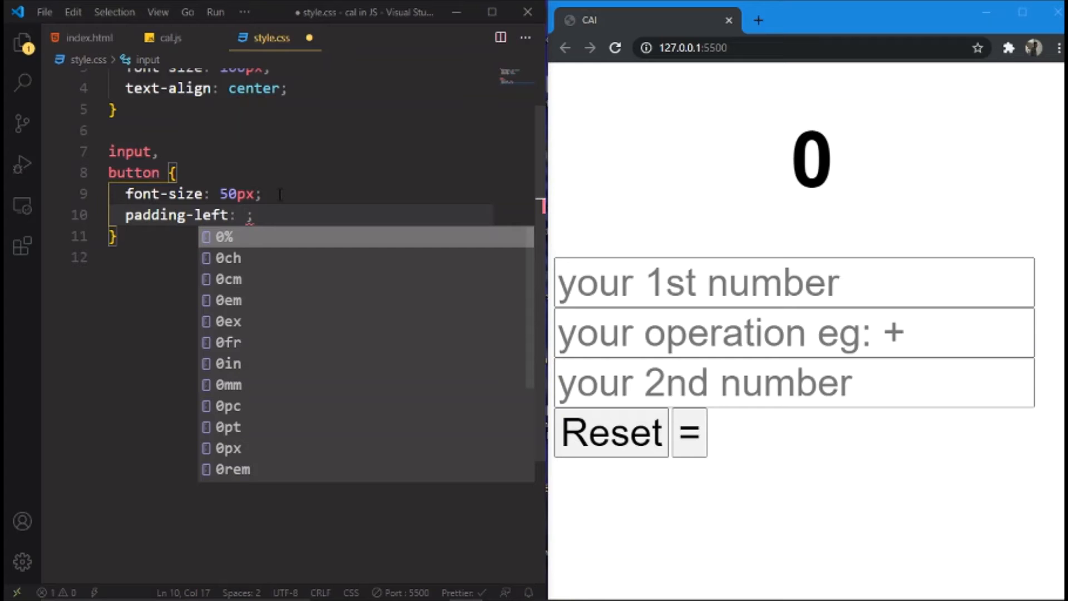
type("50px")
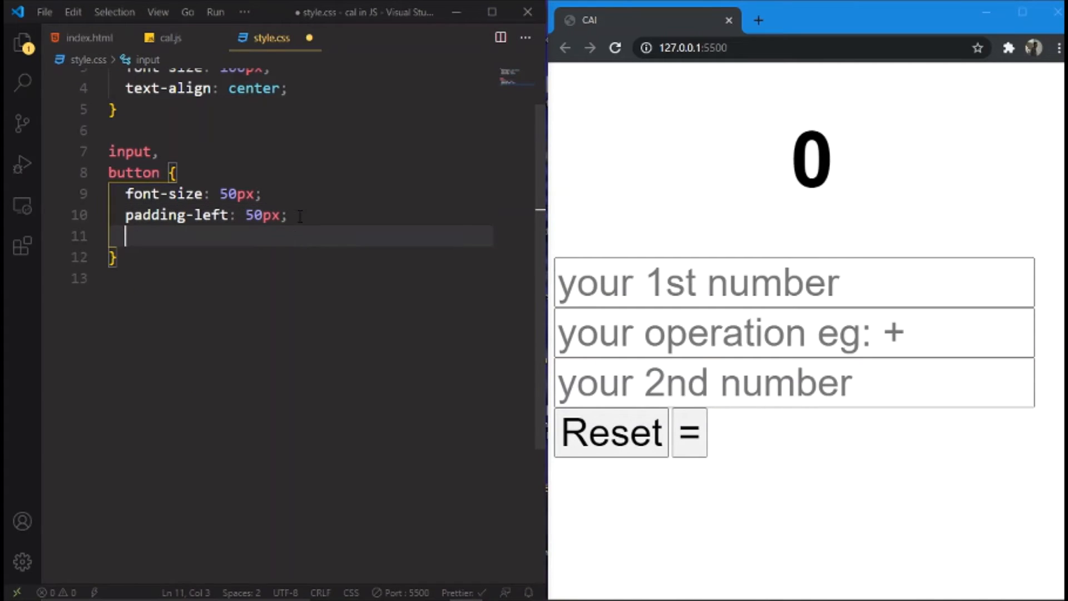
type("margin-left: ;")
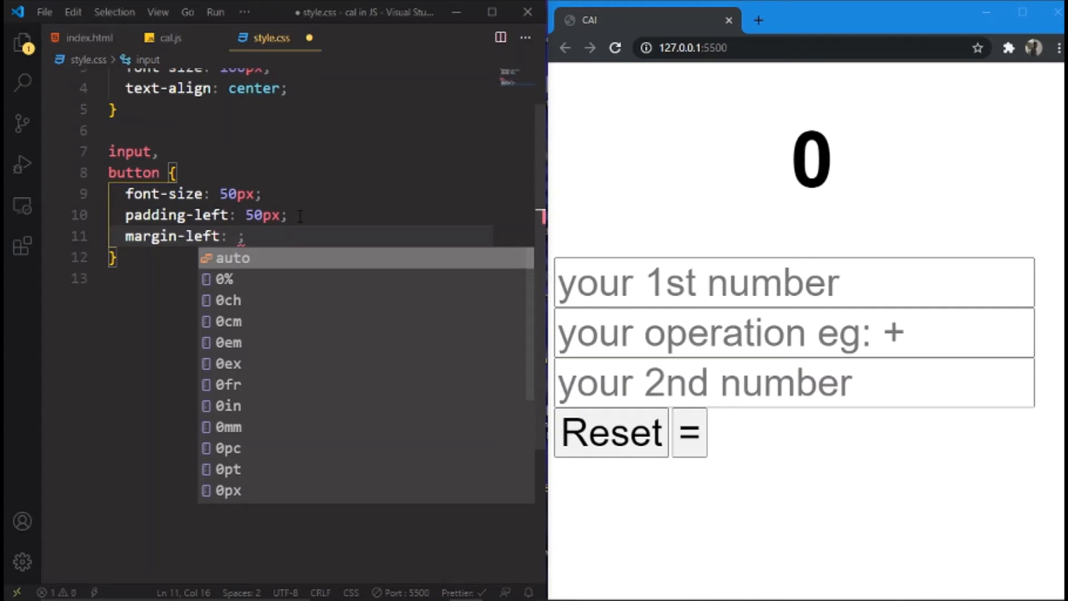
type("30")
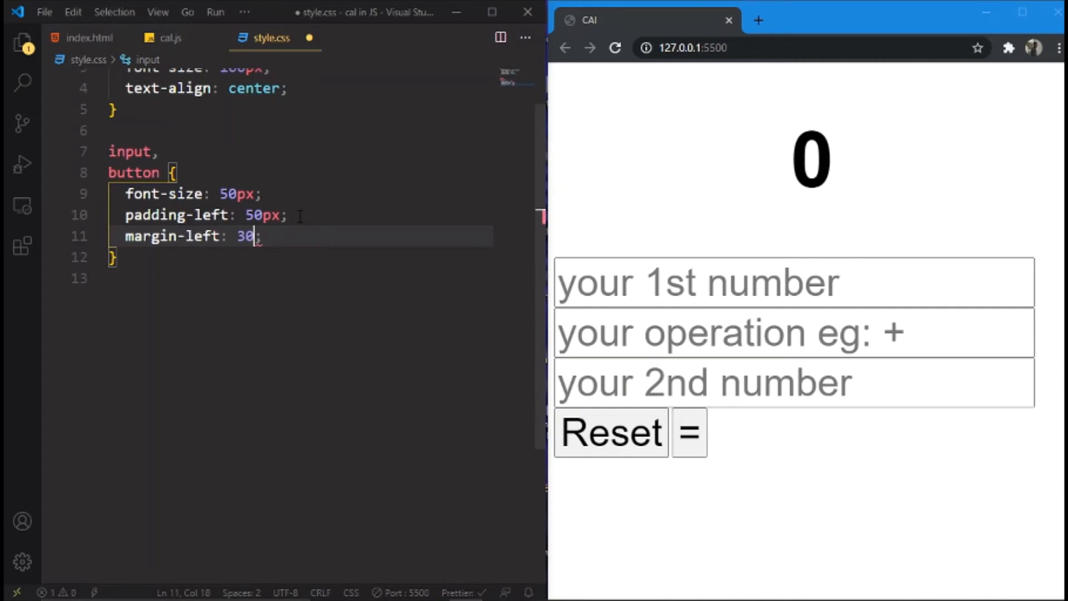
type("px")
type("margin-right: ;")
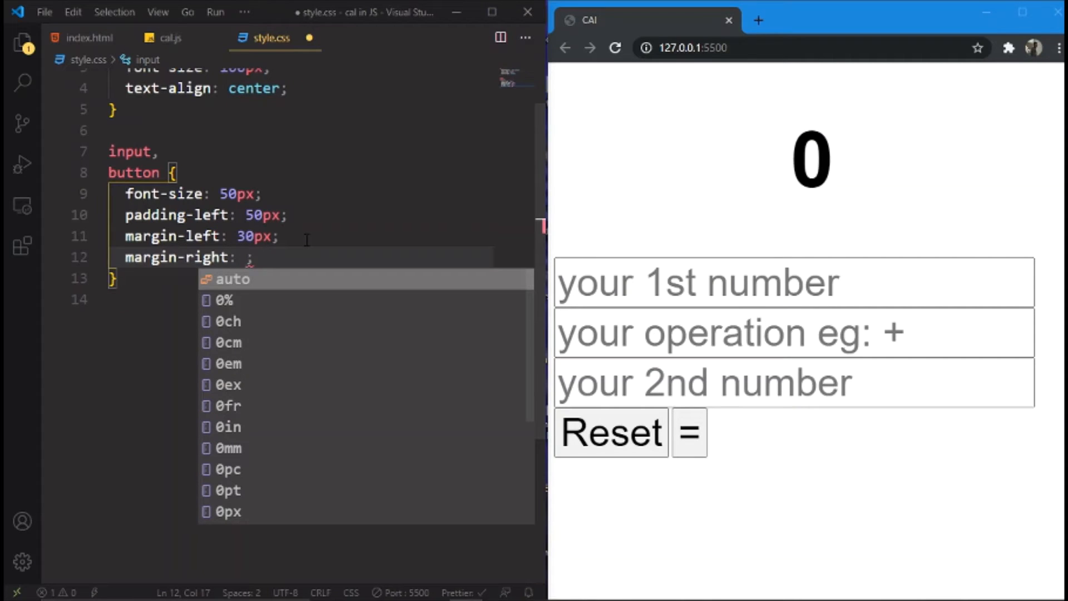
type("20px;")
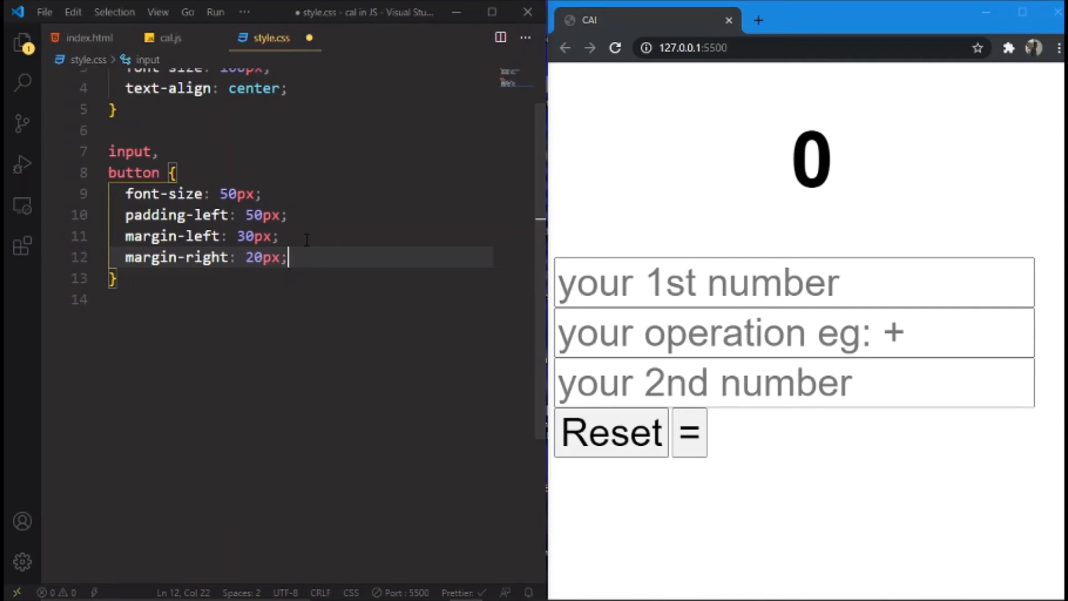
Add margin-bottom: 30px and border-radius: 100px to the input, button rule
key("Enter")
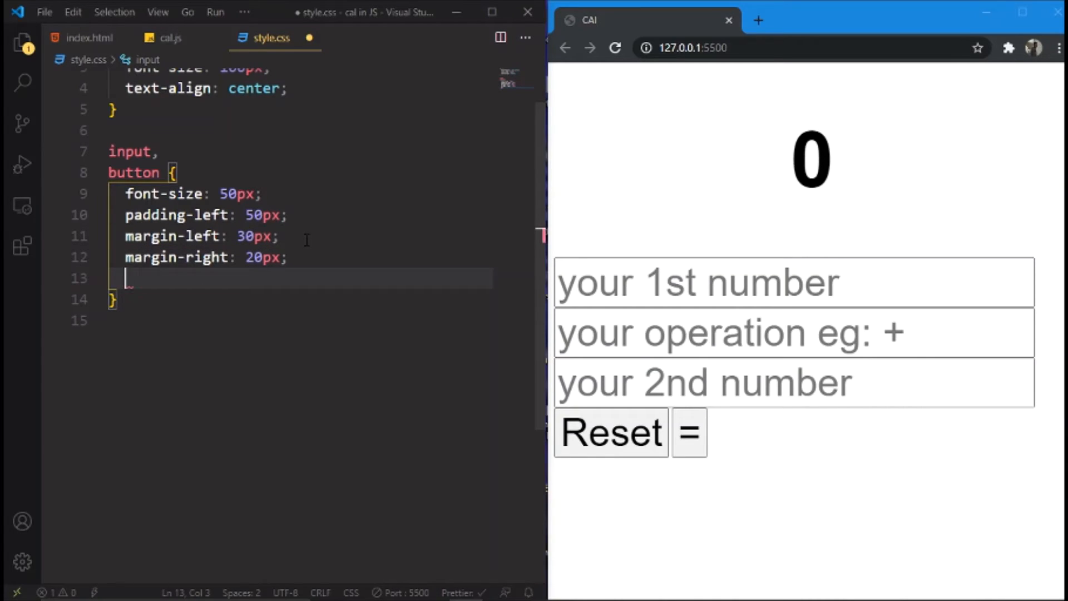
type("margi")
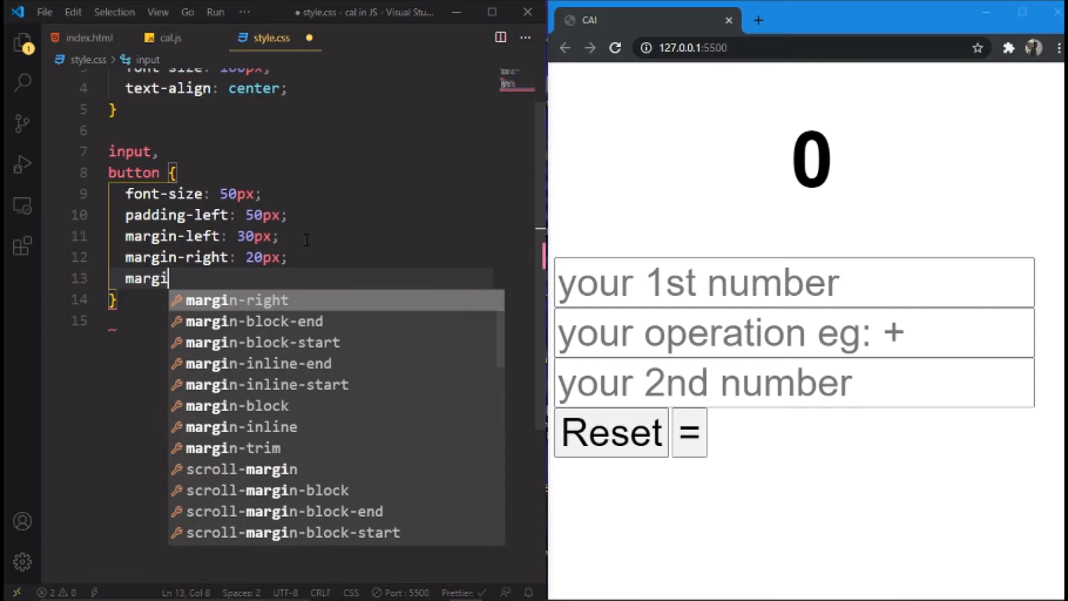
type("bottom: ;")
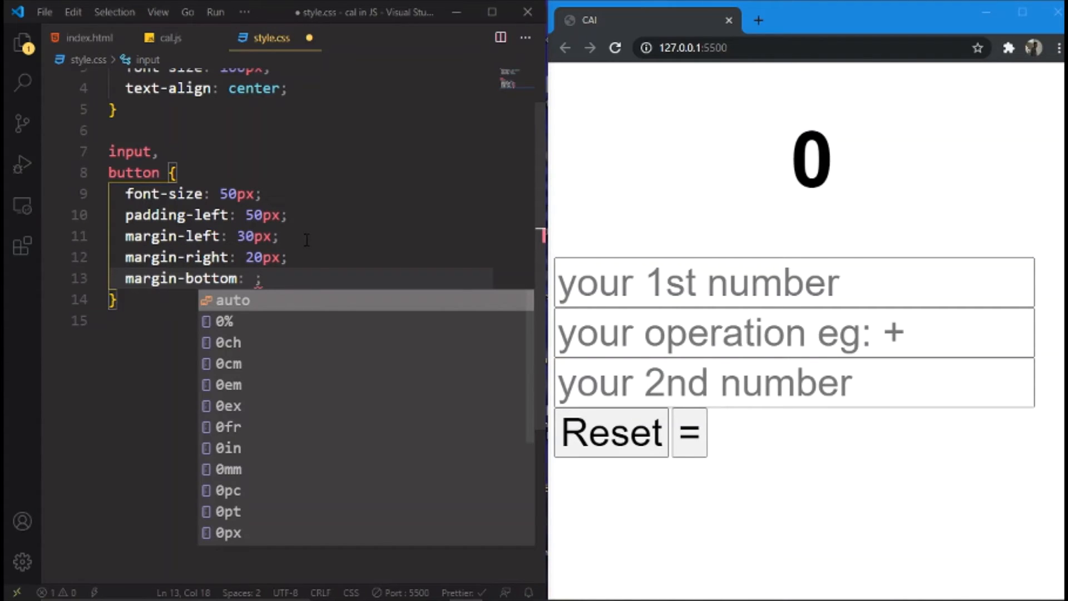
type("20")
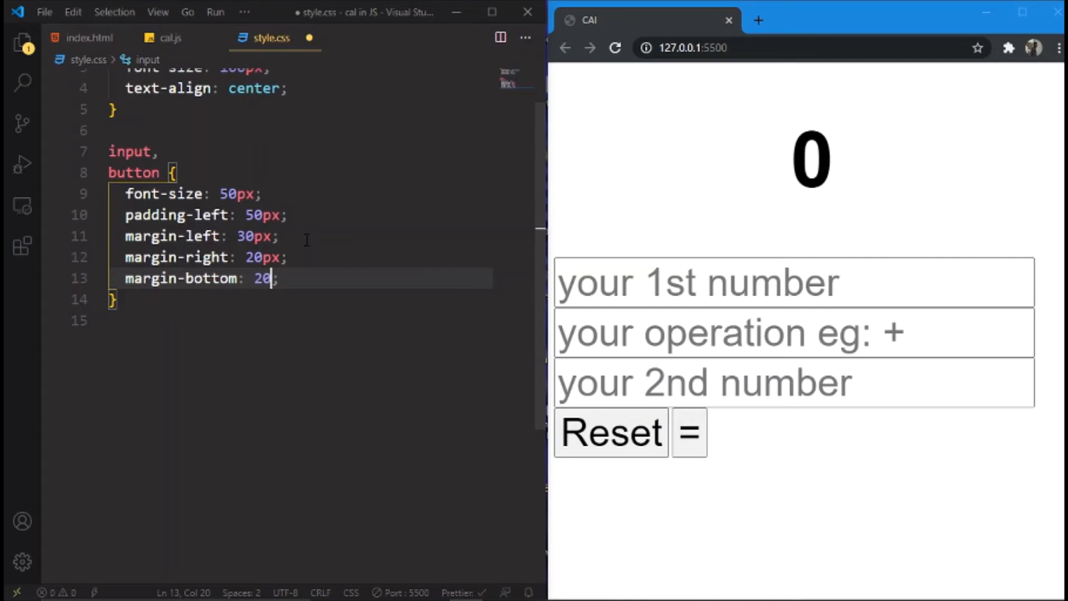
type("p")
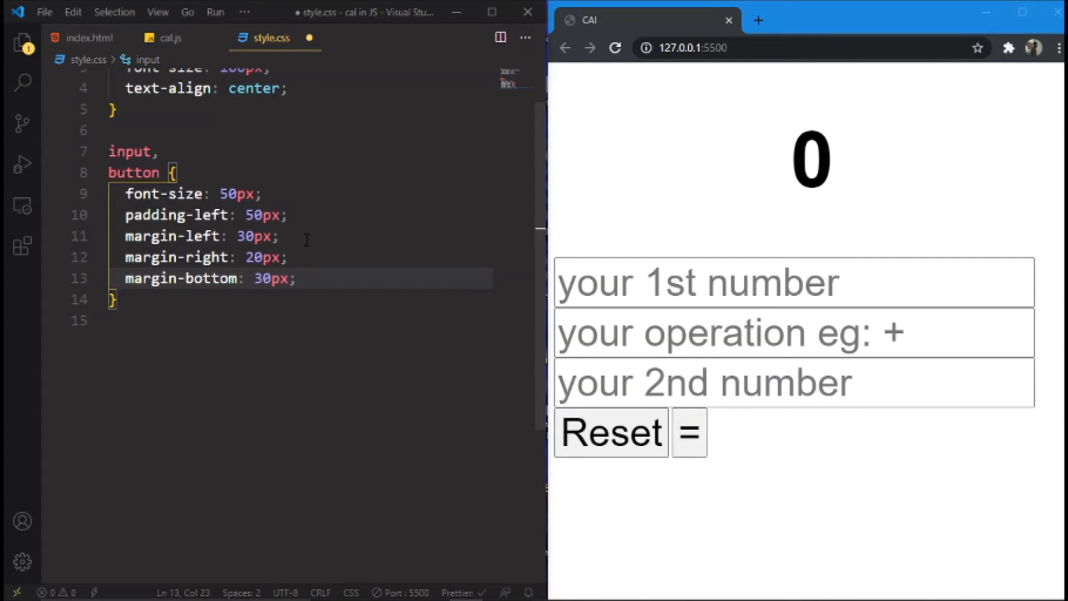
type("border-radius: ;")
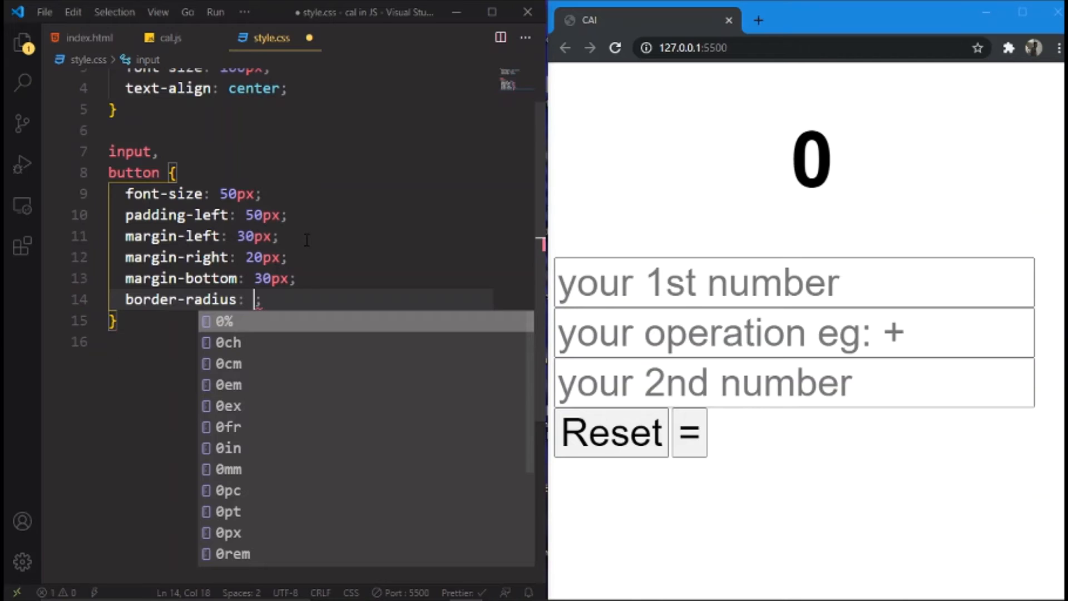
type("100")
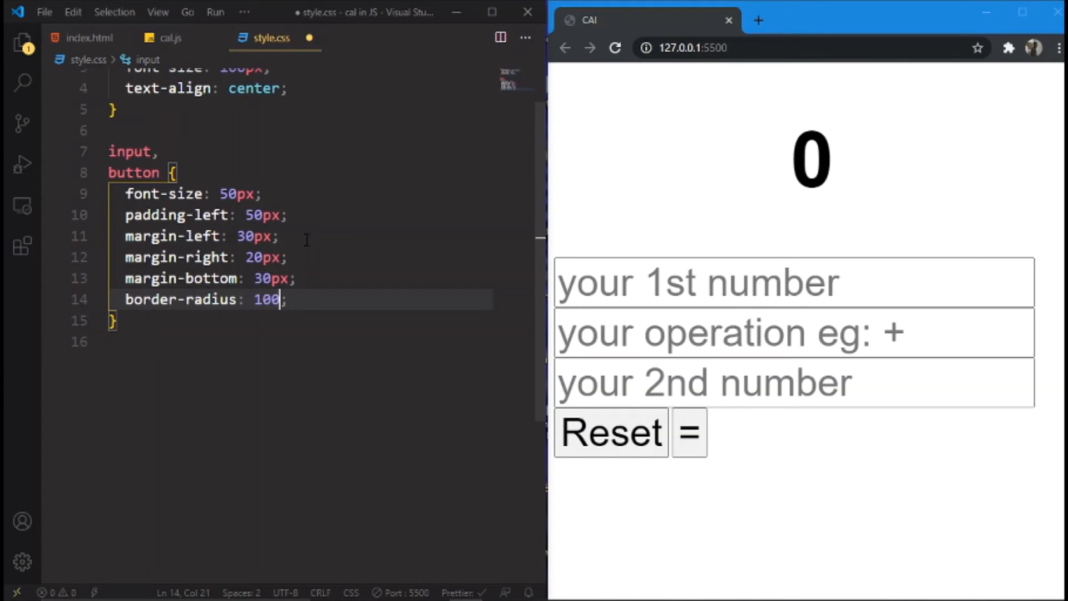
type("px")
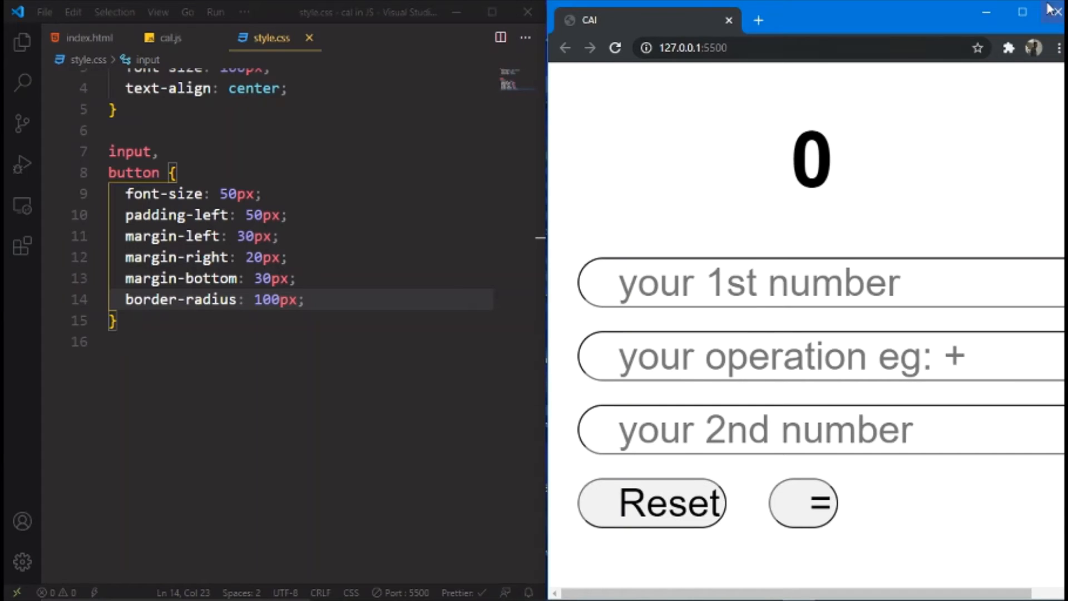
Preview the rounded fields, then add outline: none after border-radius in the input, button rule
left_click(1022, 12)
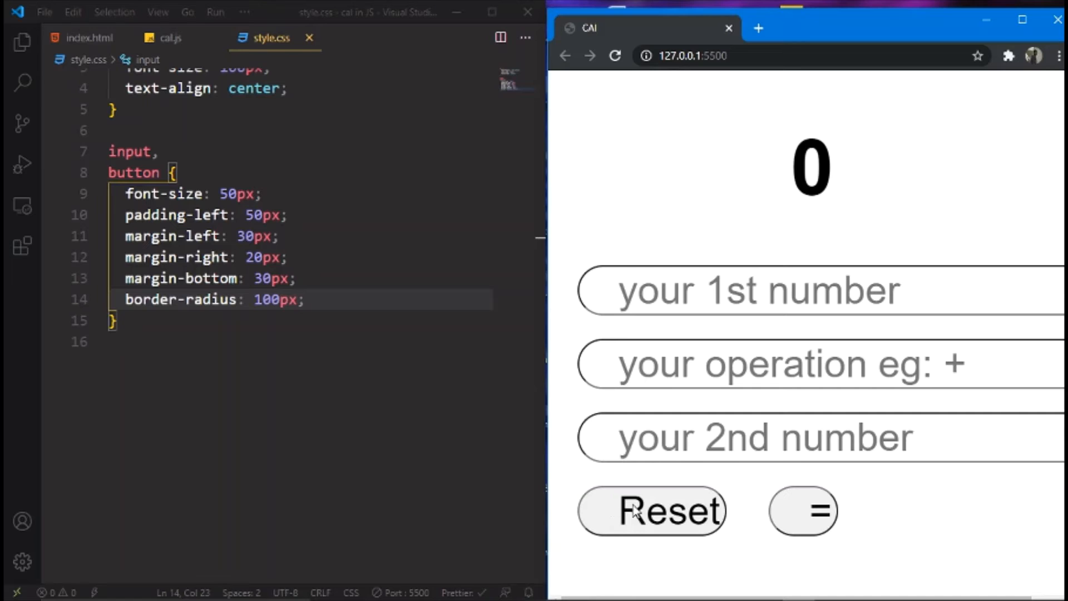
mouse_move(759, 507)
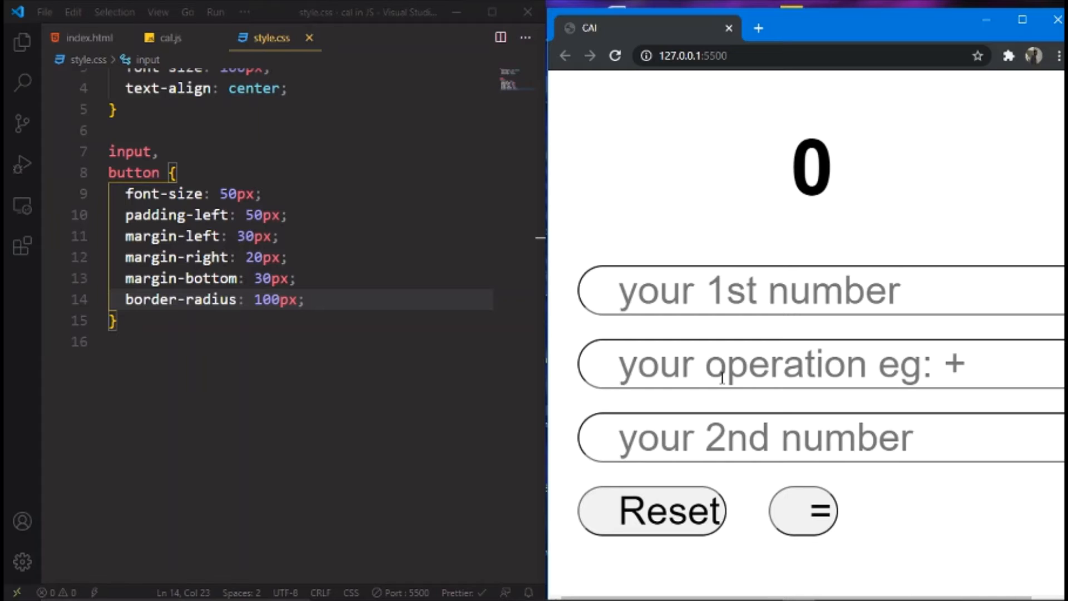
left_click(784, 290)
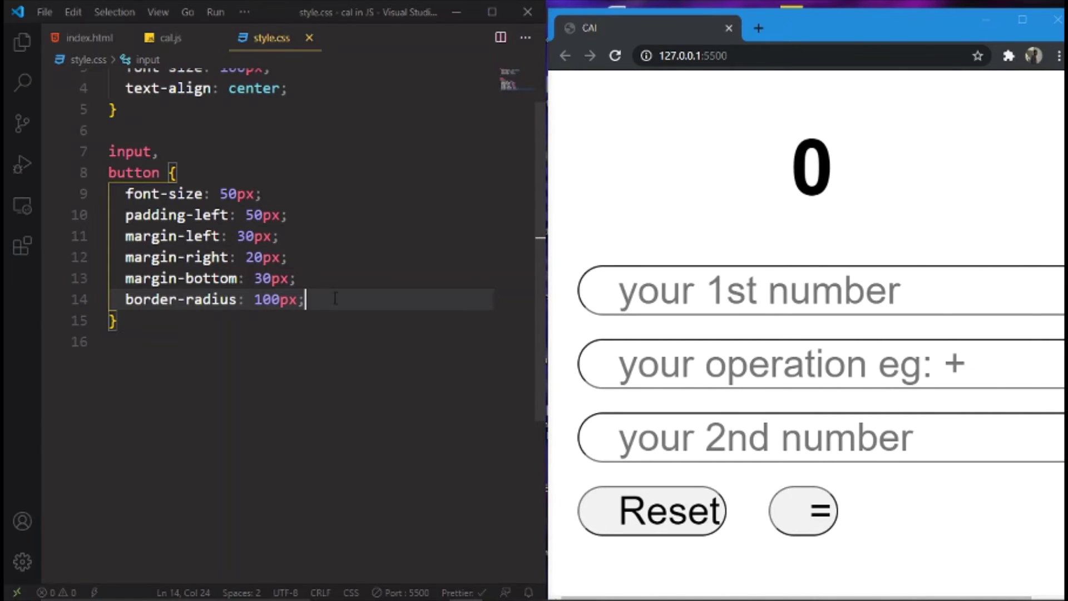
key("Enter")
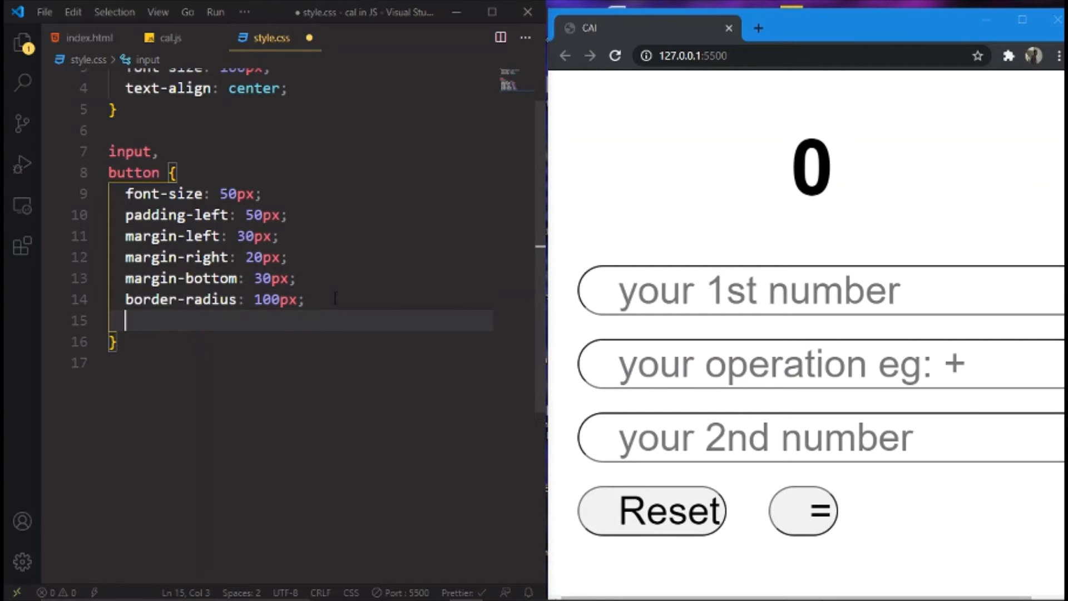
type("outline: ;")
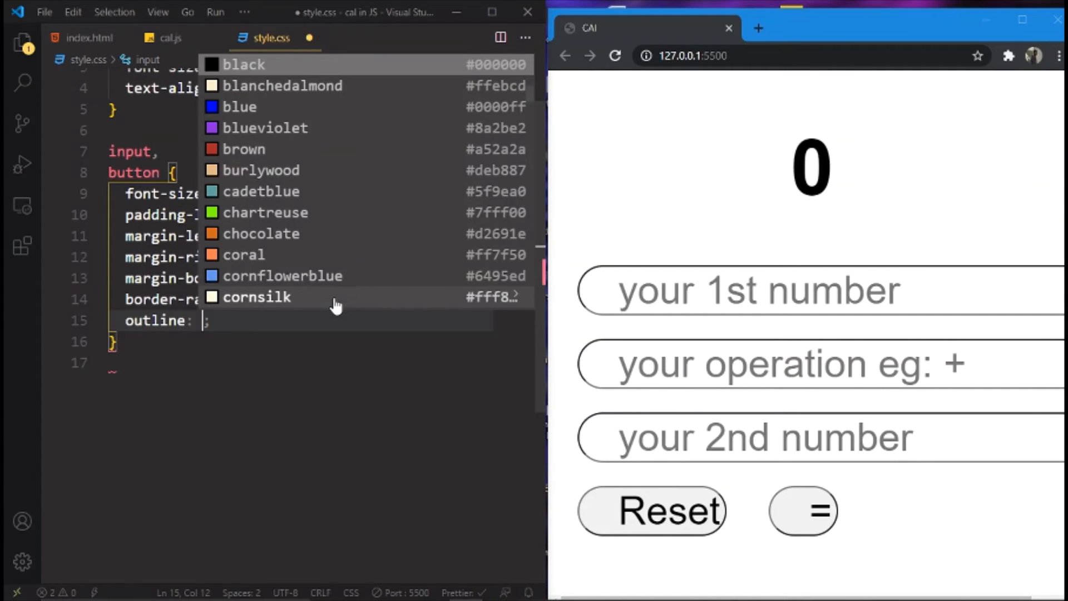
type("none")
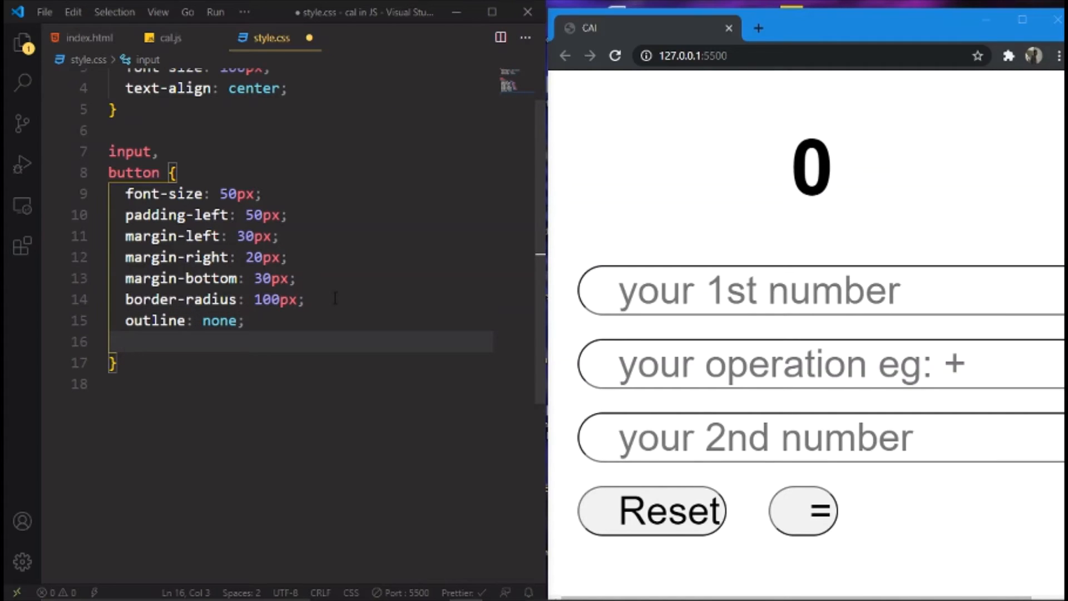
Save the stylesheet with Ctrl+S and open blank lines above the h1 rule for a new rule
key("Backspace")
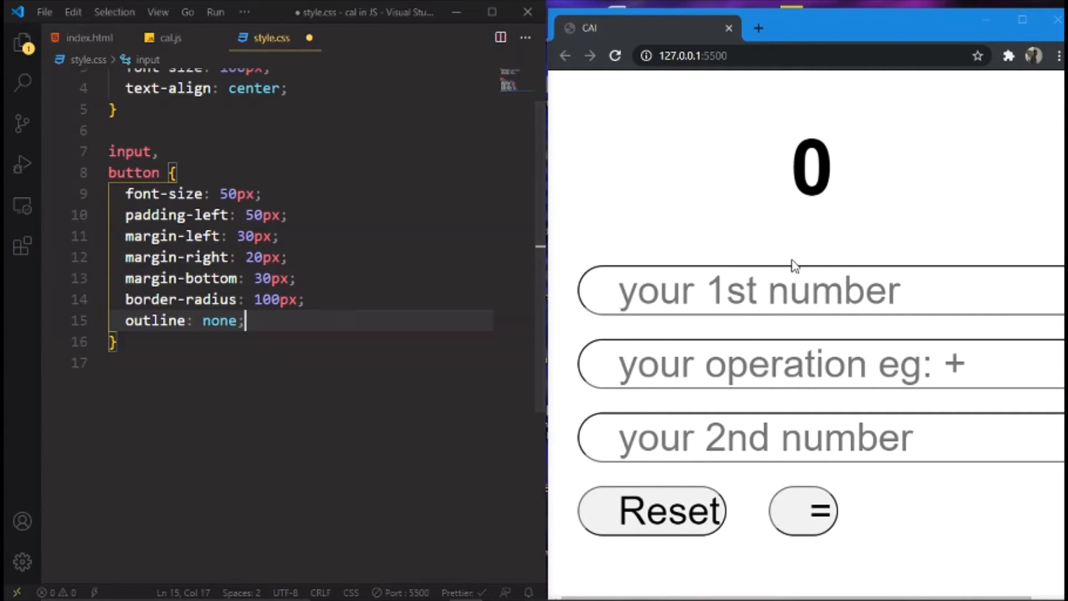
key("ctrl+s")
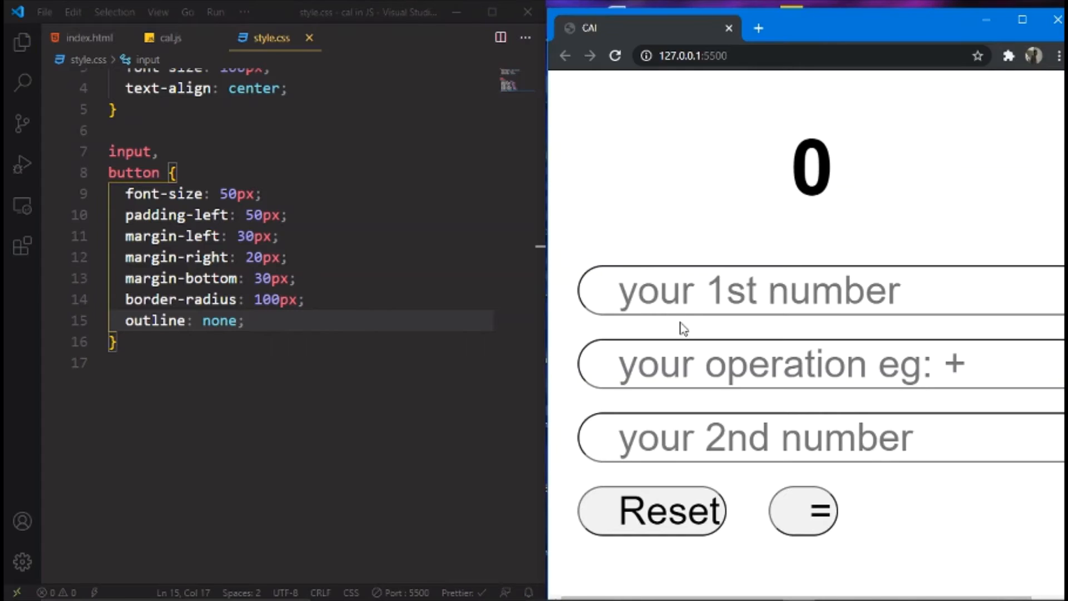
mouse_move(418, 497)
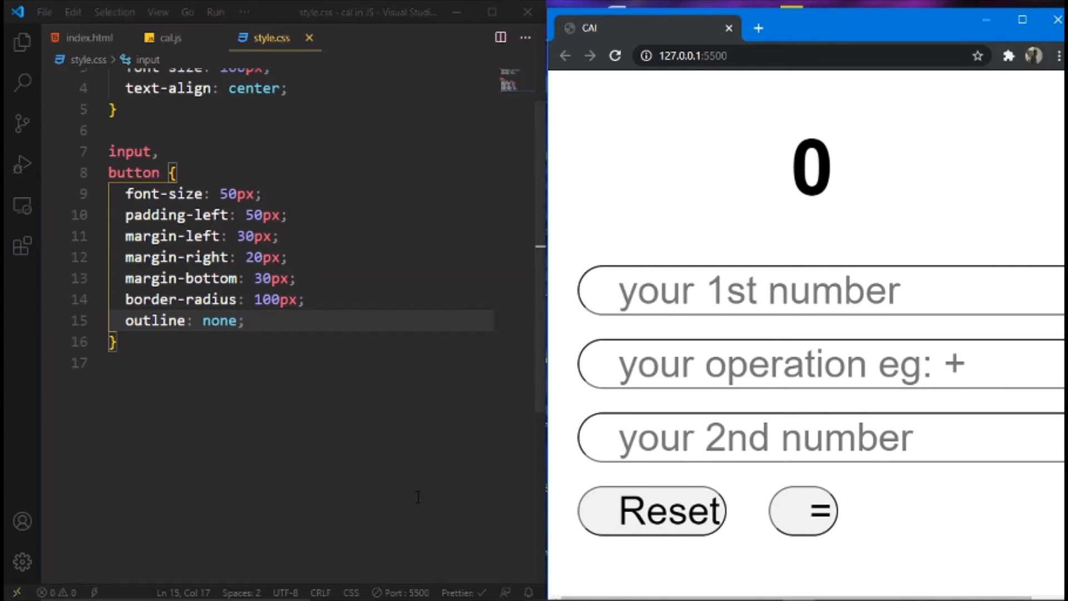
scroll("up", 3)
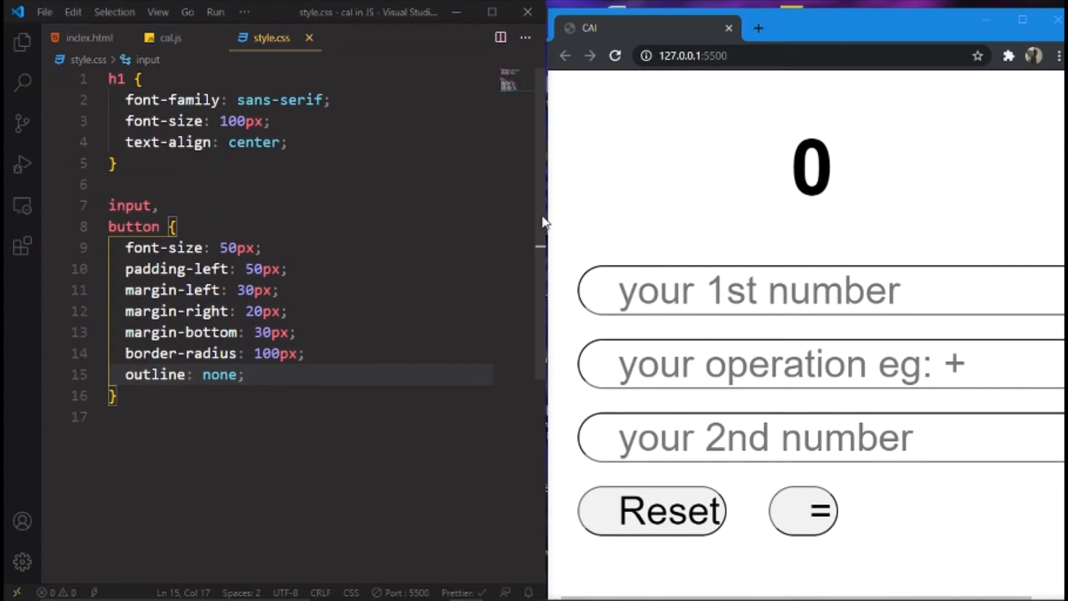
left_click(115, 79)
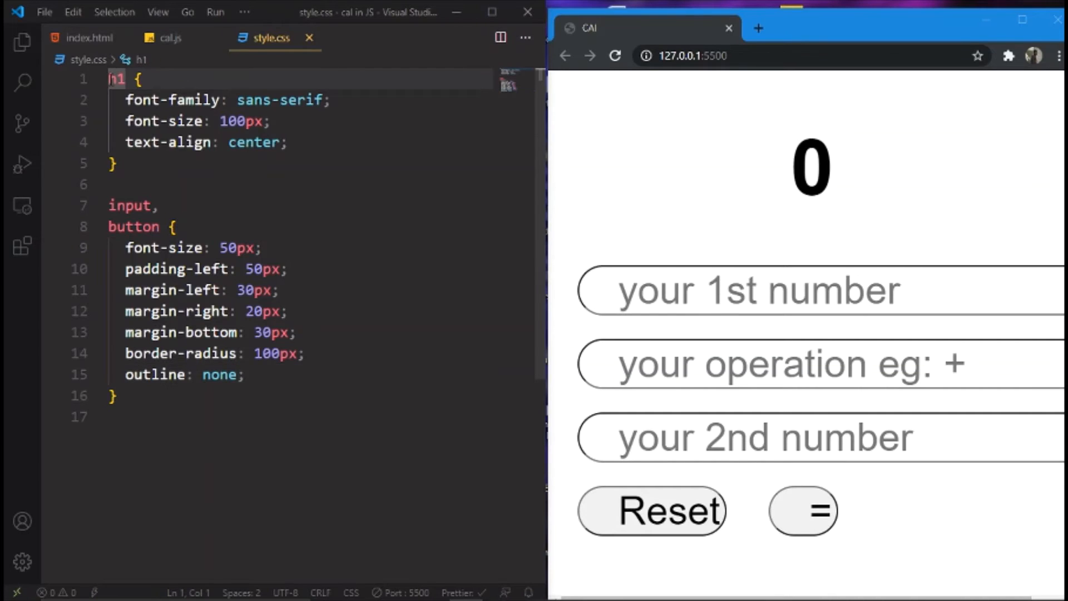
key("Enter")
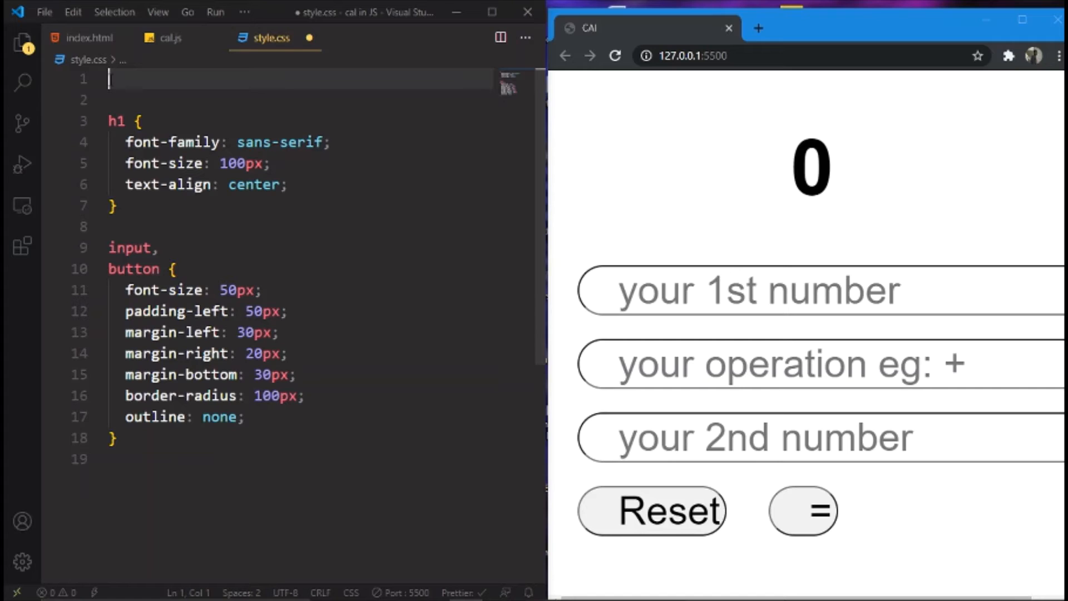
type("h")
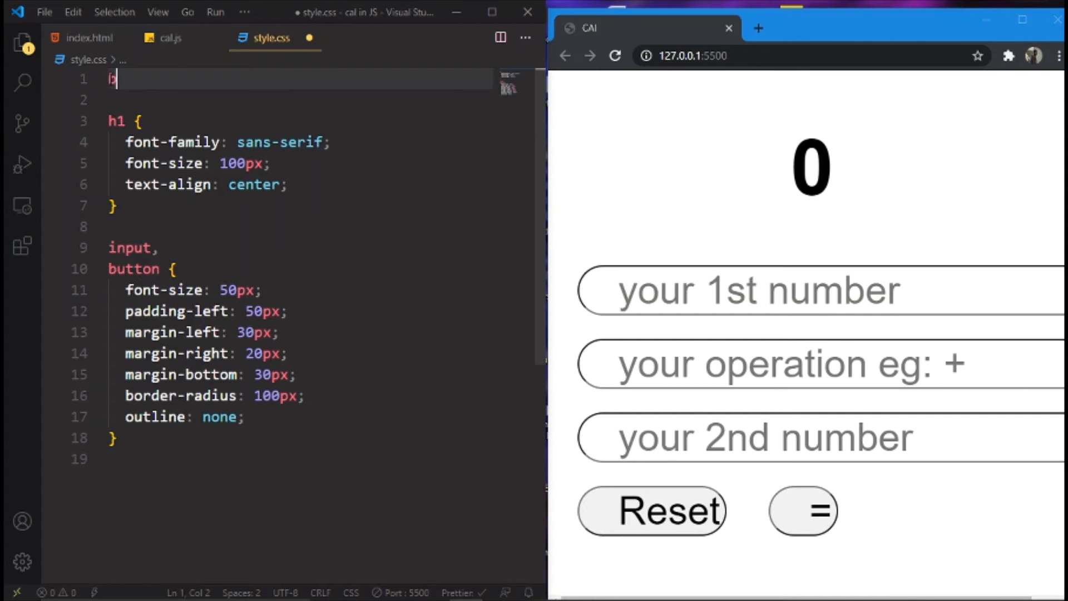
type("ody {")
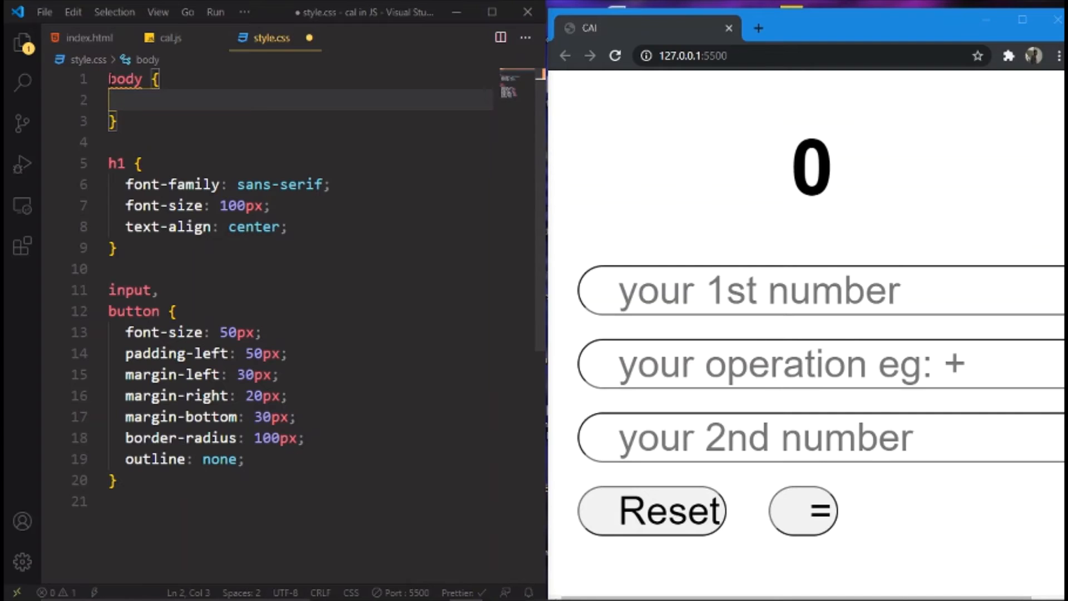
type("b")
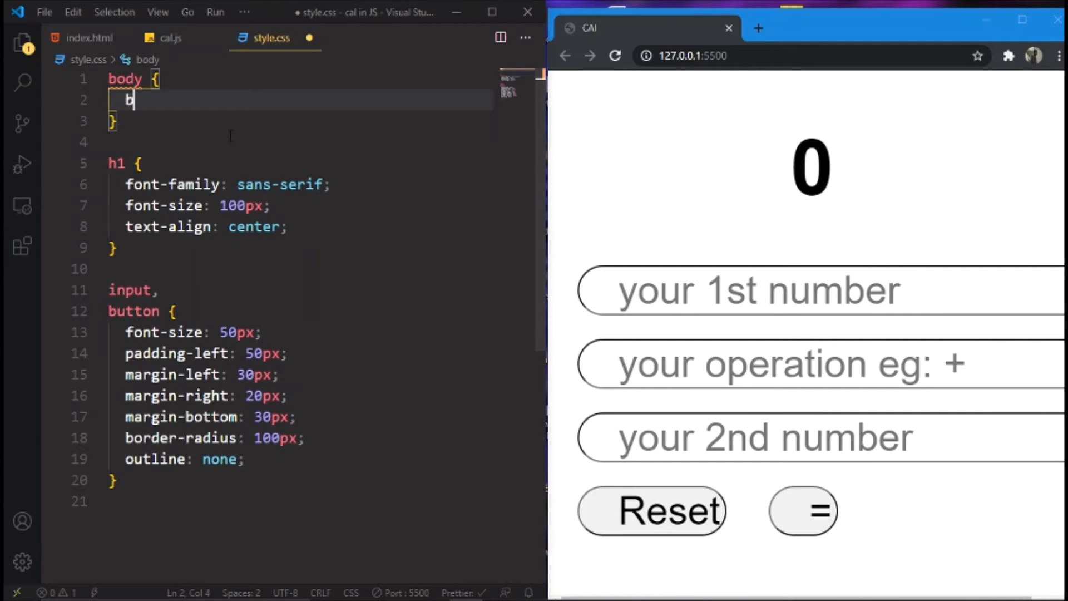
type("ground-color: ;")
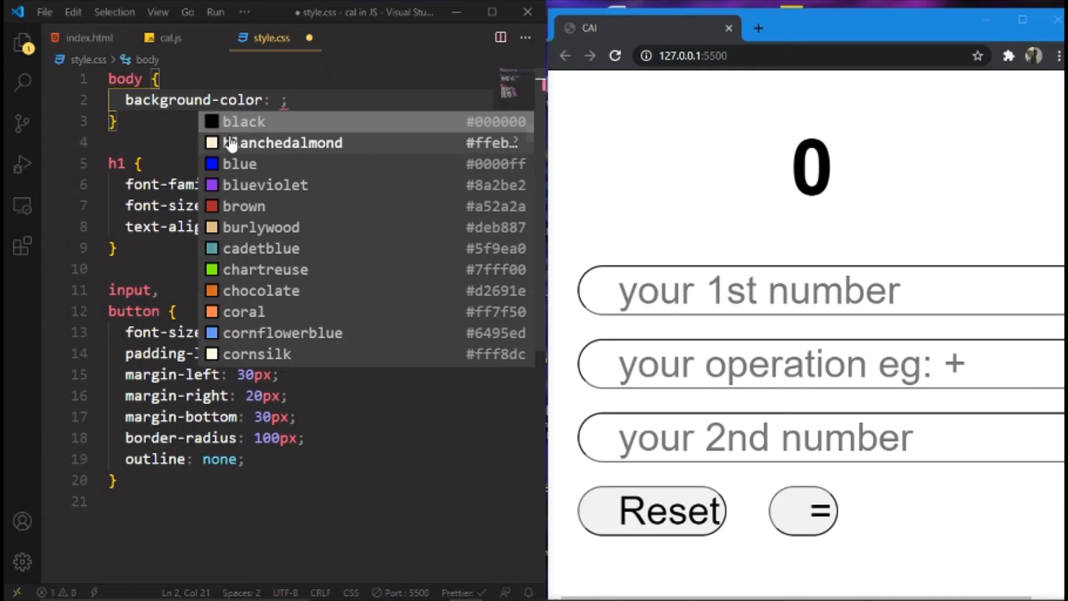
left_click(243, 121)
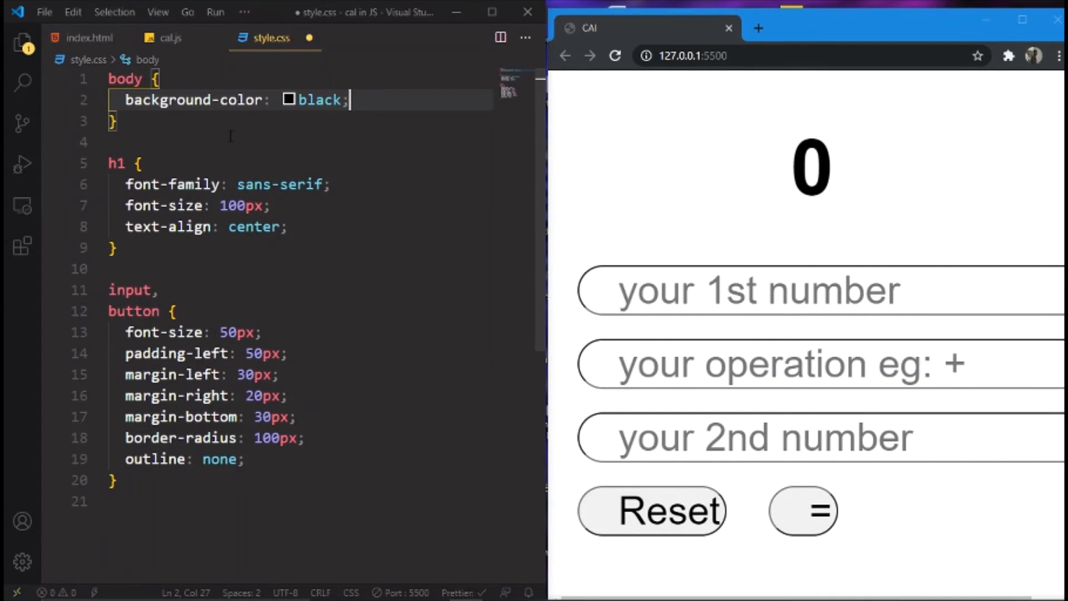
key("enter")
type("color: ;")
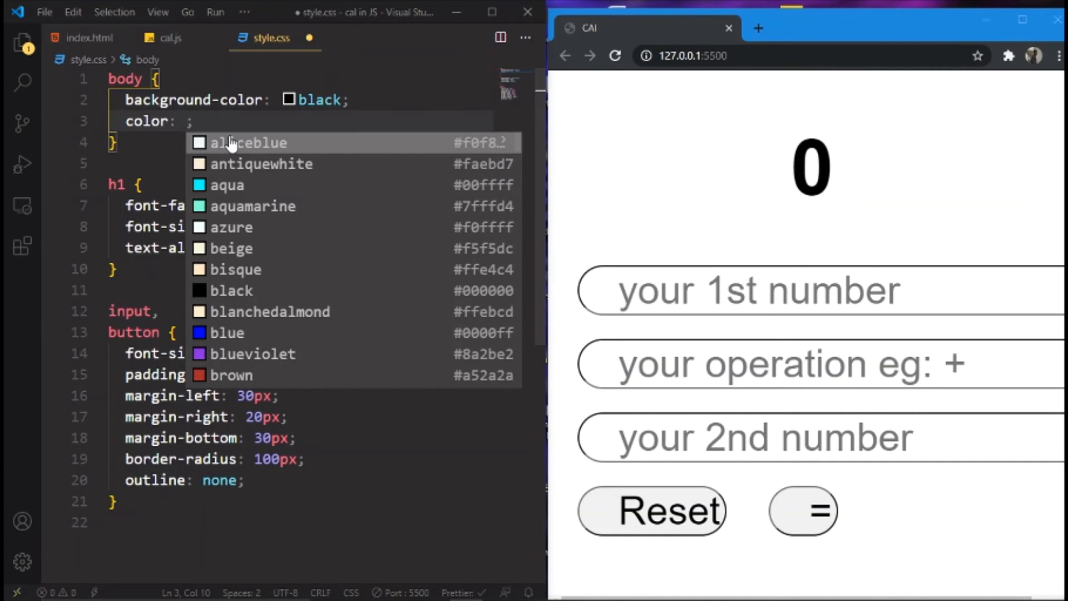
type("white")
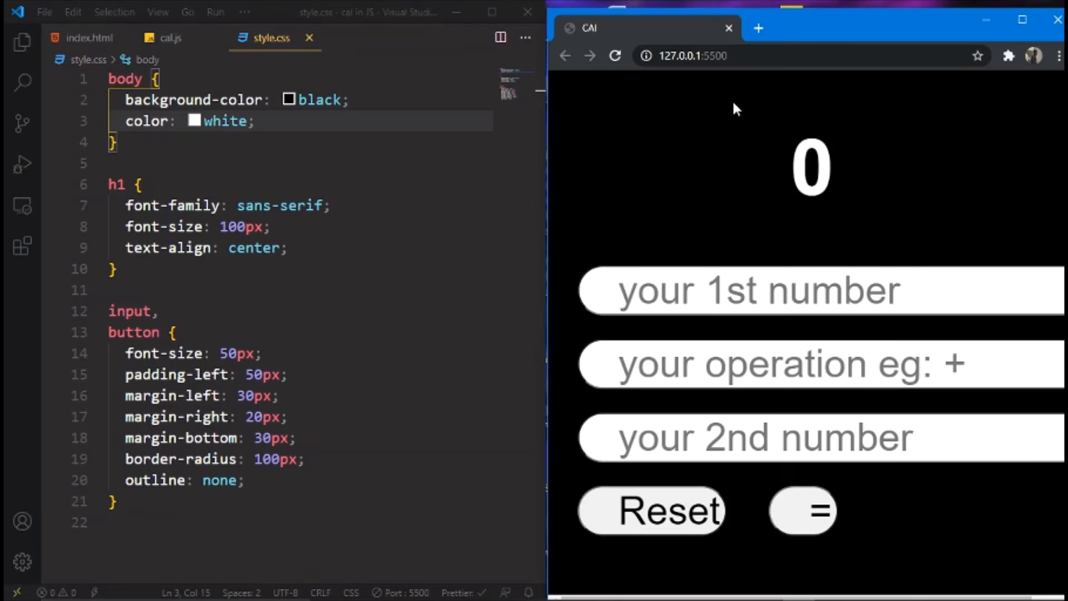
left_click(749, 291)
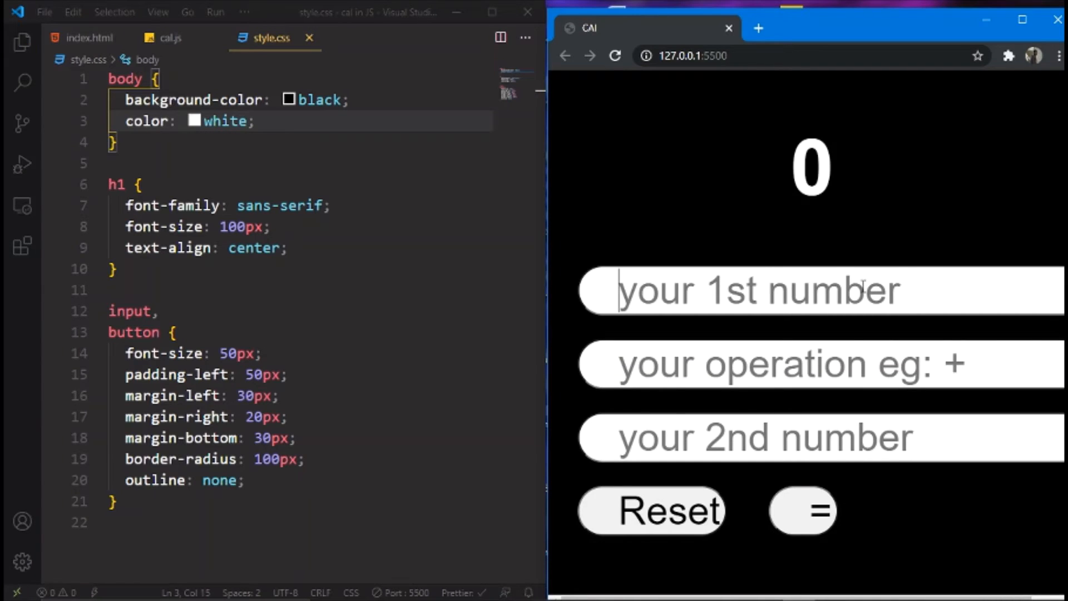
left_click(750, 438)
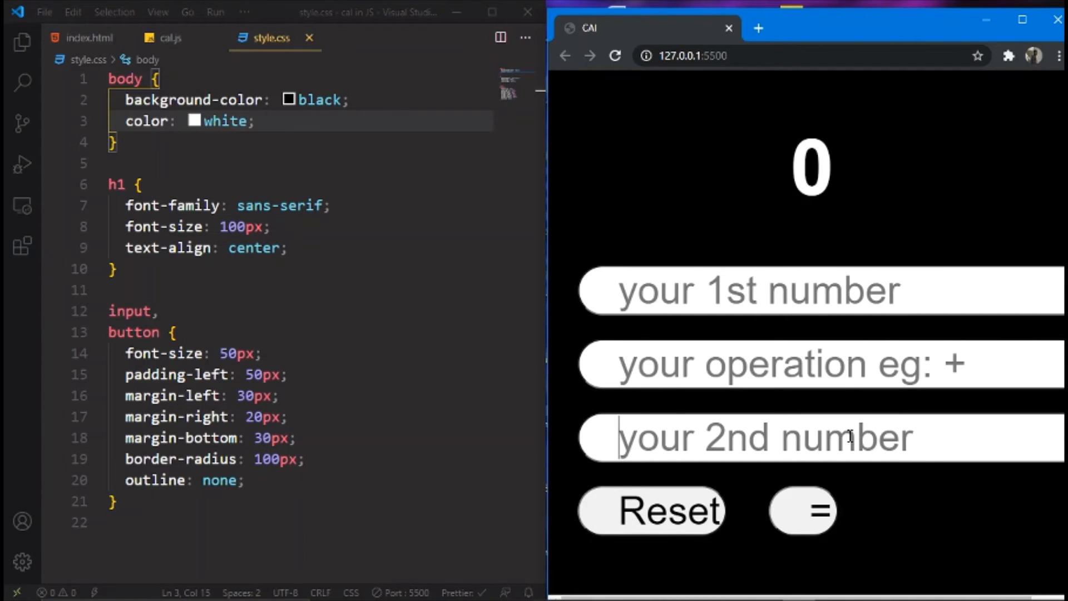
mouse_move(421, 291)
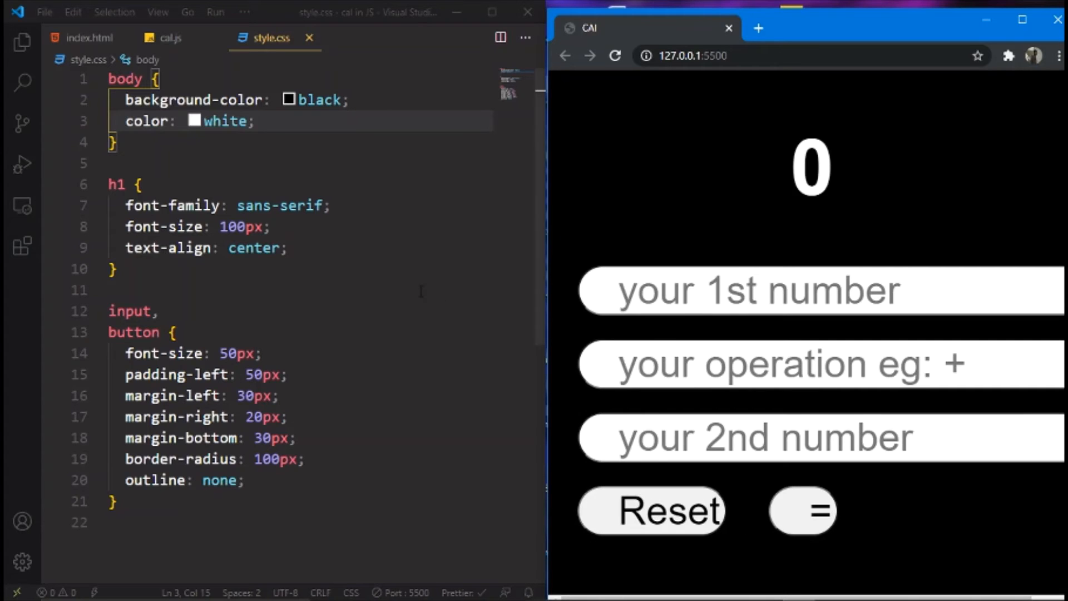
scroll("down", 3)
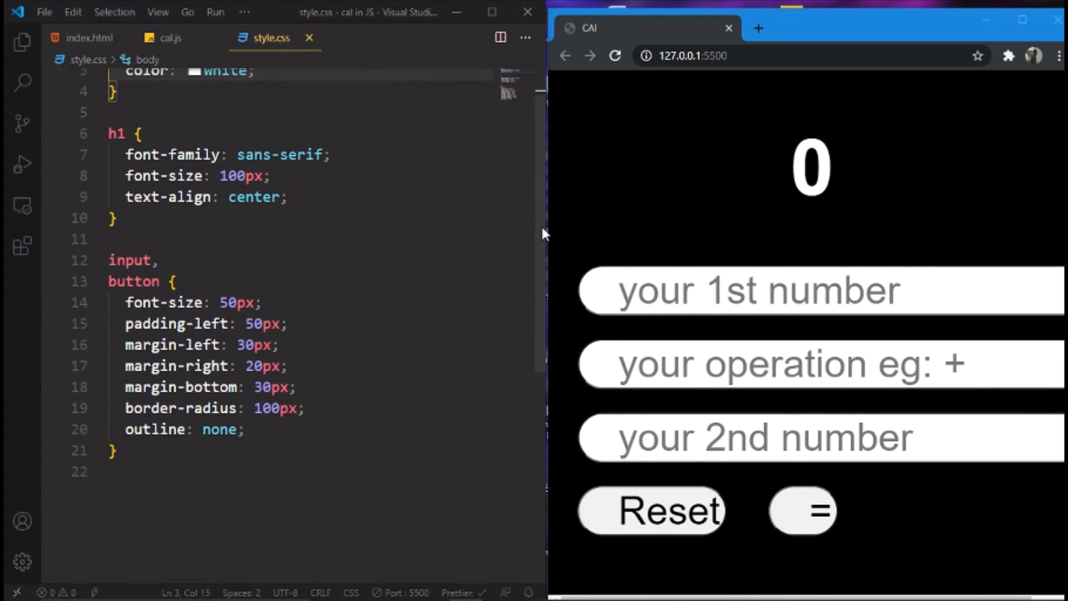
scroll("down", 3)
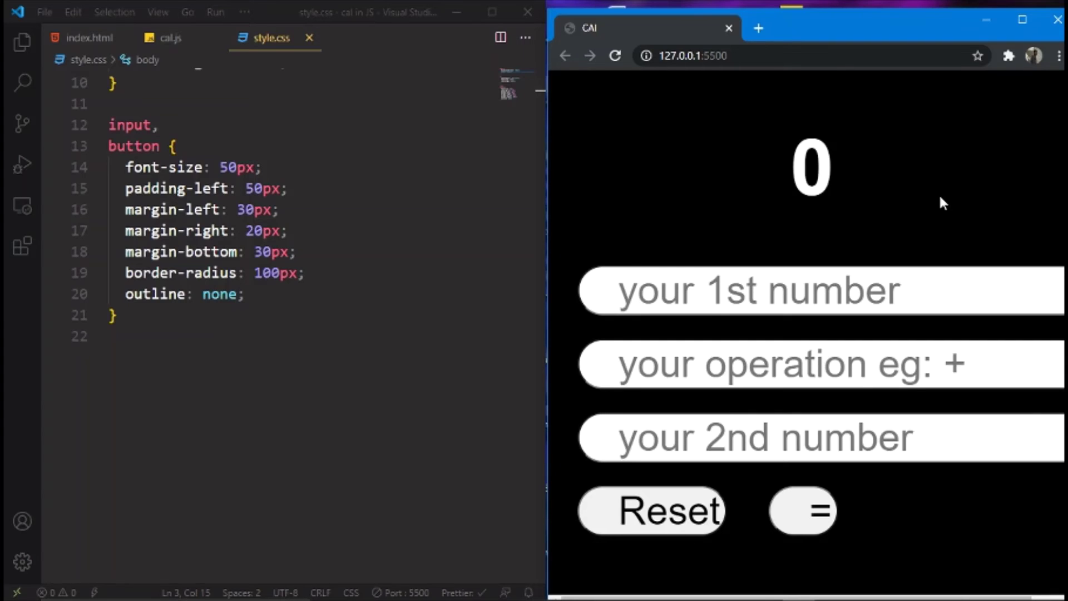
mouse_move(685, 200)
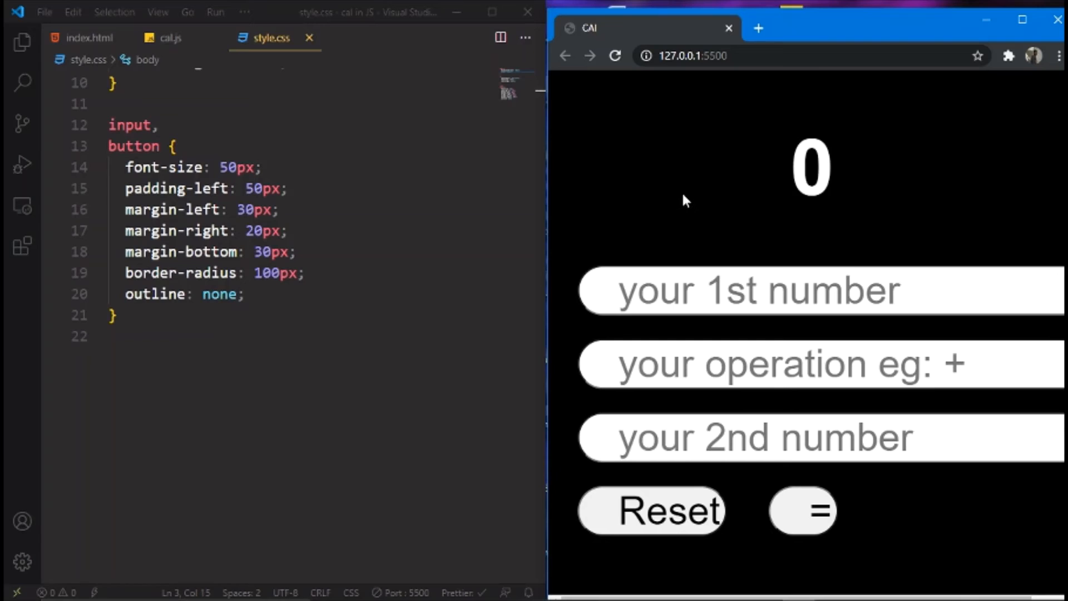
mouse_move(388, 37)
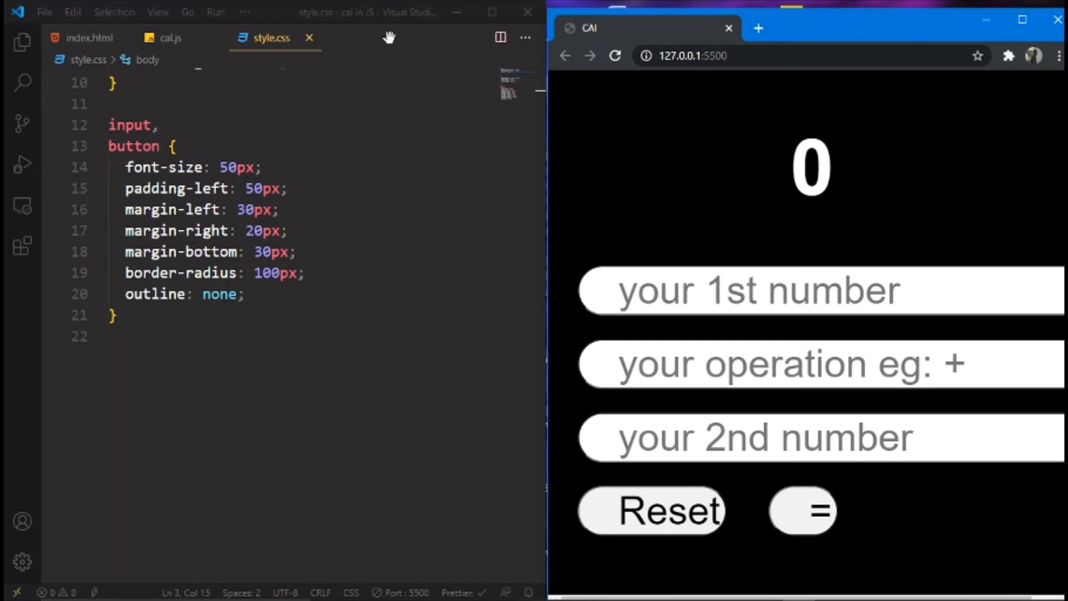
Scroll through cal.js to review the eql and rst click event listeners
left_click(169, 37)
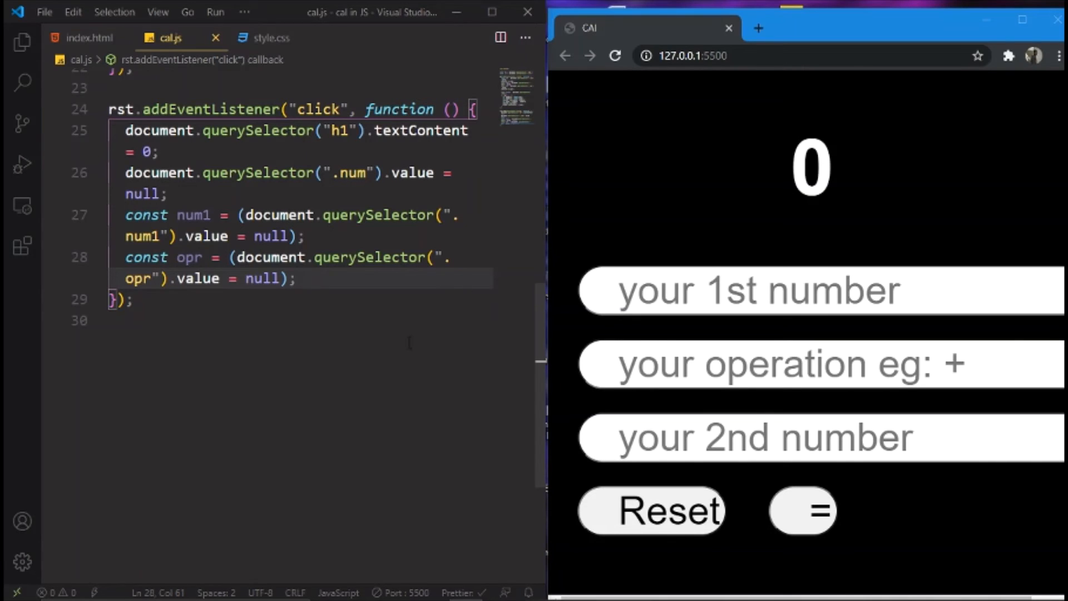
mouse_move(539, 342)
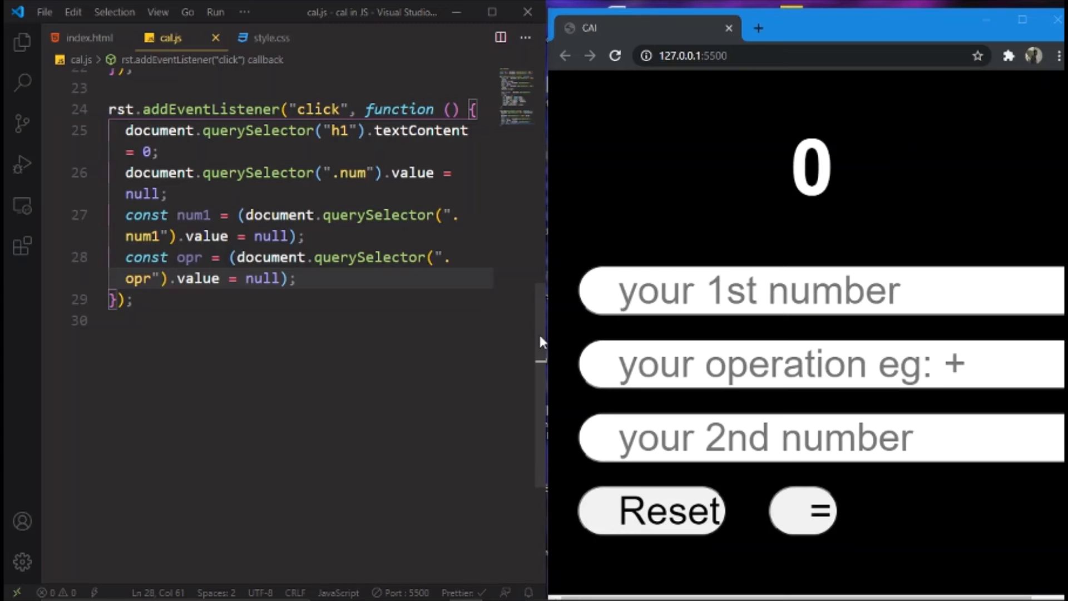
scroll("up", 3)
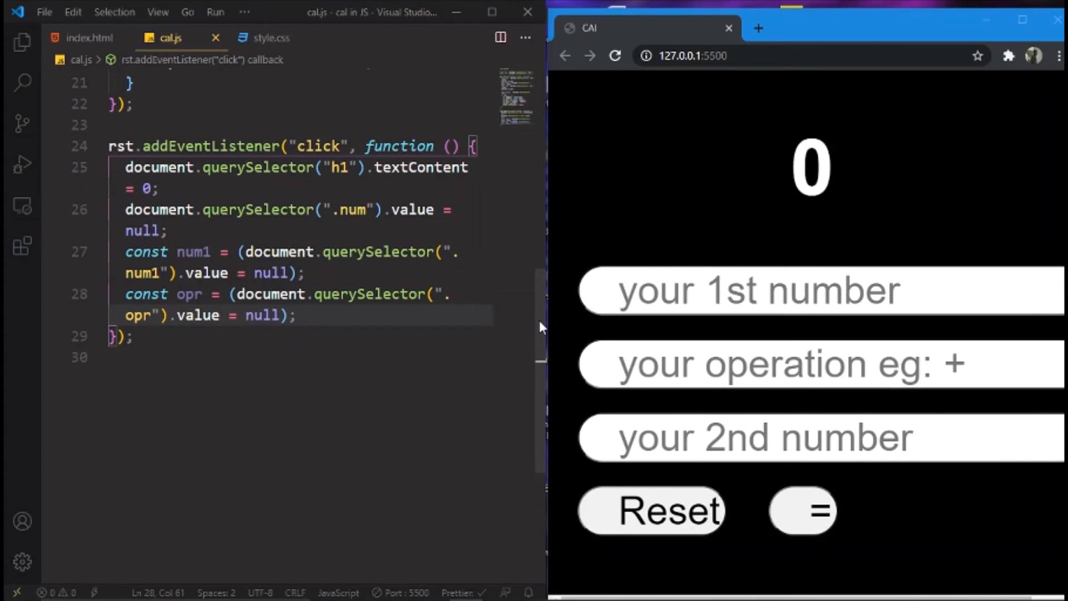
scroll("up", 3)
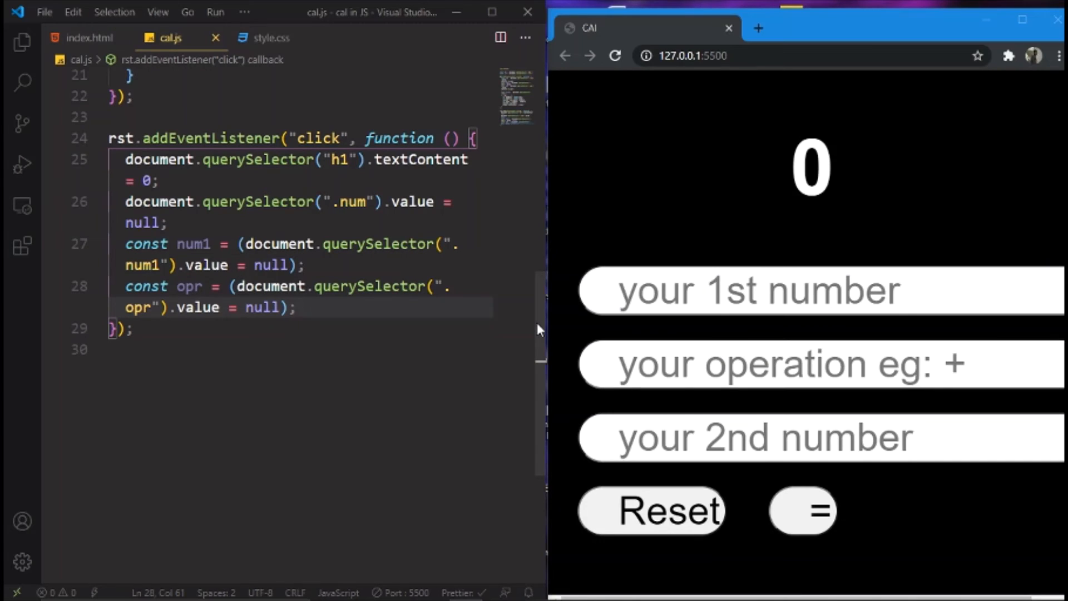
scroll("up", 3)
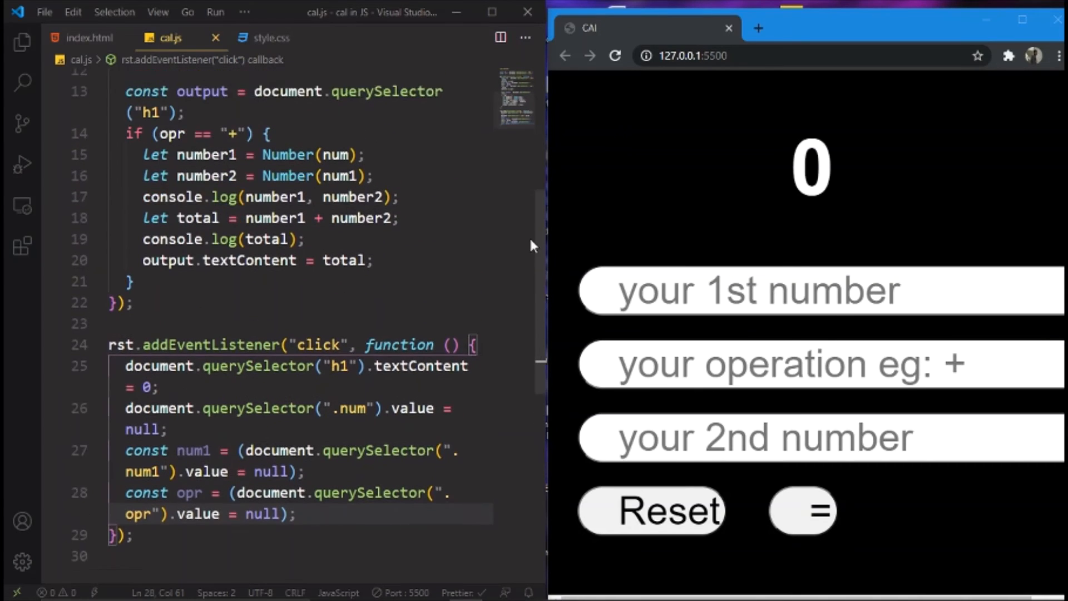
scroll("up", 3)
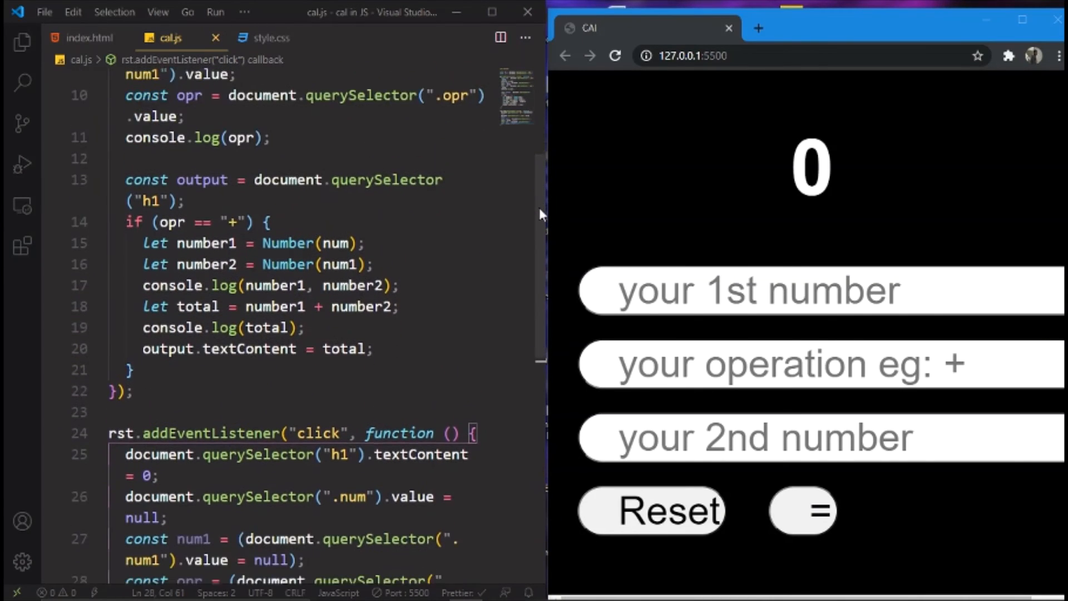
scroll("down", 3)
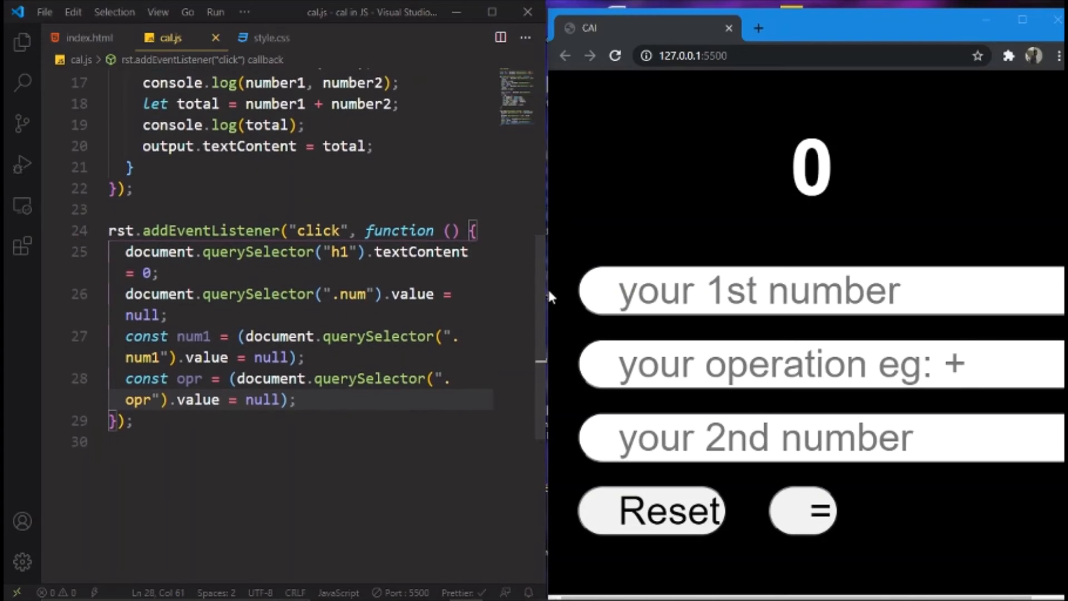
scroll("up", 3)
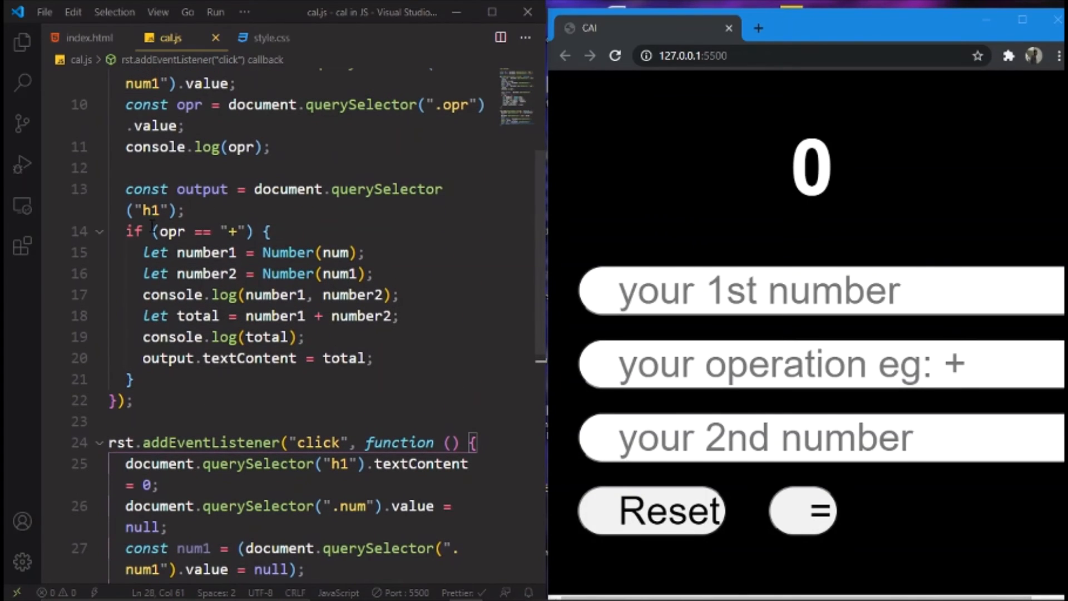
scroll("down", 3)
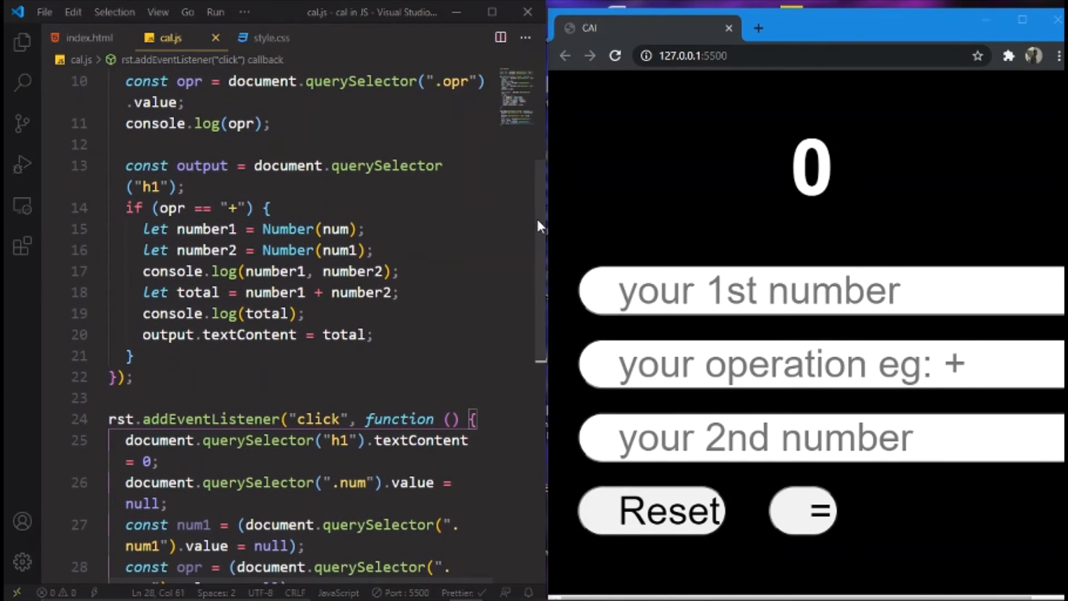
scroll("up", 3)
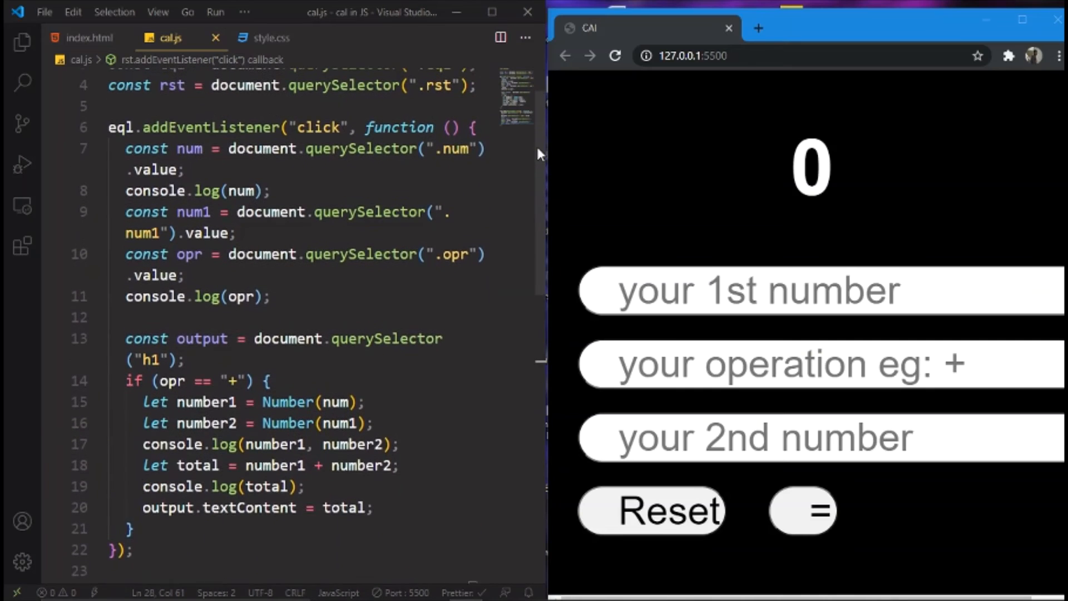
scroll("up", 3)
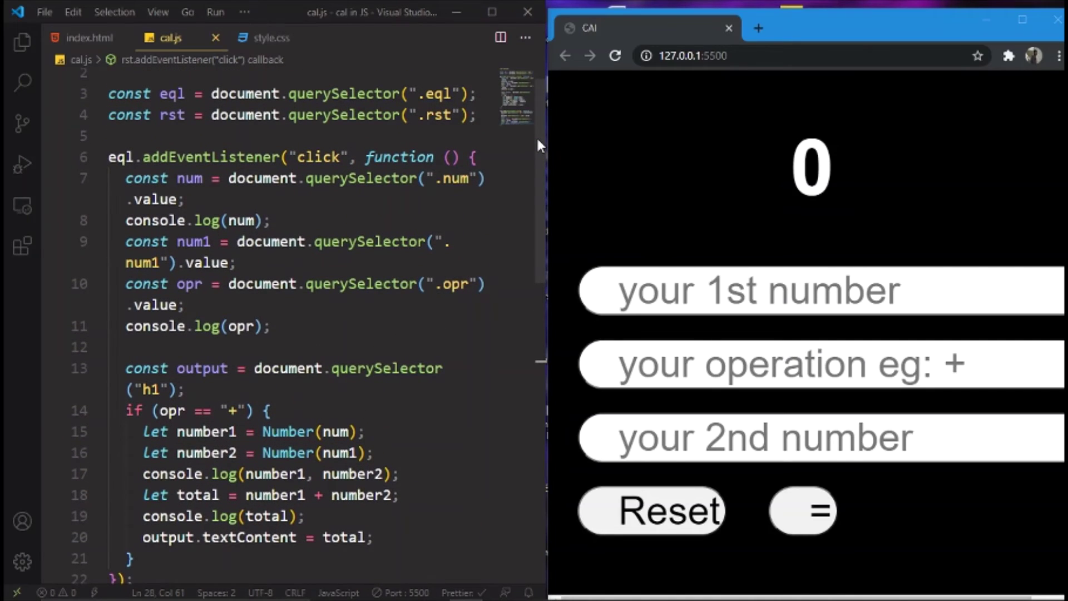
scroll("up", 3)
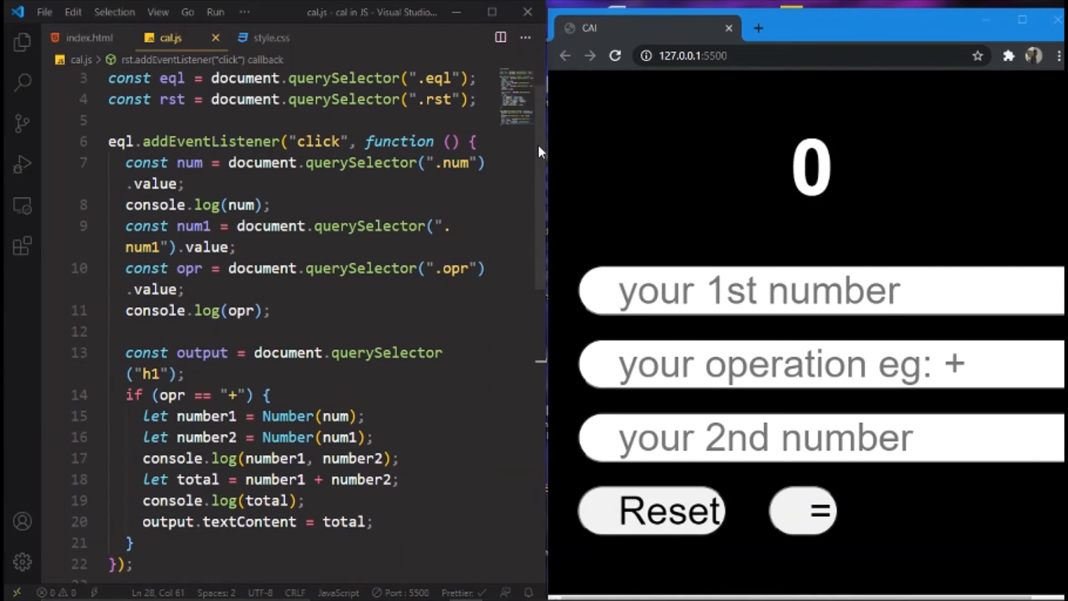
scroll("down", 3)
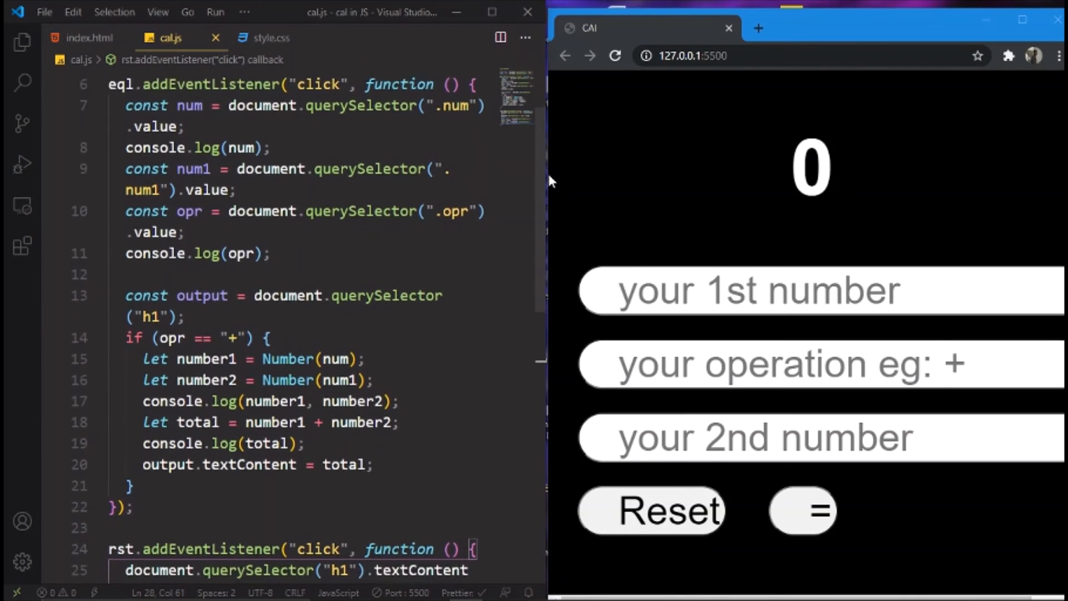
scroll("down", 3)
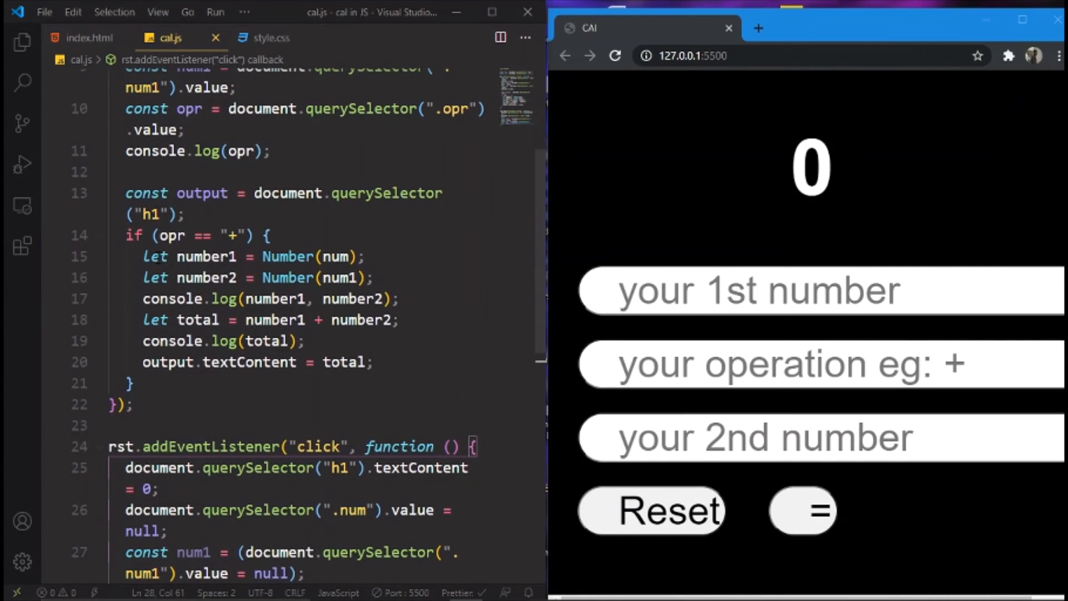
Move the number1/number2 conversion lines above the if block, replacing console.log(opr), and tidy blank lines
left_click(237, 277)
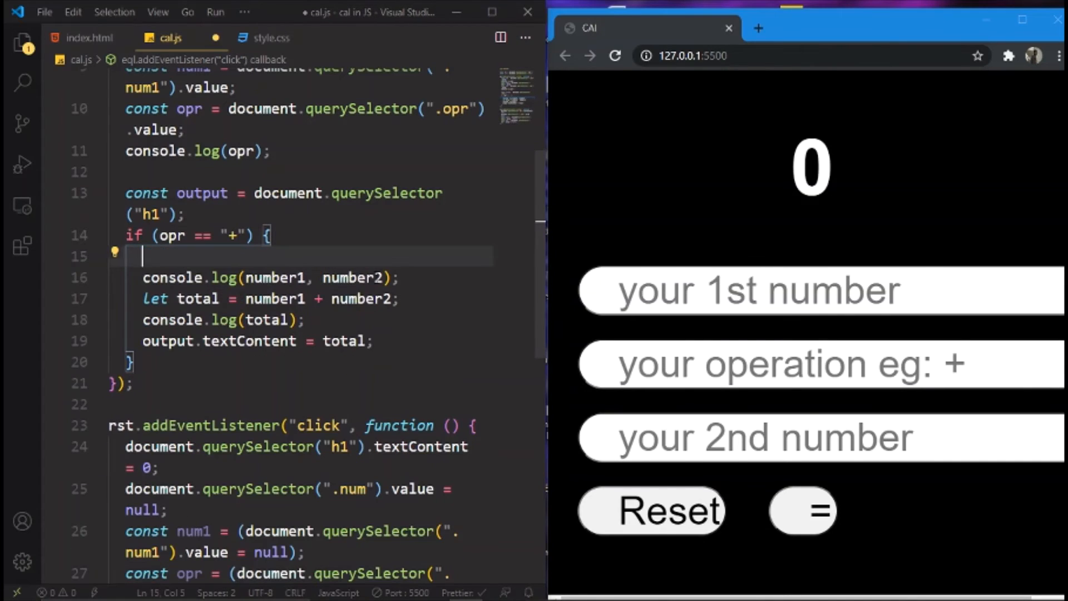
key("Backspace")
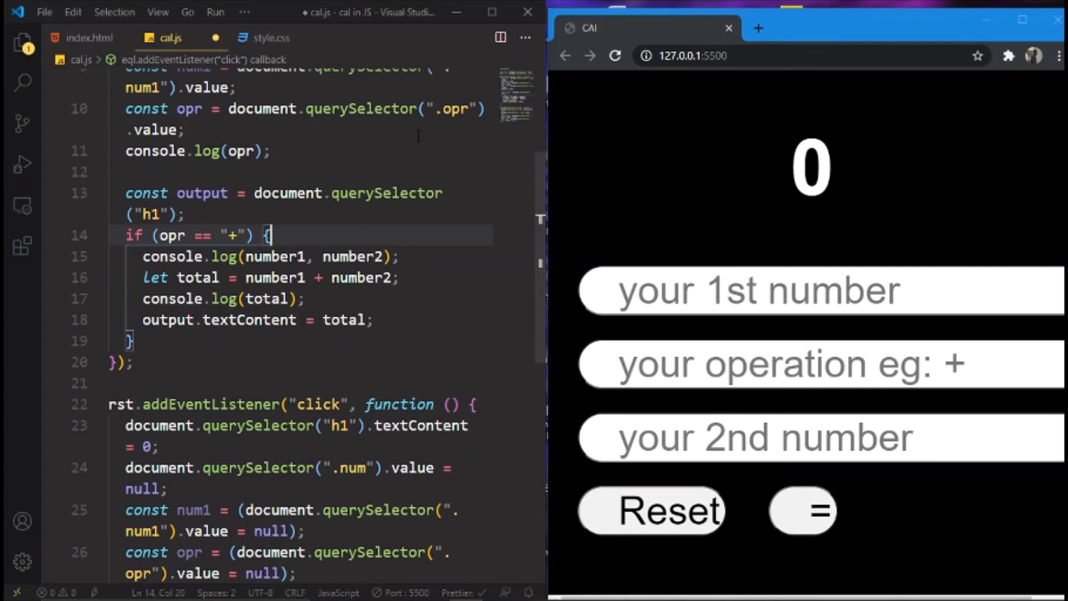
left_click(473, 163)
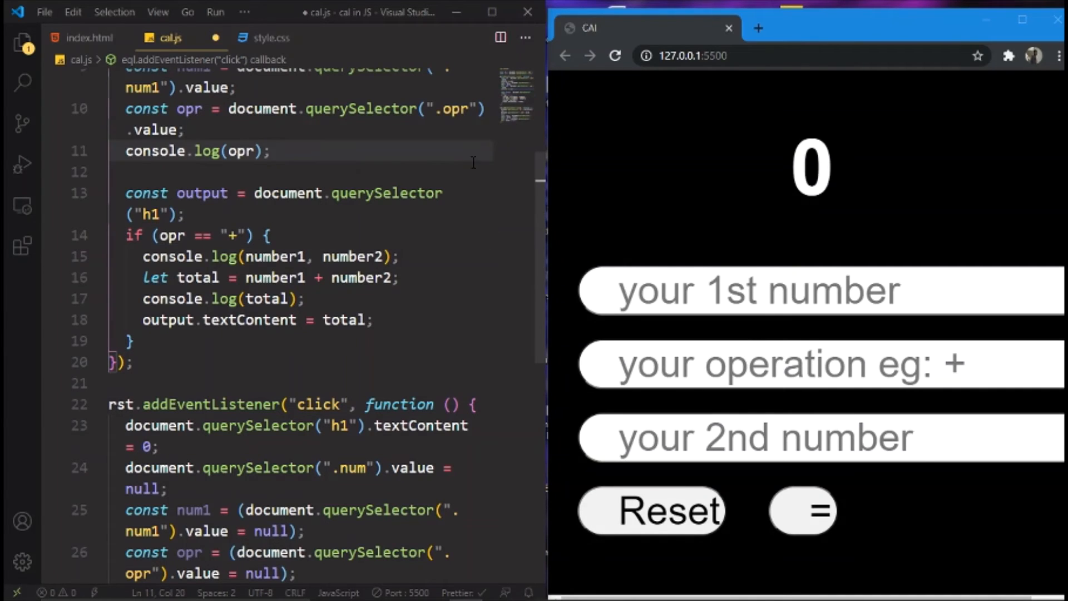
scroll("up", 3)
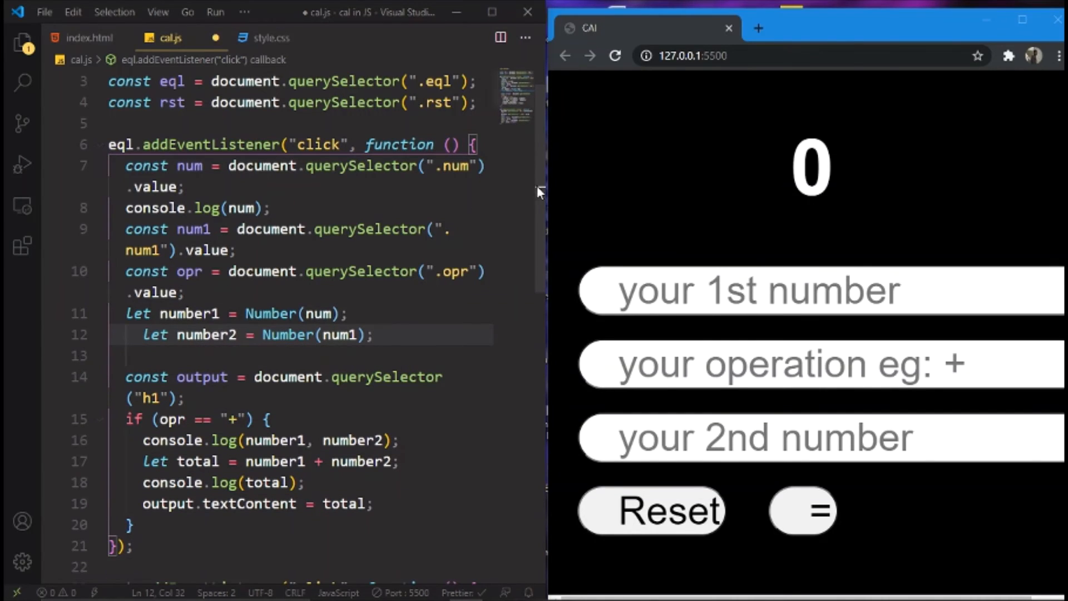
scroll("down", 3)
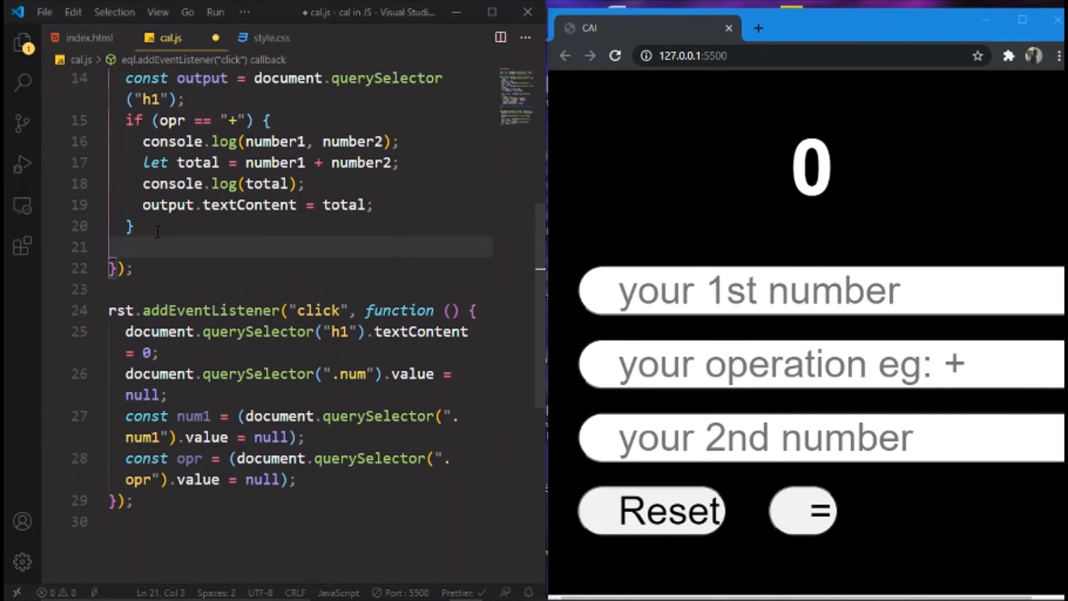
key("Backspace")
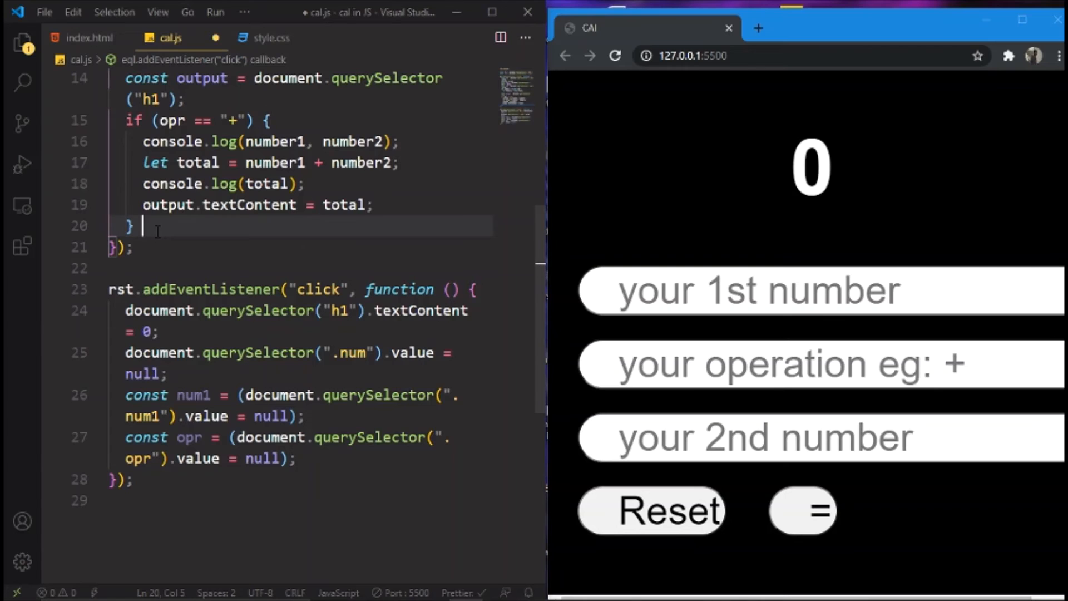
Start an else-if branch checking opr == '-' after the addition block
type("else")
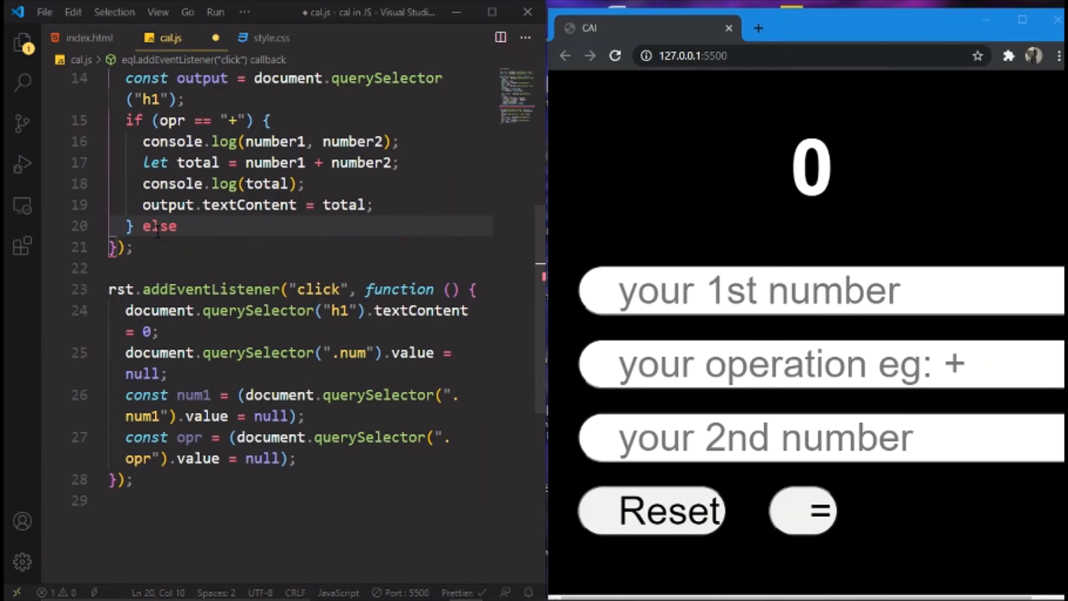
type("if(")
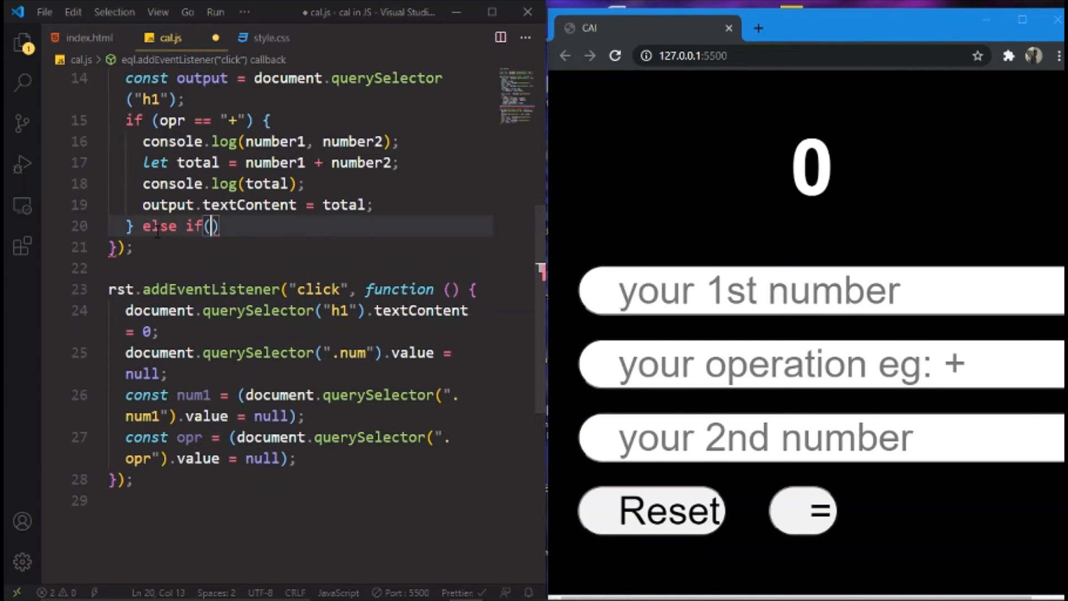
type("opr == '")
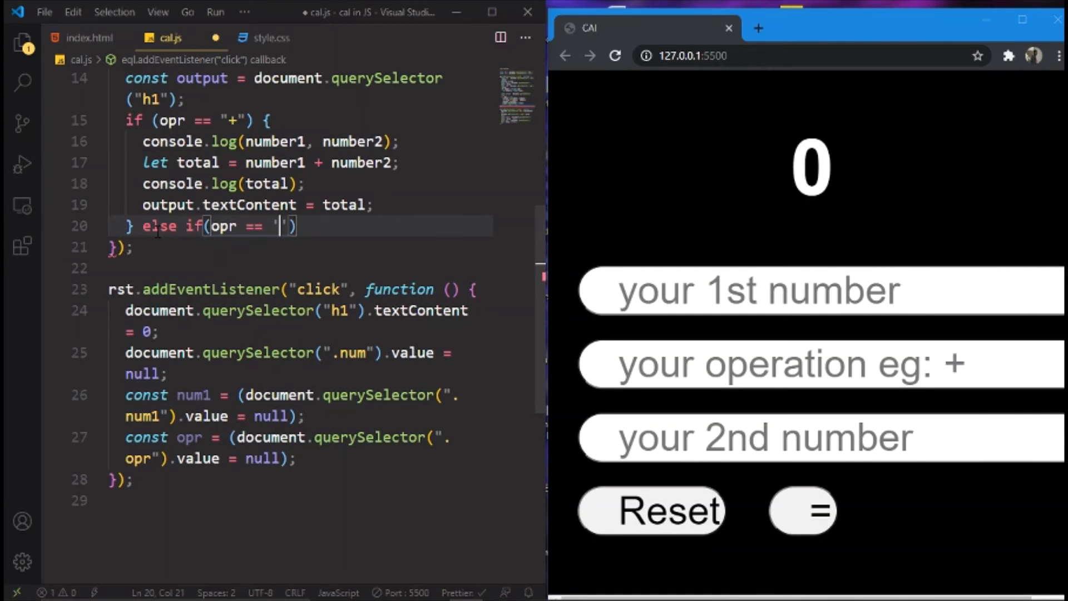
type("-")
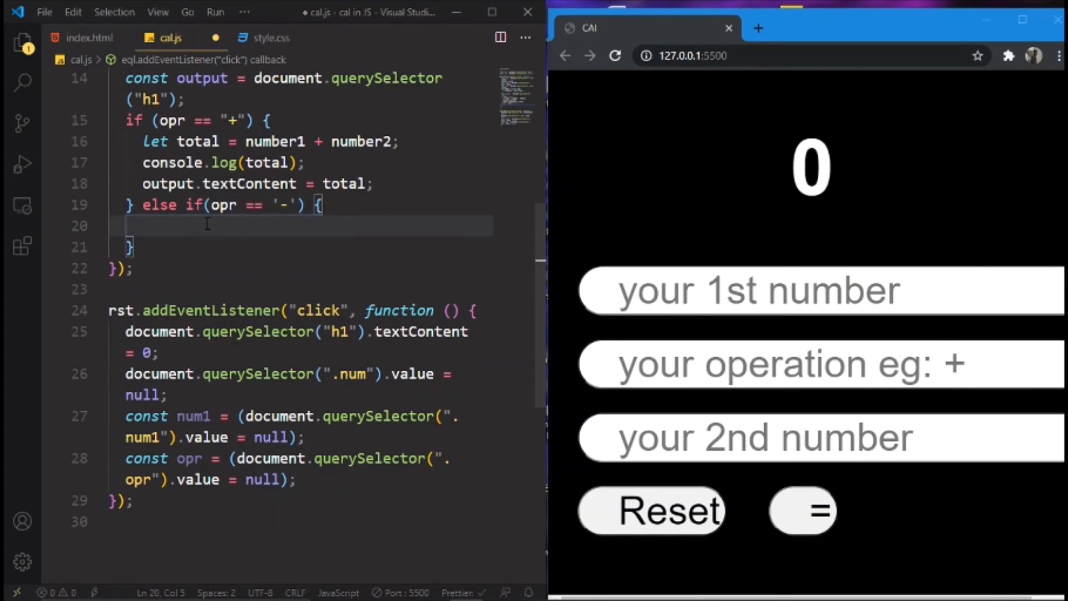
Inside it, set total = number1 + number2 and show it via output.textContent
type("let t")
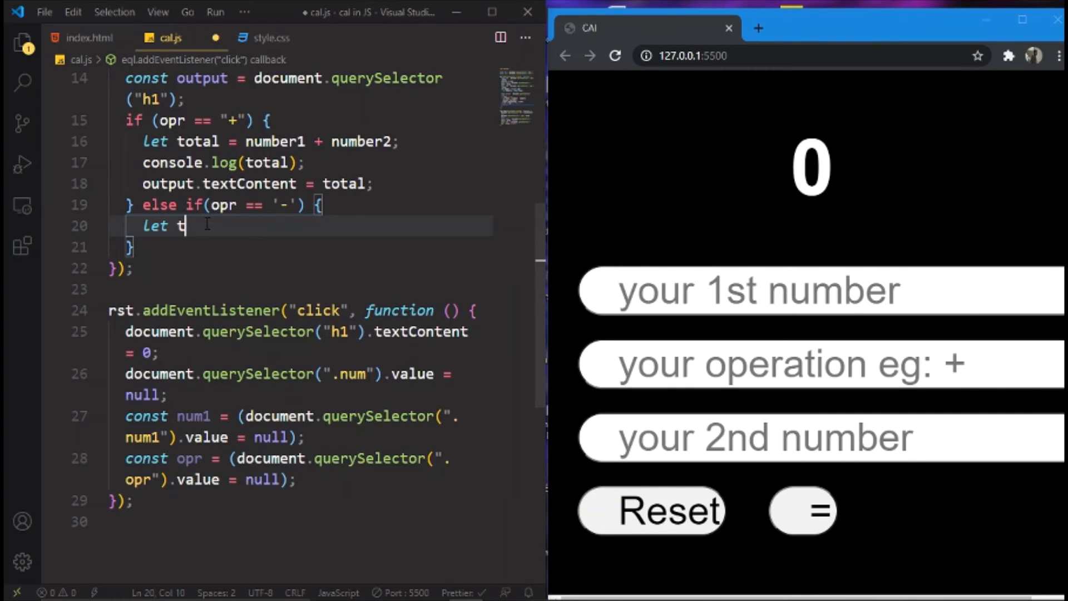
type("otal")
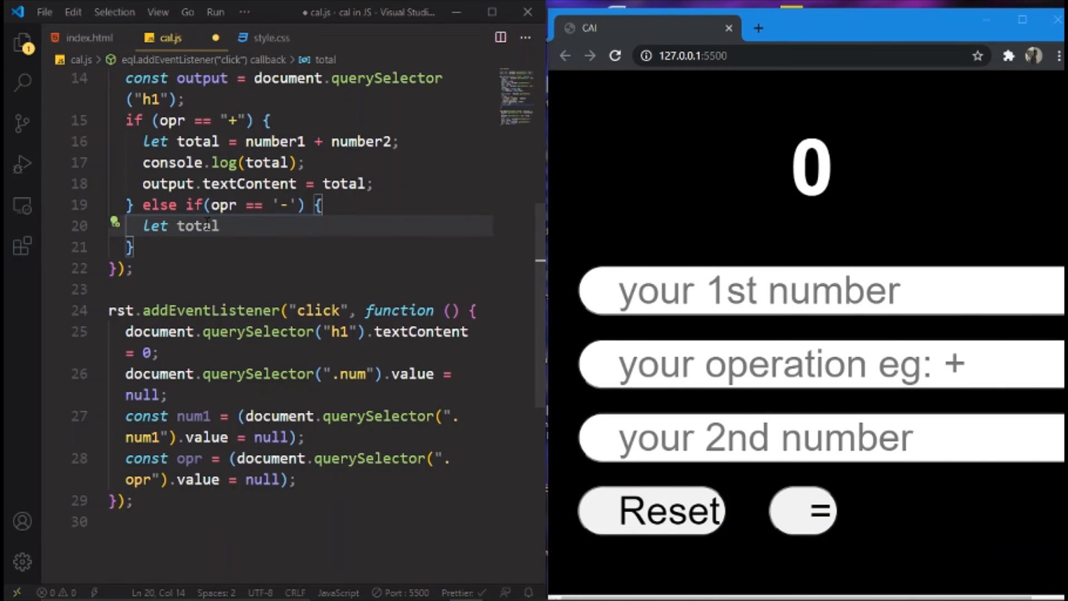
type("= number1 +")
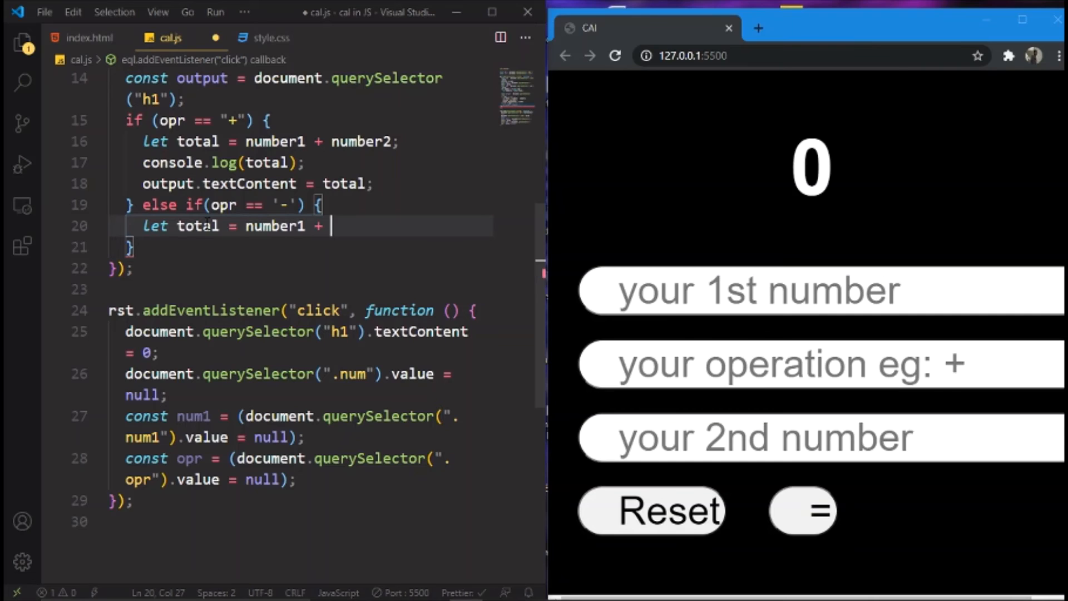
type("number2;")
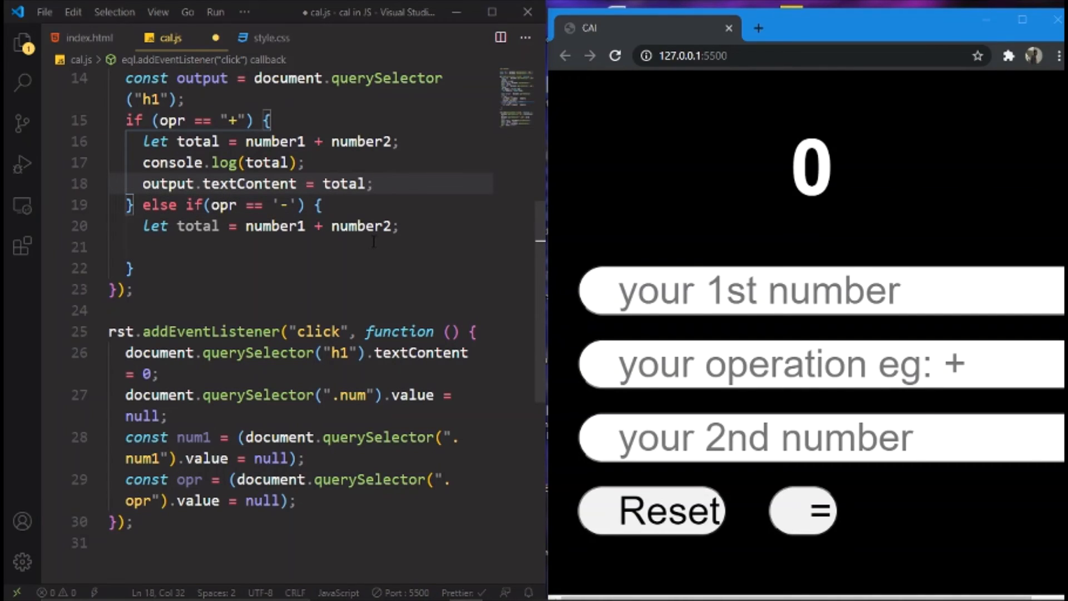
type("output.textContent = total;")
left_click(822, 291)
type("10")
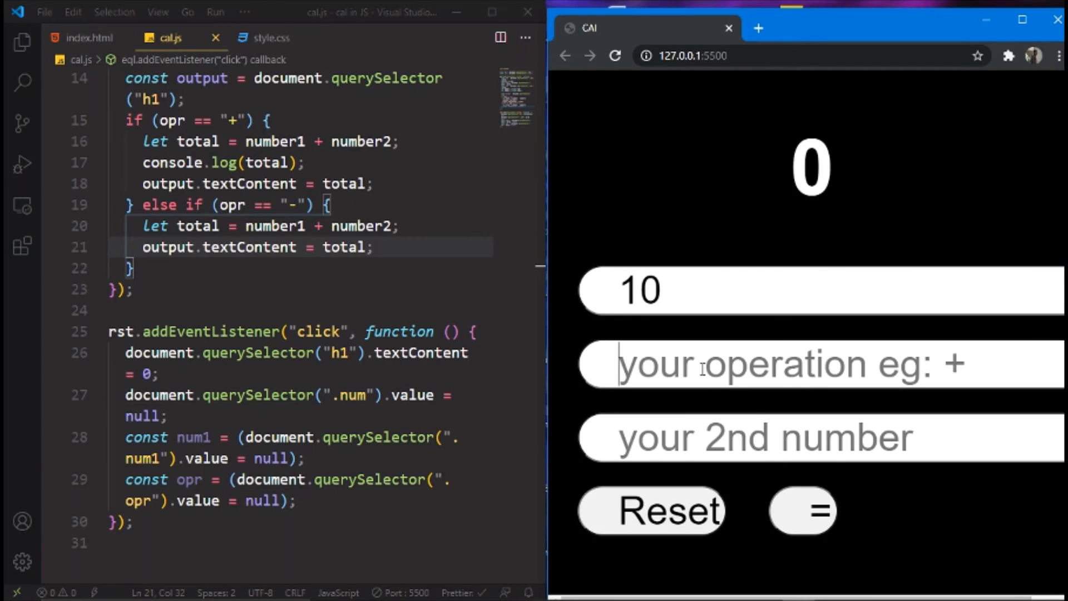
Test 10 - 5 in the browser, see 15, and return to fix the operator to '-'
type("=")
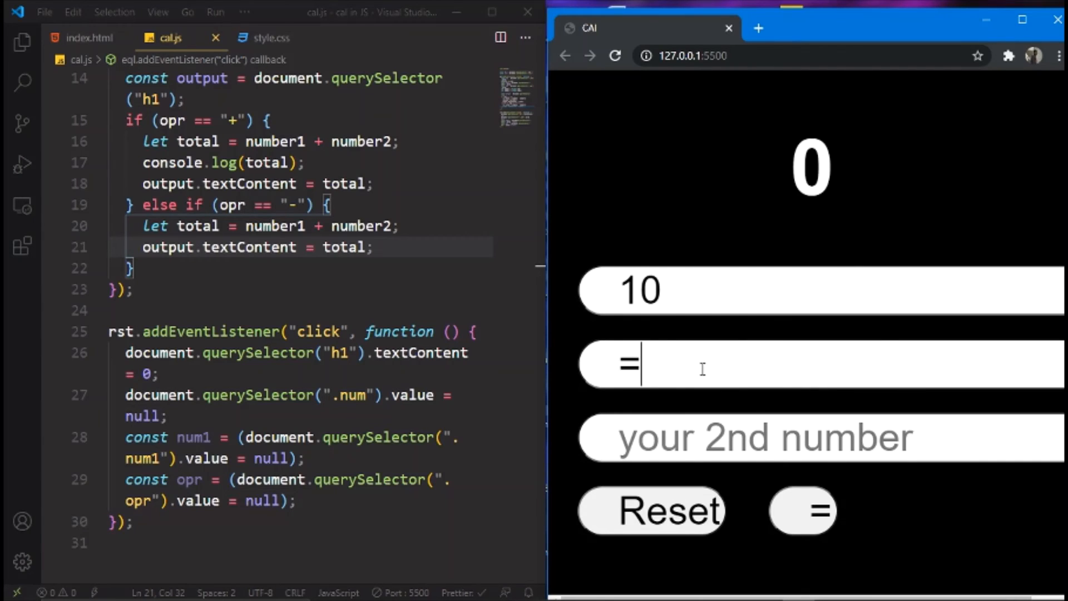
type("-")
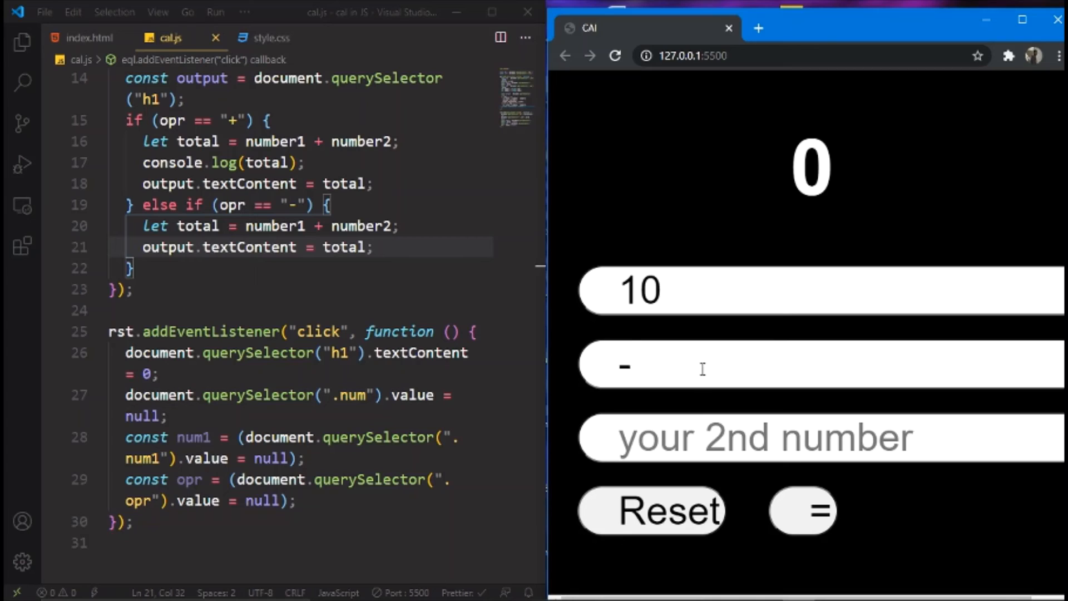
type("5")
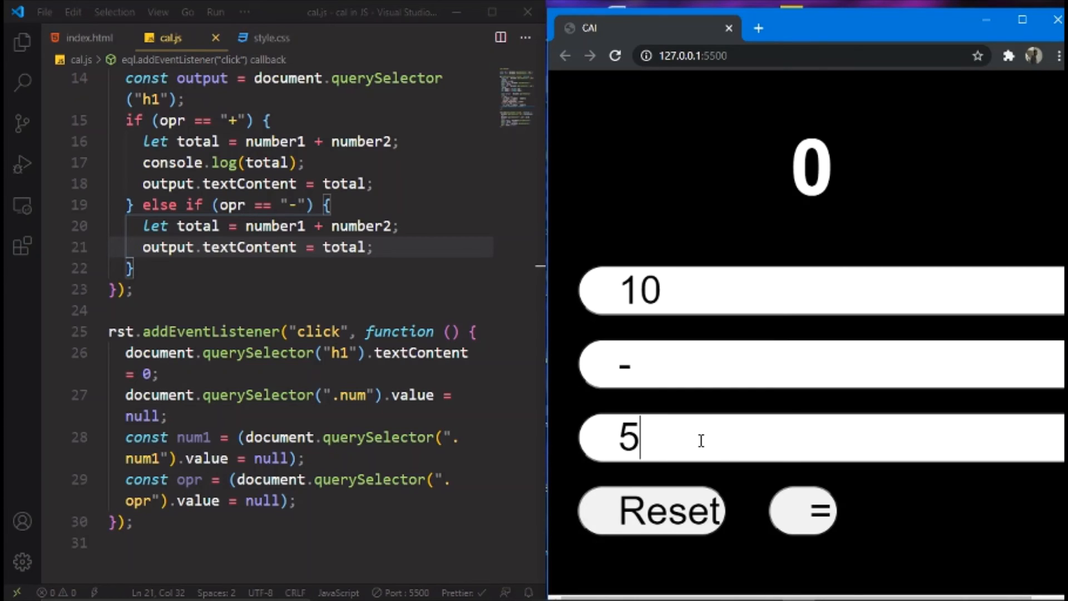
left_click(803, 509)
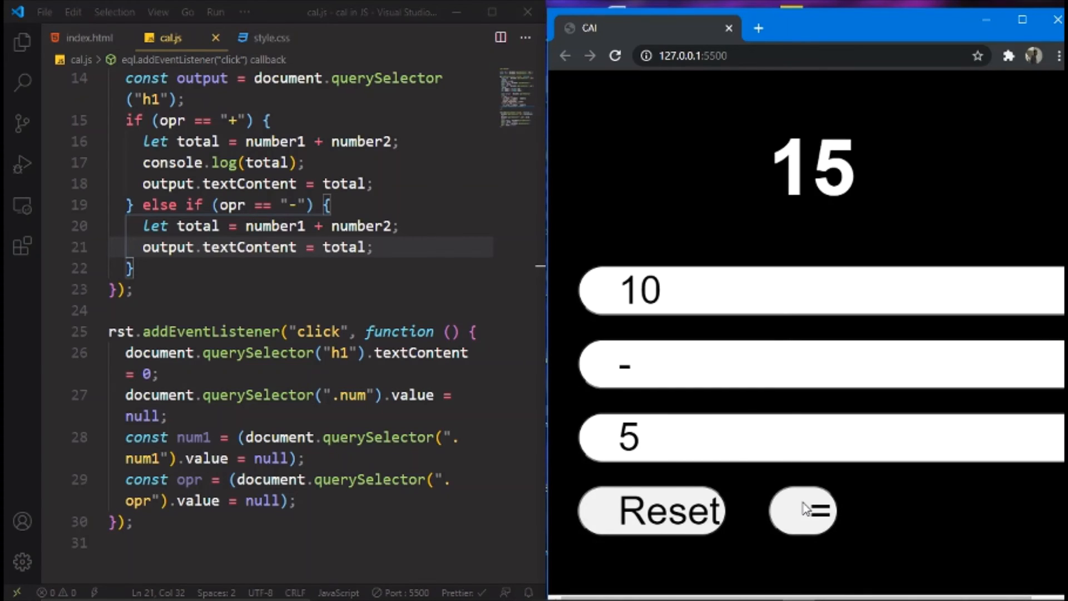
left_click(1022, 11)
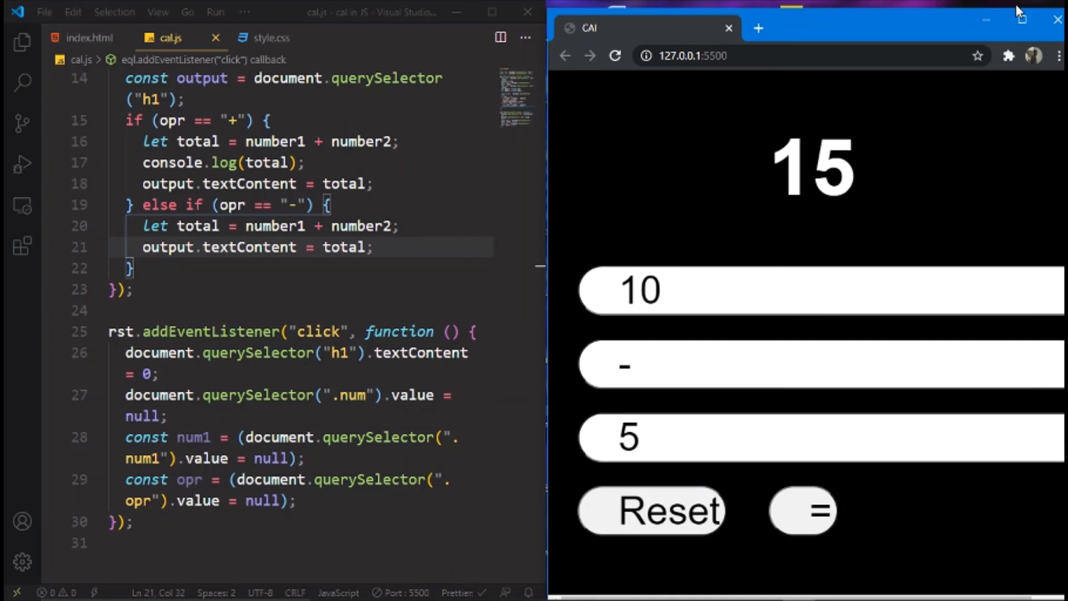
mouse_move(549, 366)
type("-")
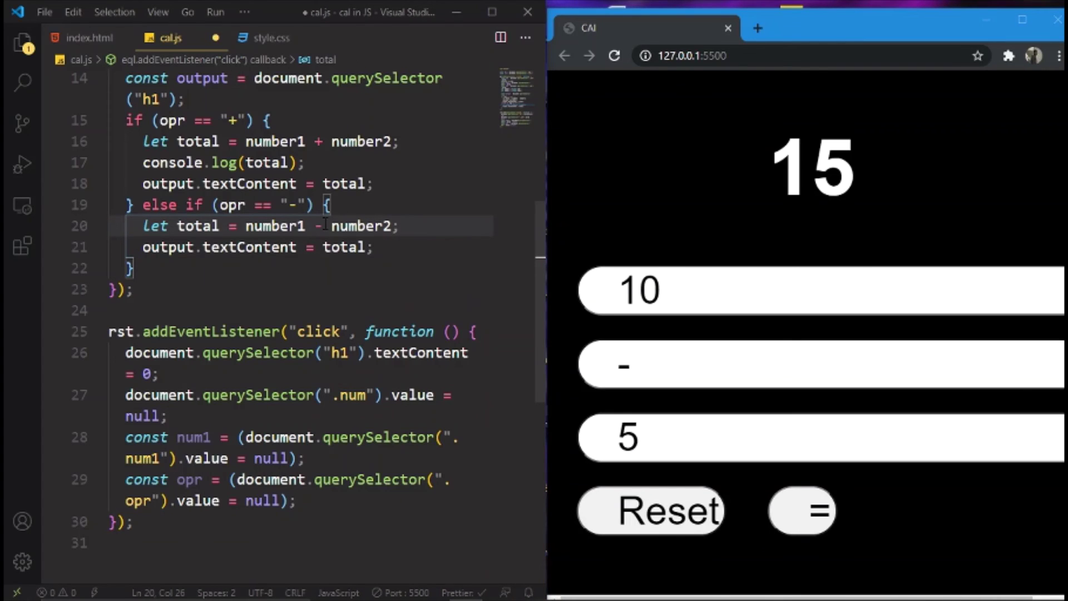
Reload the calculator and compute 10 - 5 again to confirm it now gives 5
left_click(613, 56)
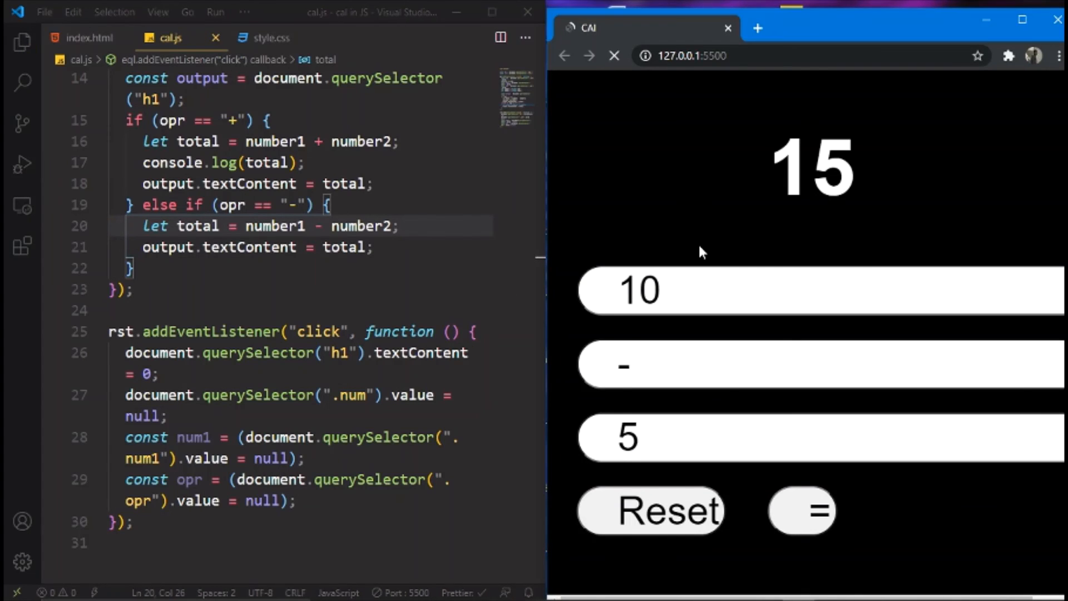
left_click(649, 509)
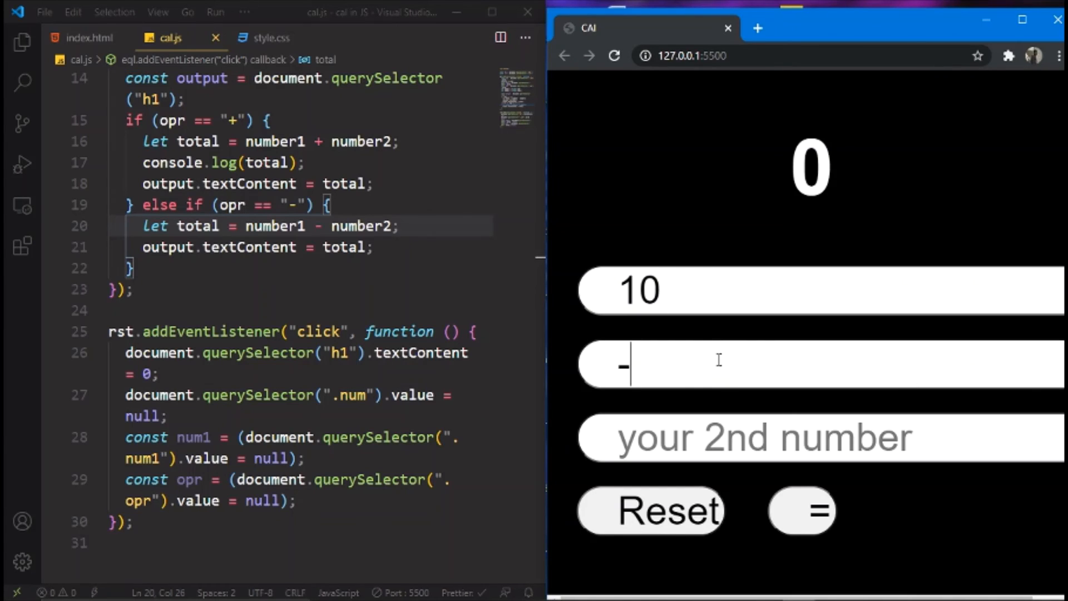
type("5")
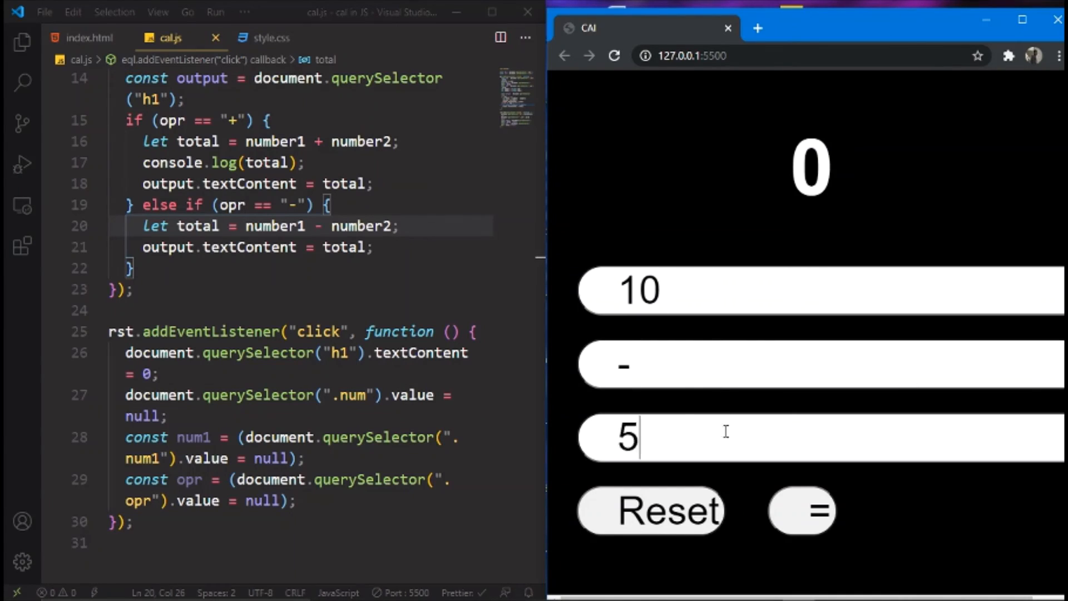
mouse_move(802, 510)
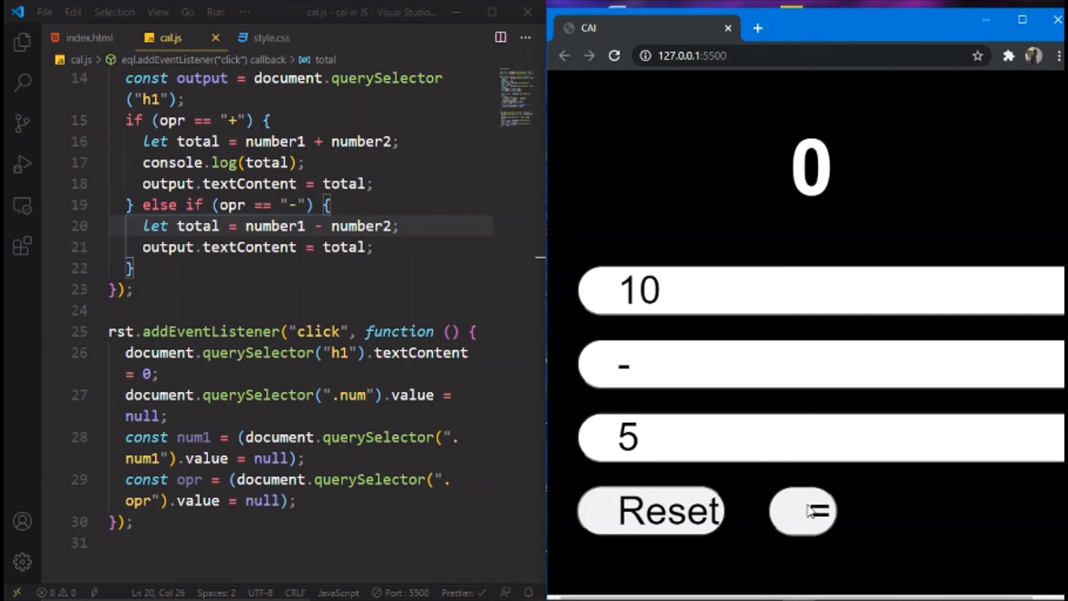
left_click(802, 511)
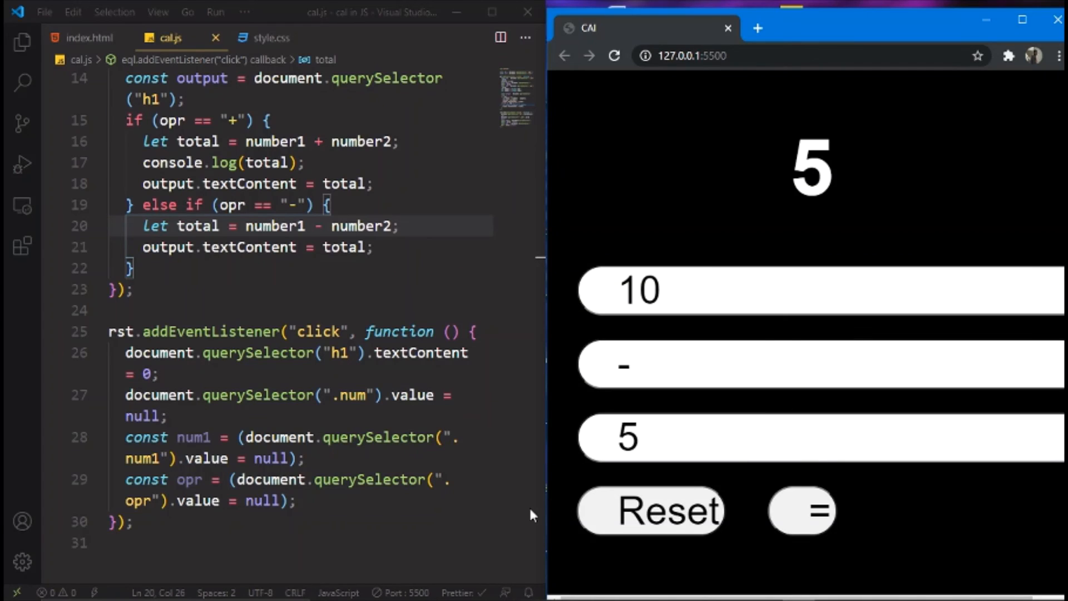
In style.css add a separate button rule with font-size 50px and outline none
left_click(268, 37)
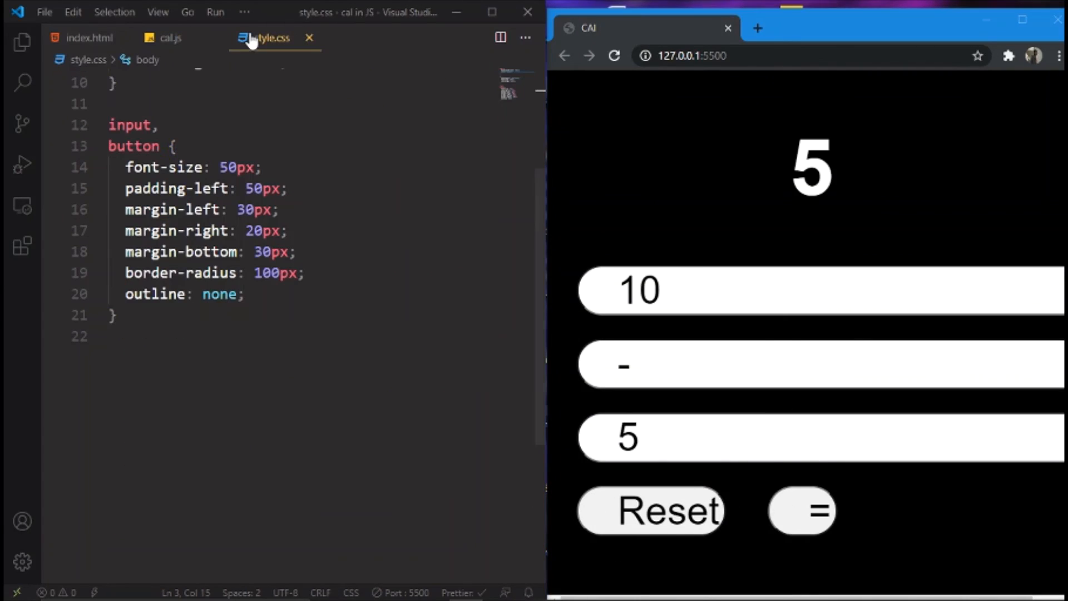
scroll("up", 3)
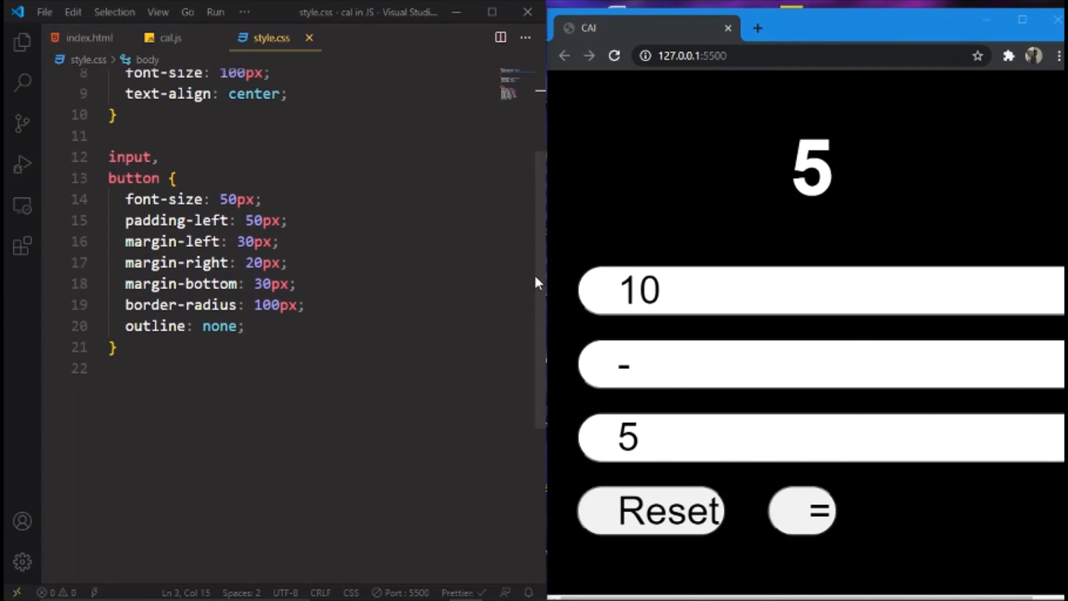
scroll("up", 3)
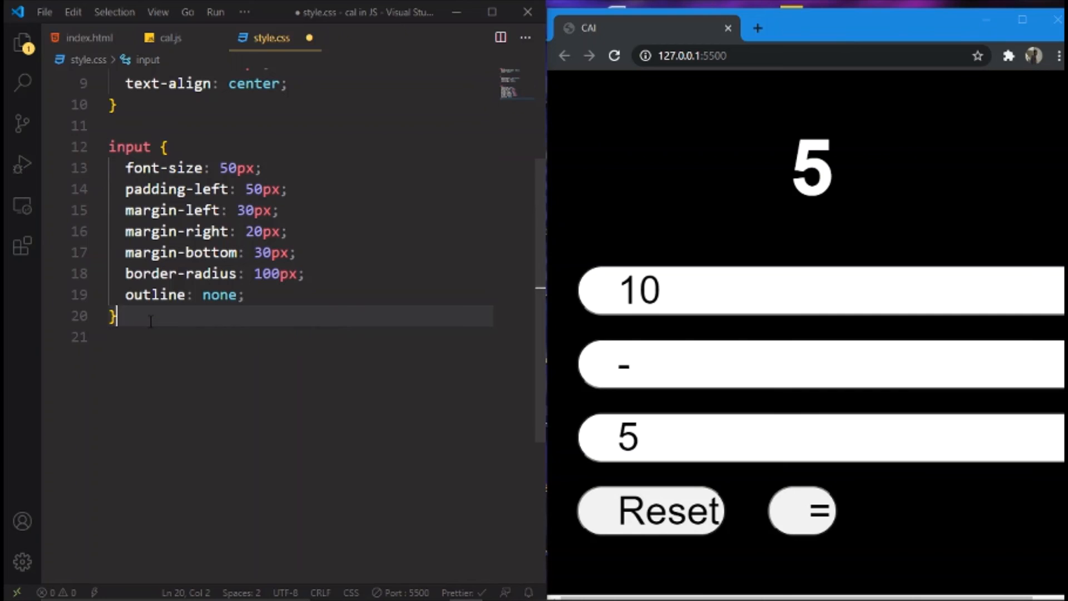
key("Enter")
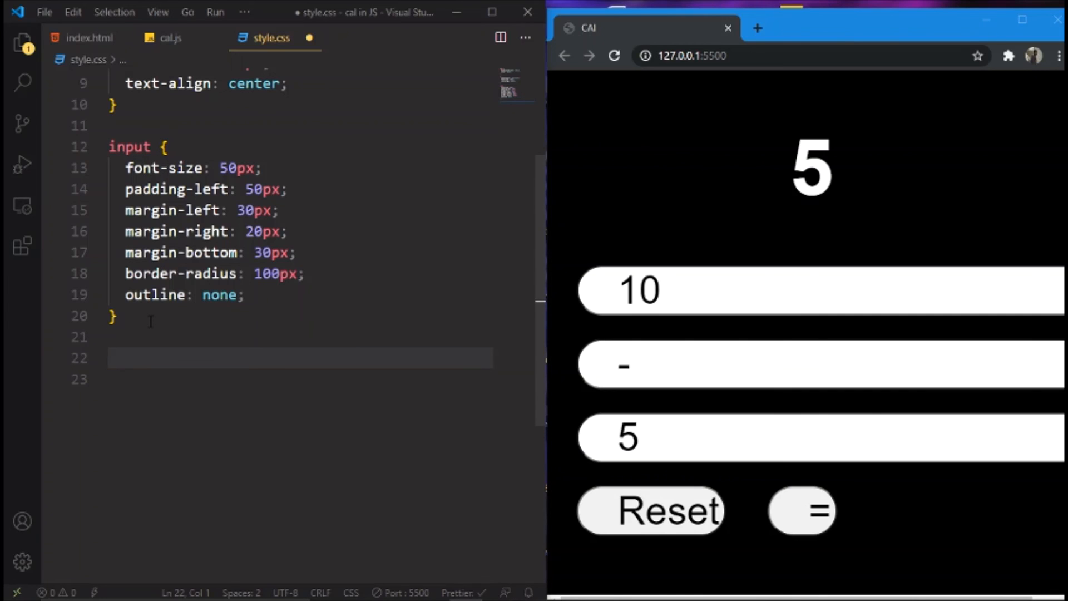
type("button {")
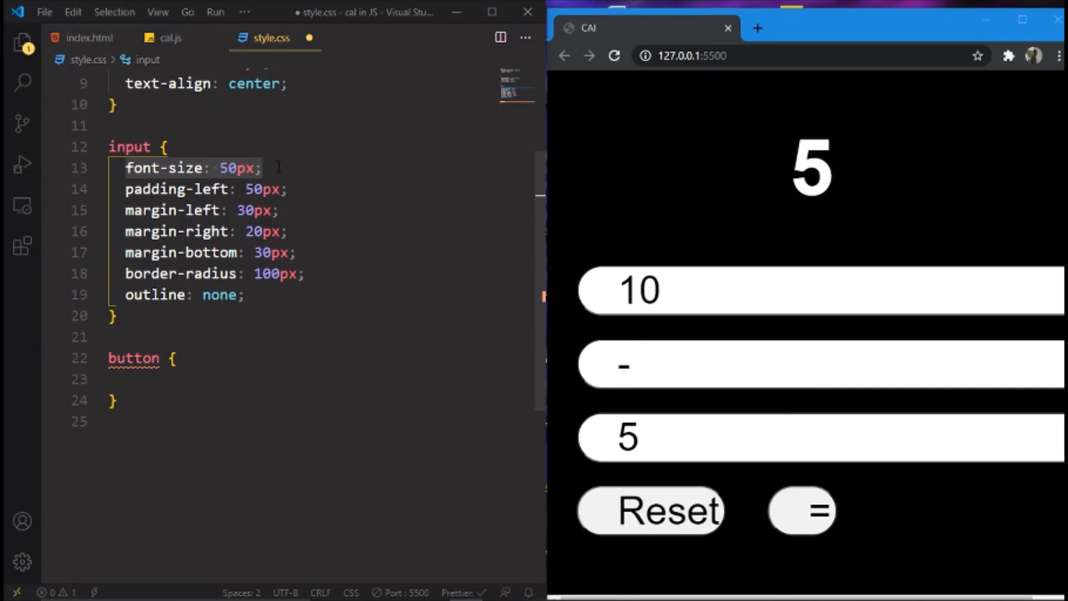
left_click(204, 379)
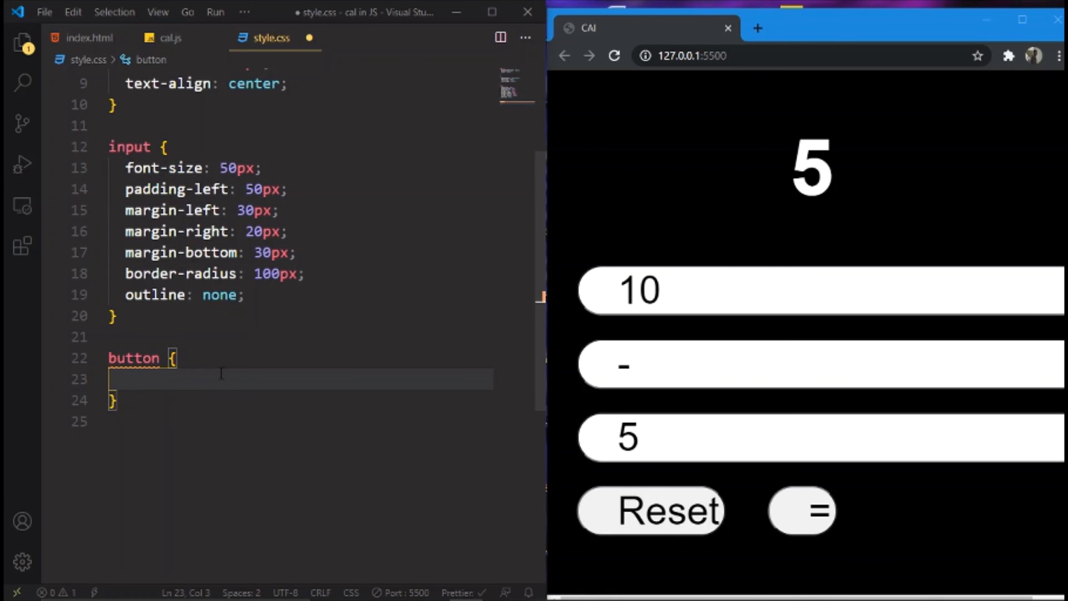
type("font-size: 50px;")
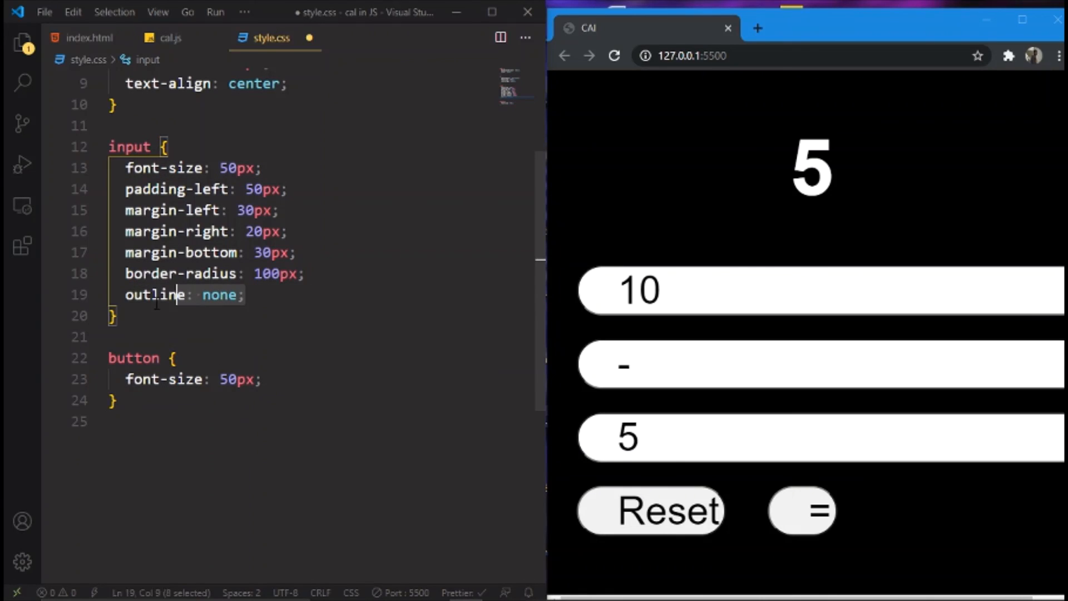
mouse_move(157, 295)
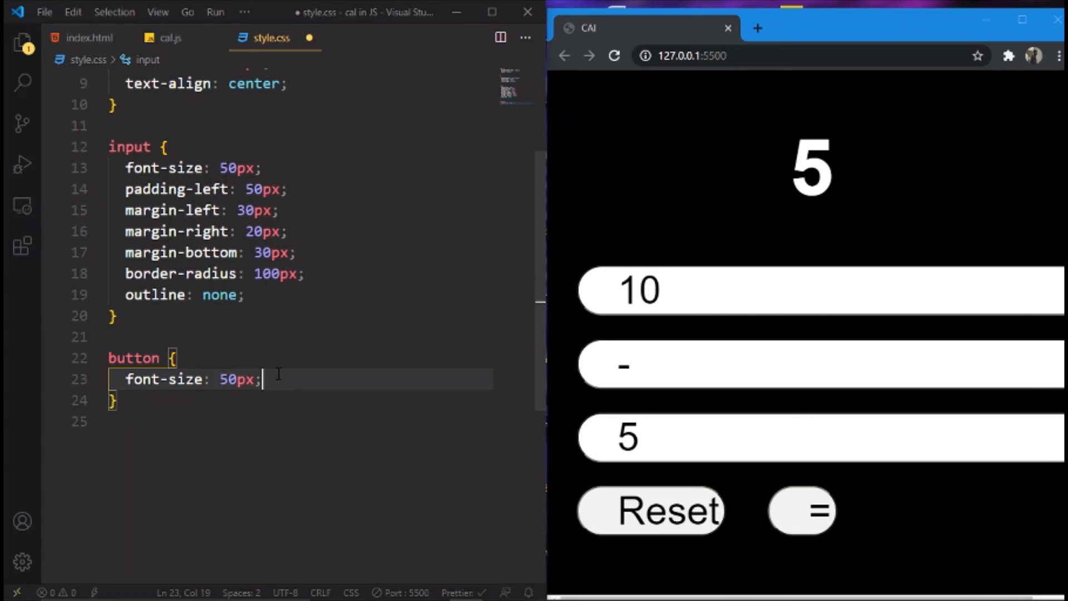
type("outline: none;")
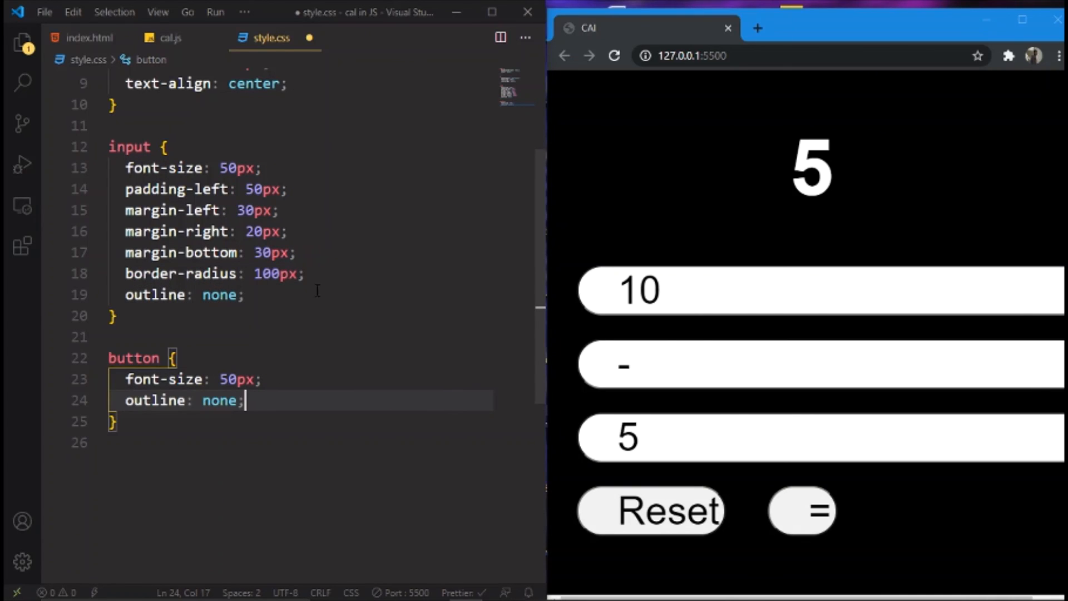
Complete the button rule with border-radius 100px and margin-left 30px
left_click(244, 294)
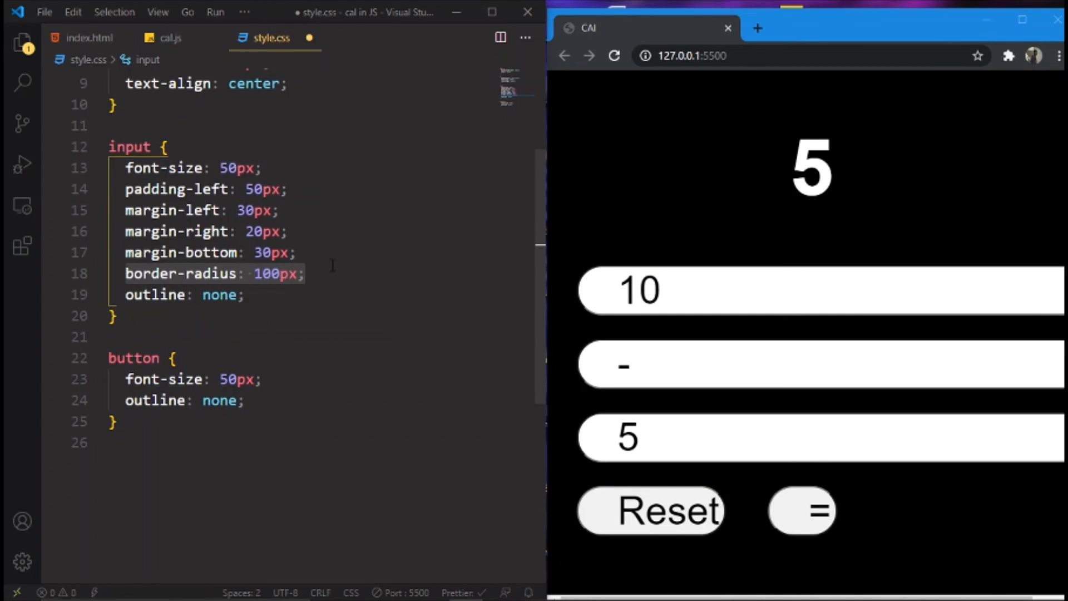
left_click(262, 379)
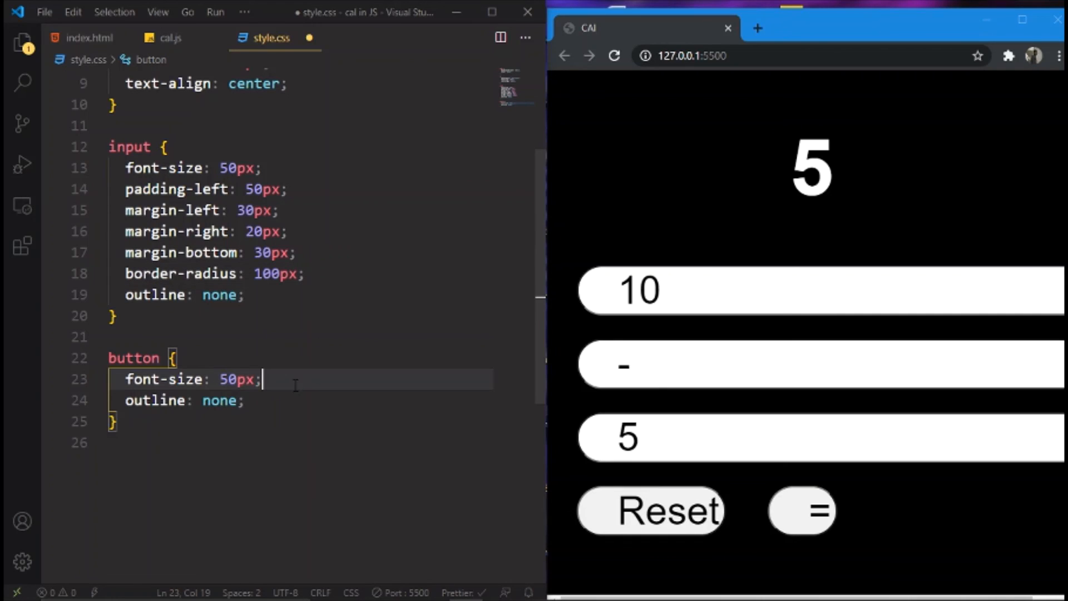
type("border-radius: 100px;")
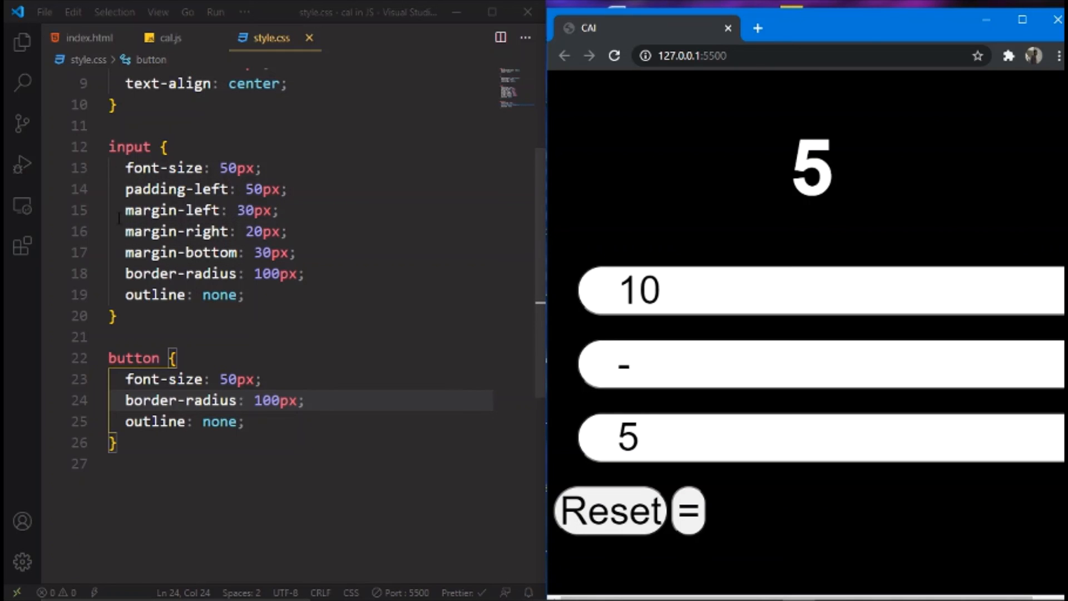
left_click(280, 210)
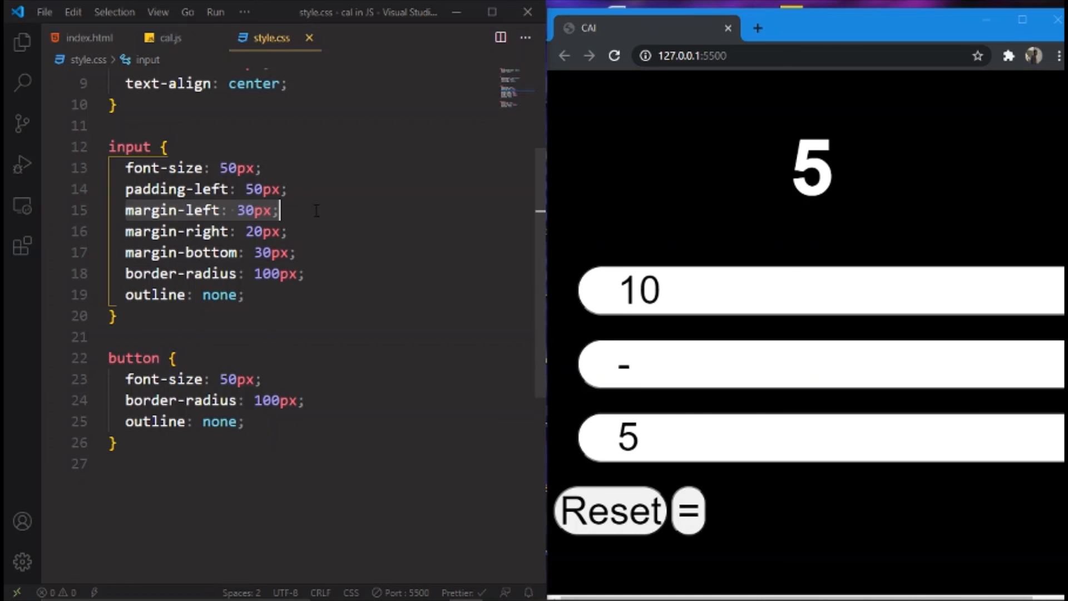
left_click(244, 422)
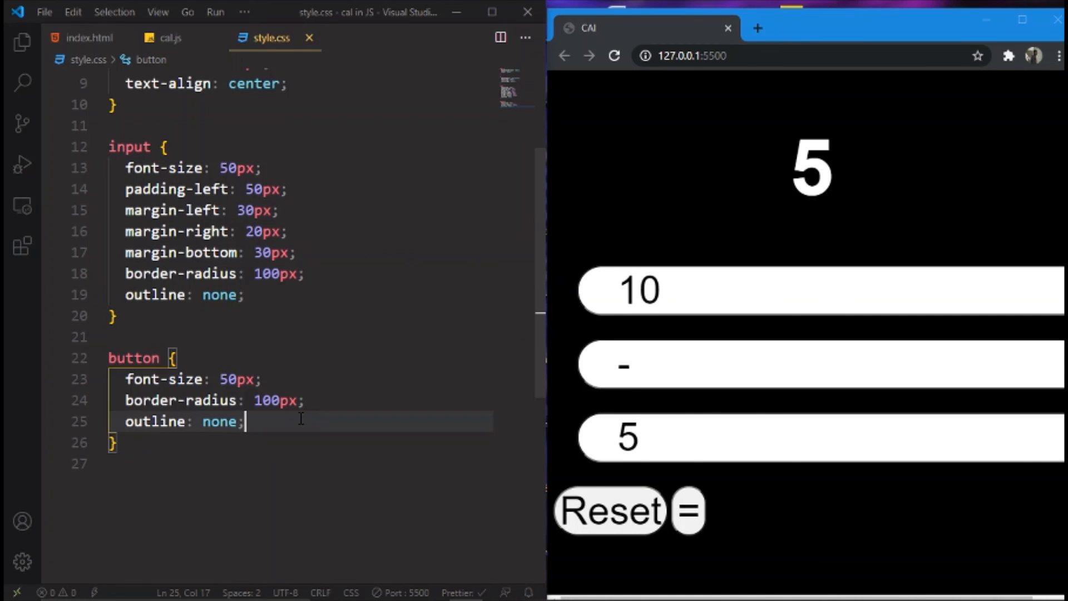
type("margin-left: 30px;")
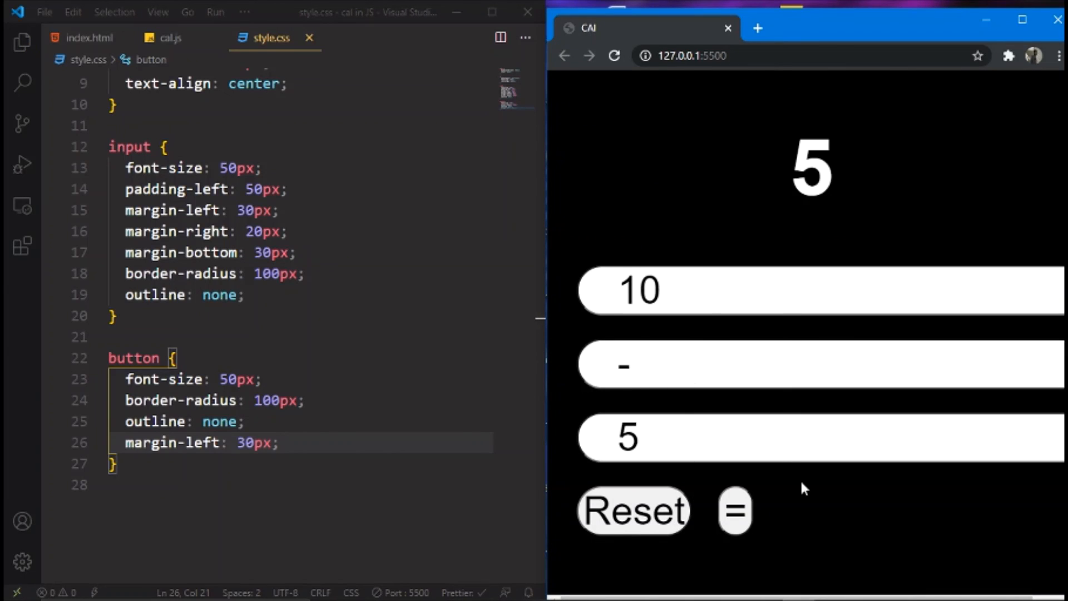
mouse_move(760, 506)
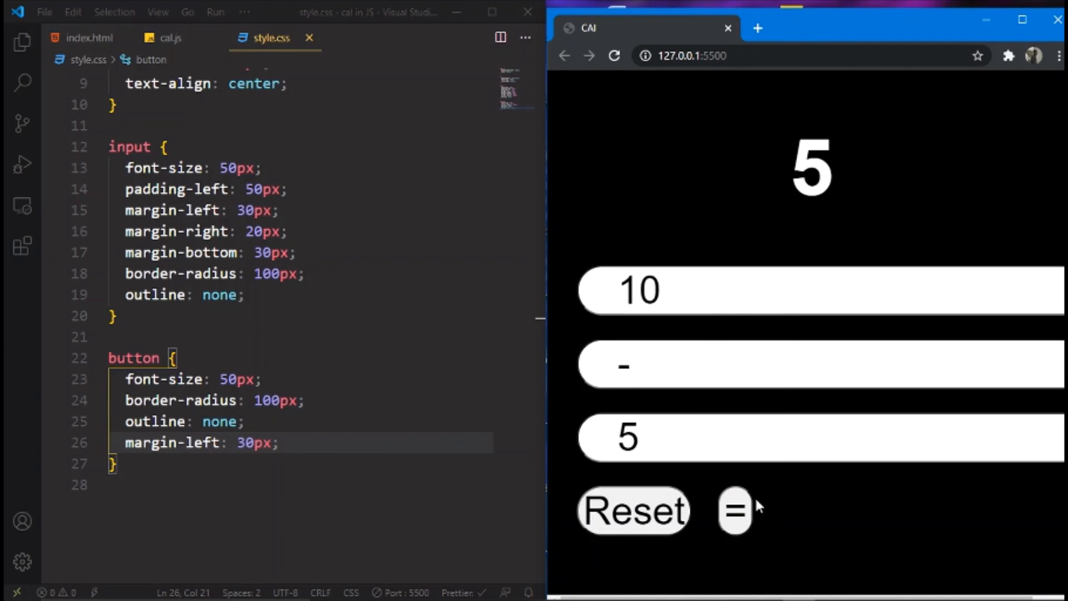
mouse_move(759, 501)
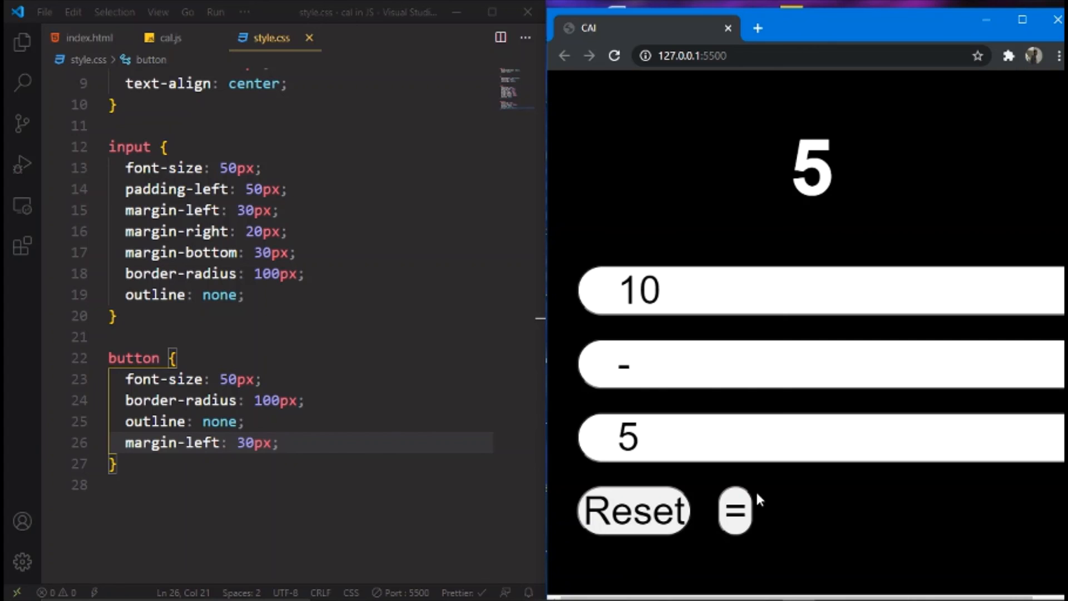